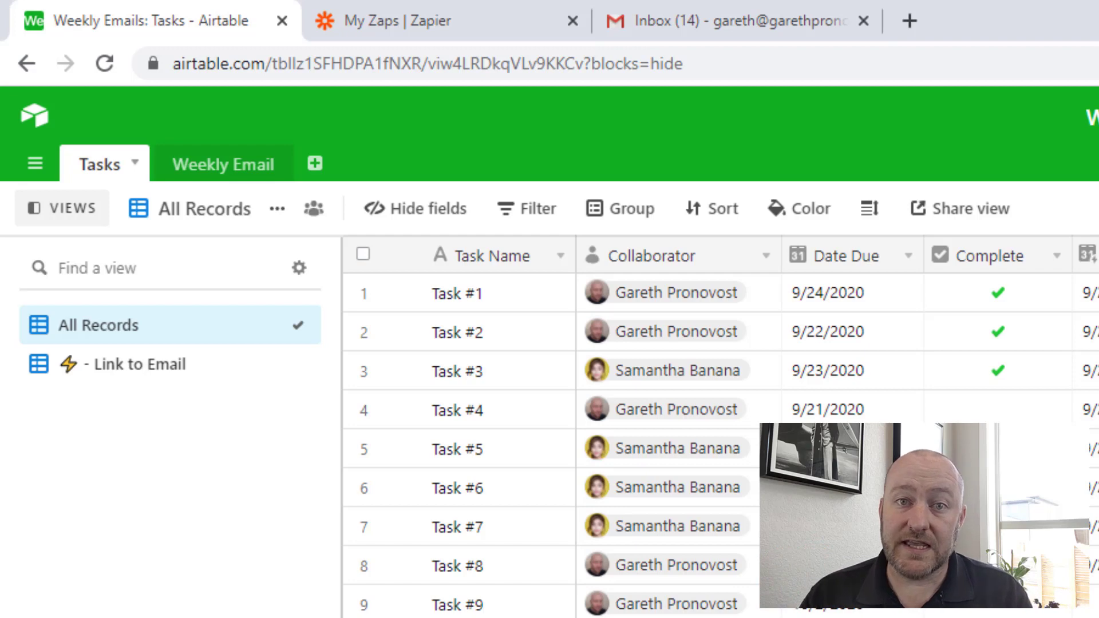
mouse_move(118, 157)
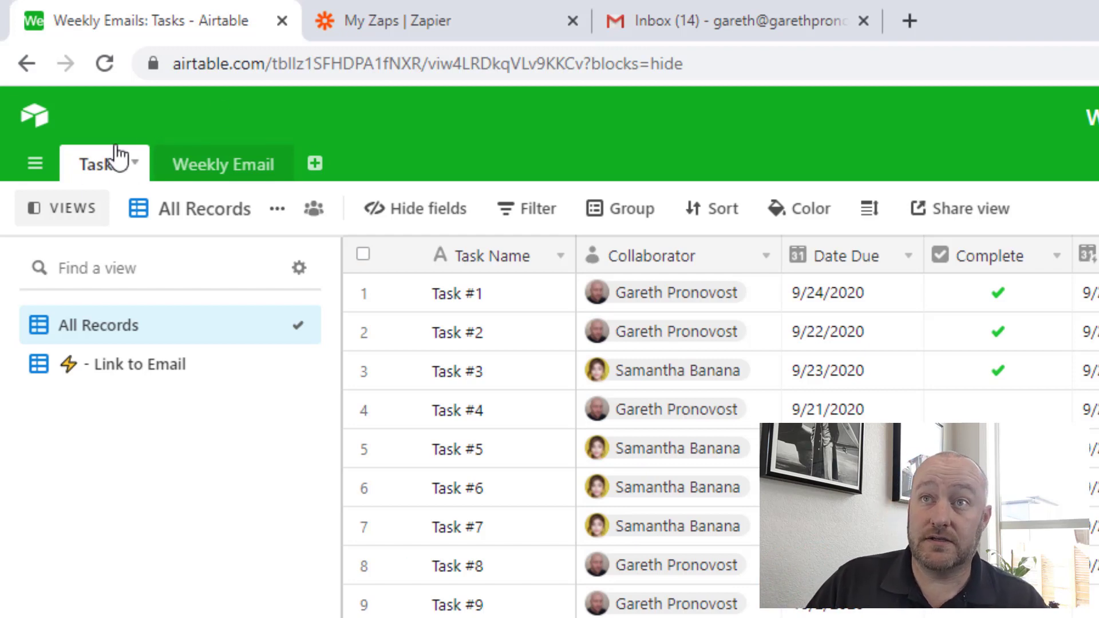
mouse_move(154, 168)
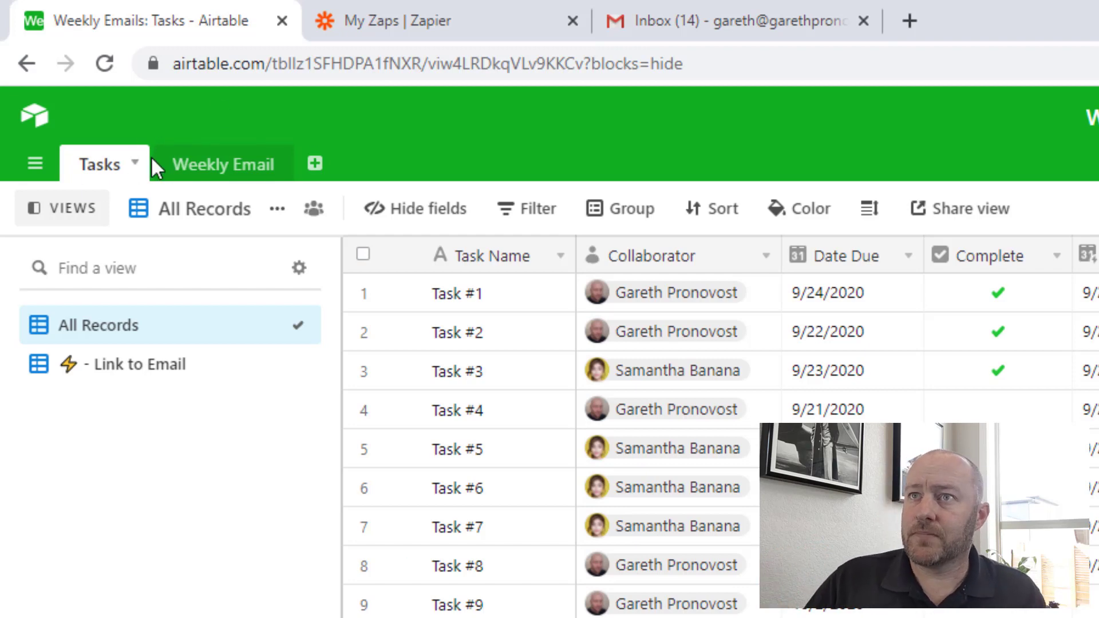
Scroll the Tasks grid right to reach the Date Completed* field header.
left_click(457, 449)
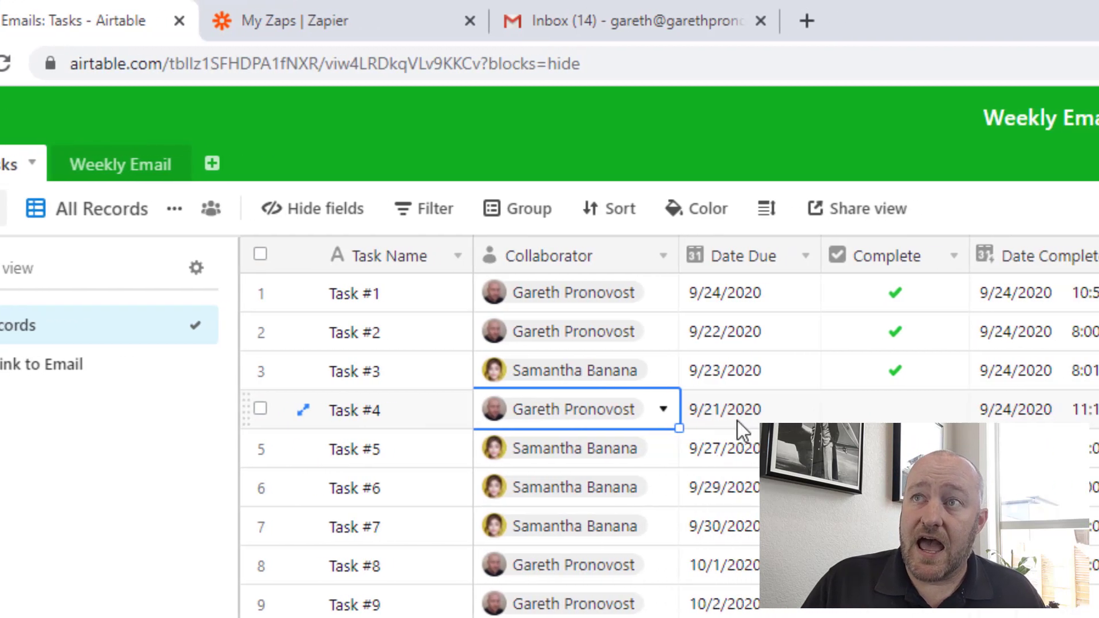
scroll("right", 3)
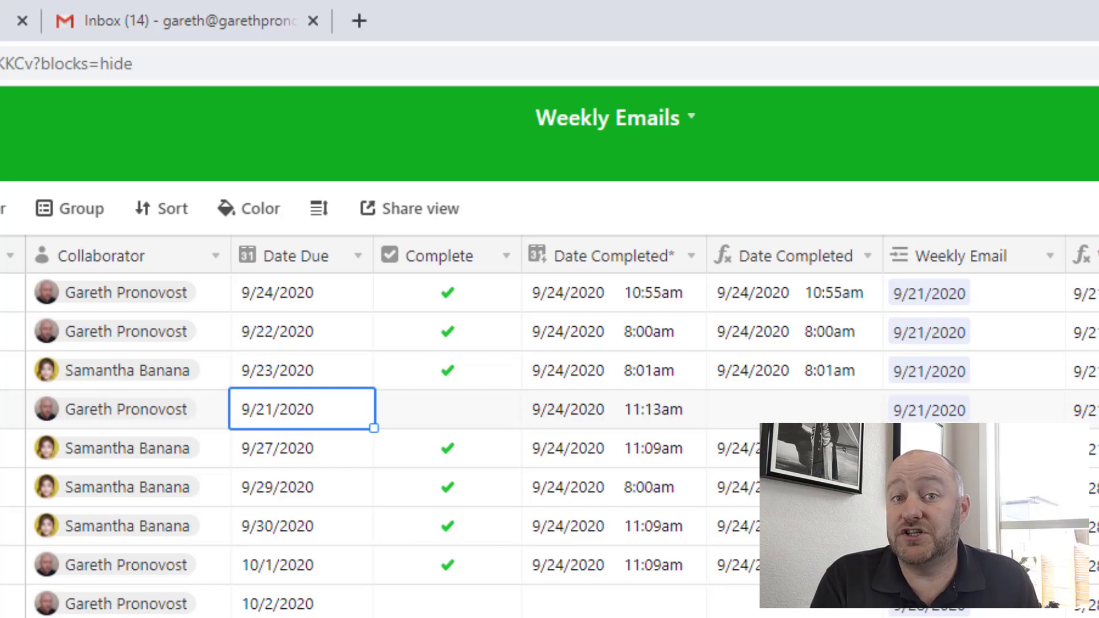
mouse_move(491, 293)
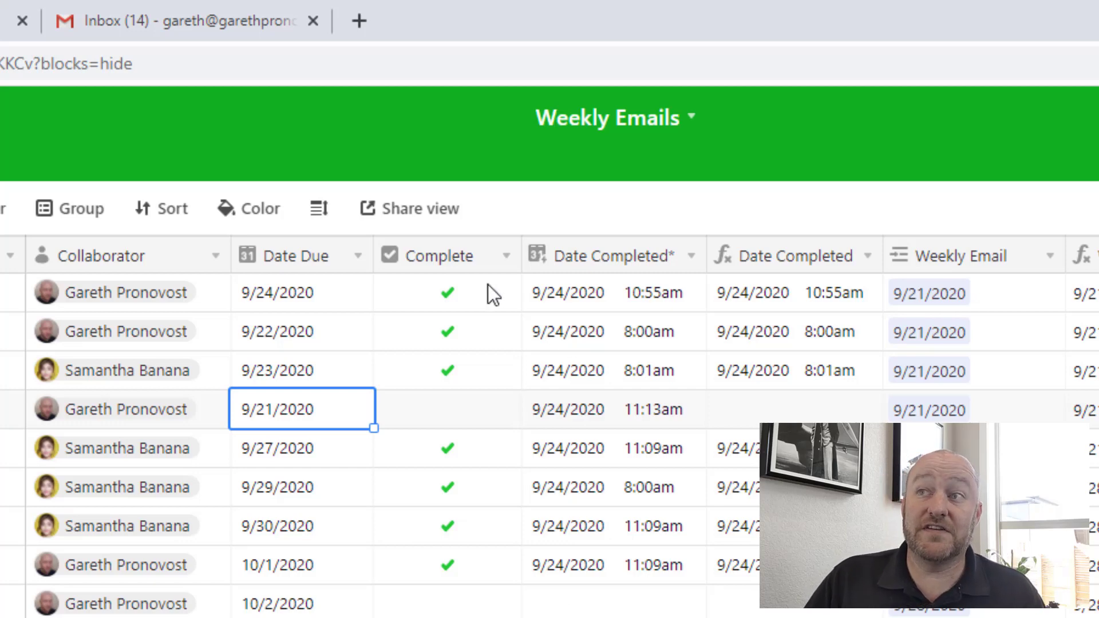
mouse_move(463, 273)
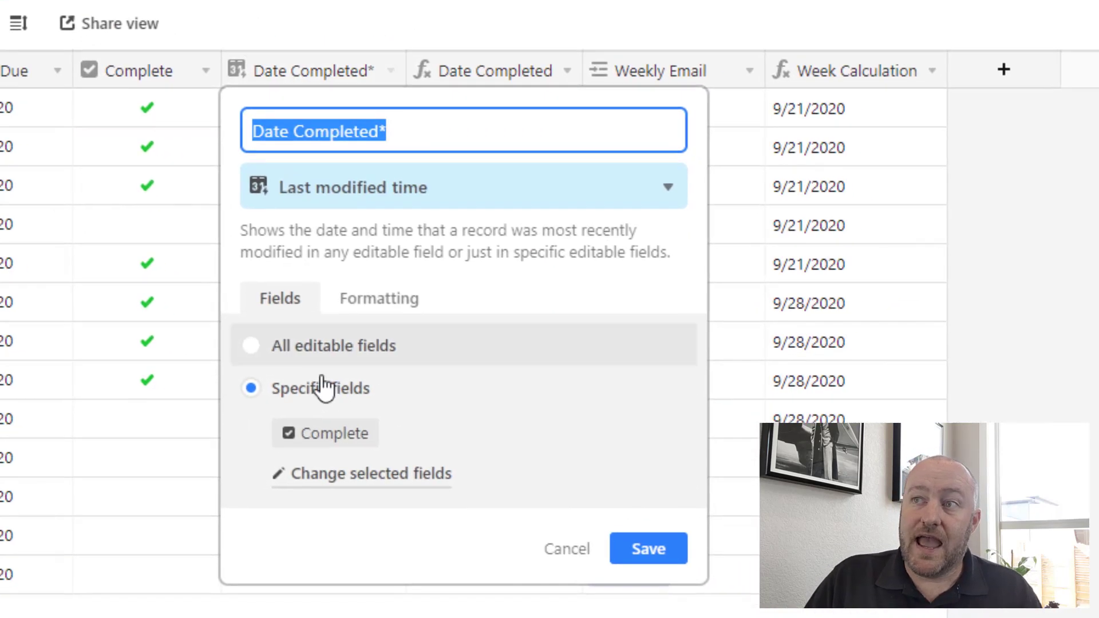
mouse_move(321, 403)
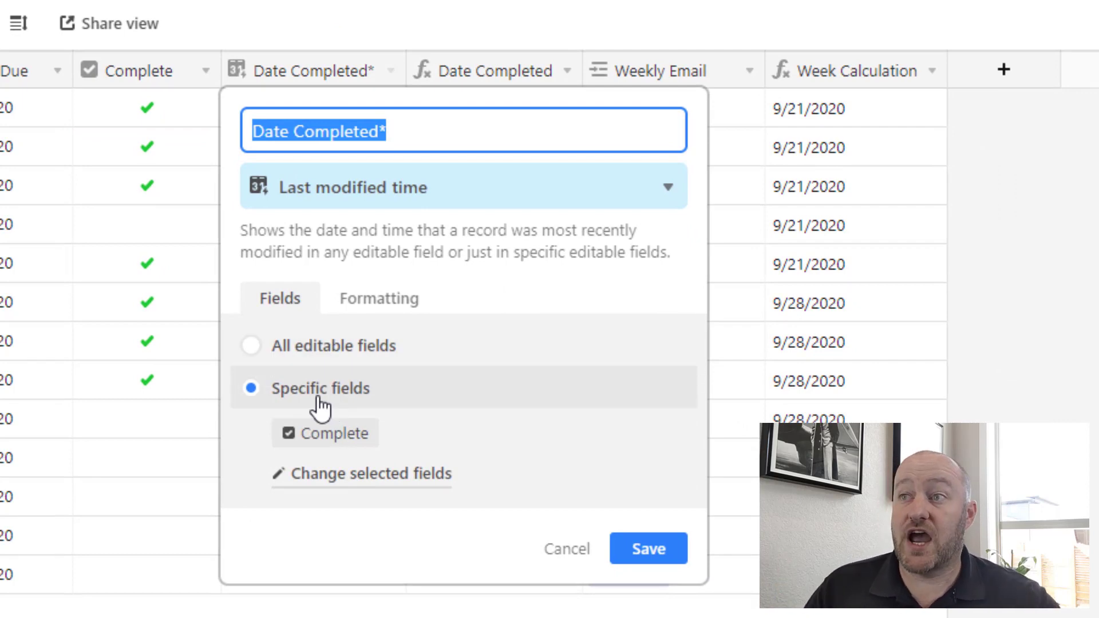
Cancel the field dialog, then check and uncheck Task #4's Complete box, refreshing its time to 11:18am.
left_click(647, 548)
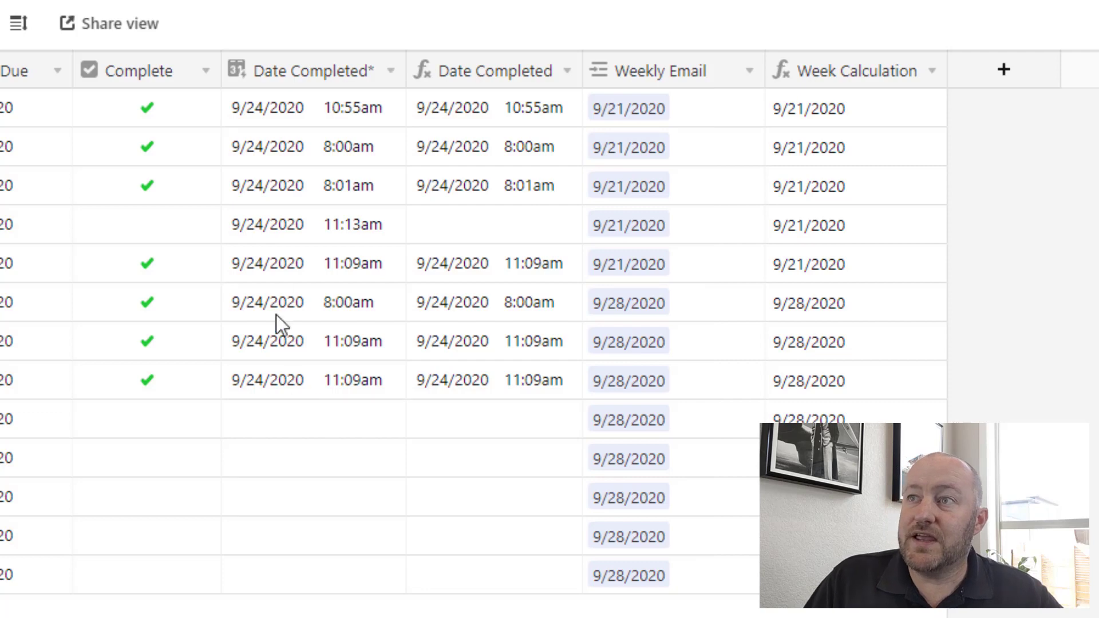
mouse_move(153, 132)
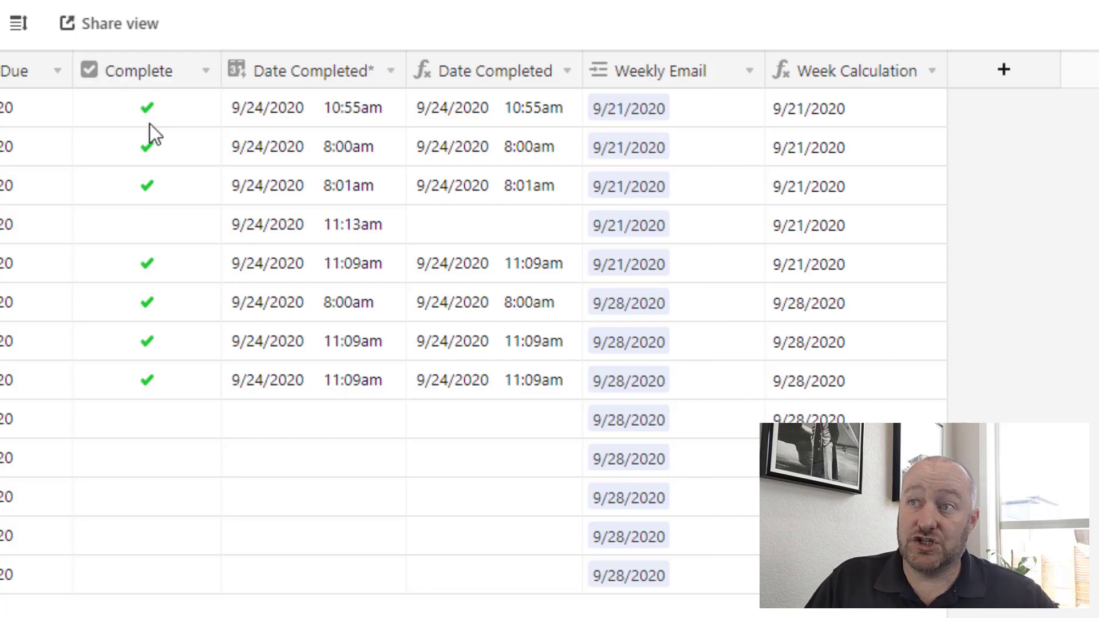
mouse_move(273, 148)
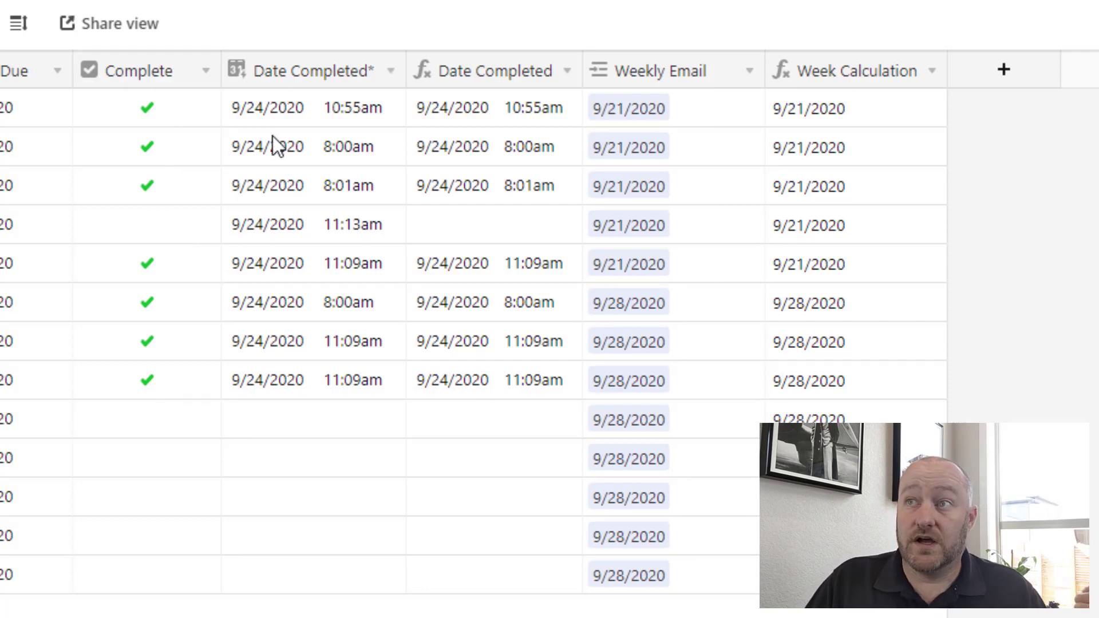
mouse_move(364, 112)
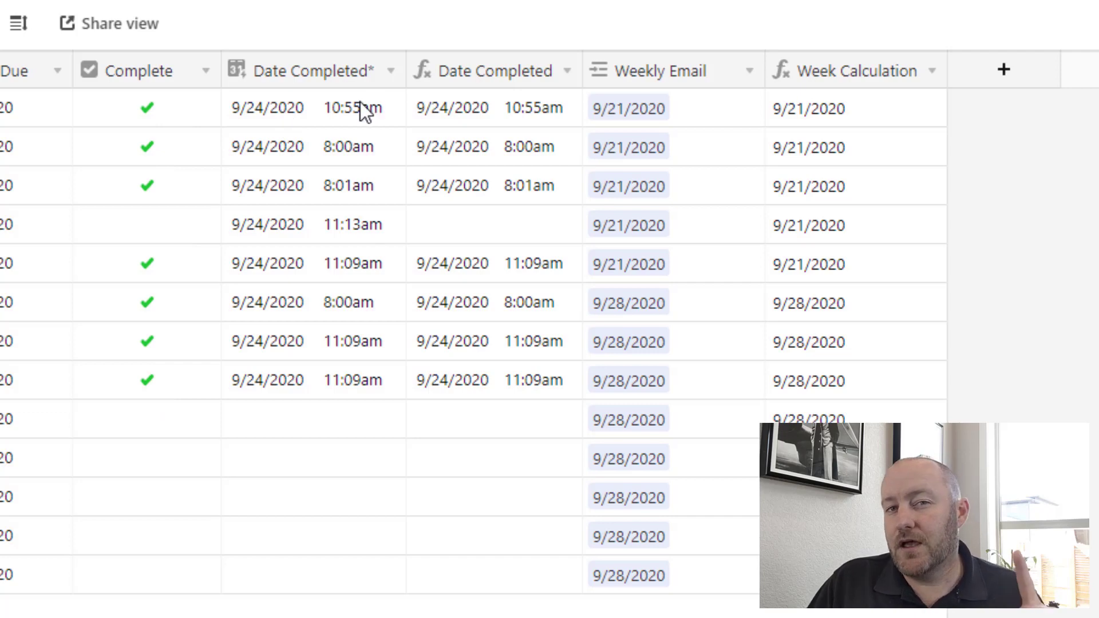
mouse_move(181, 221)
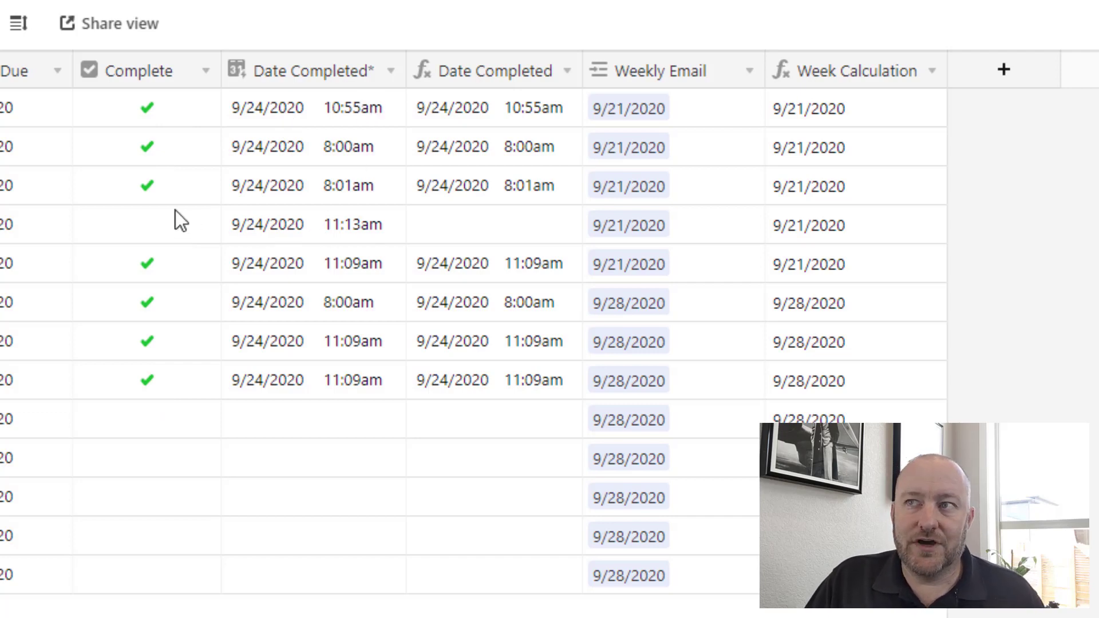
mouse_move(152, 233)
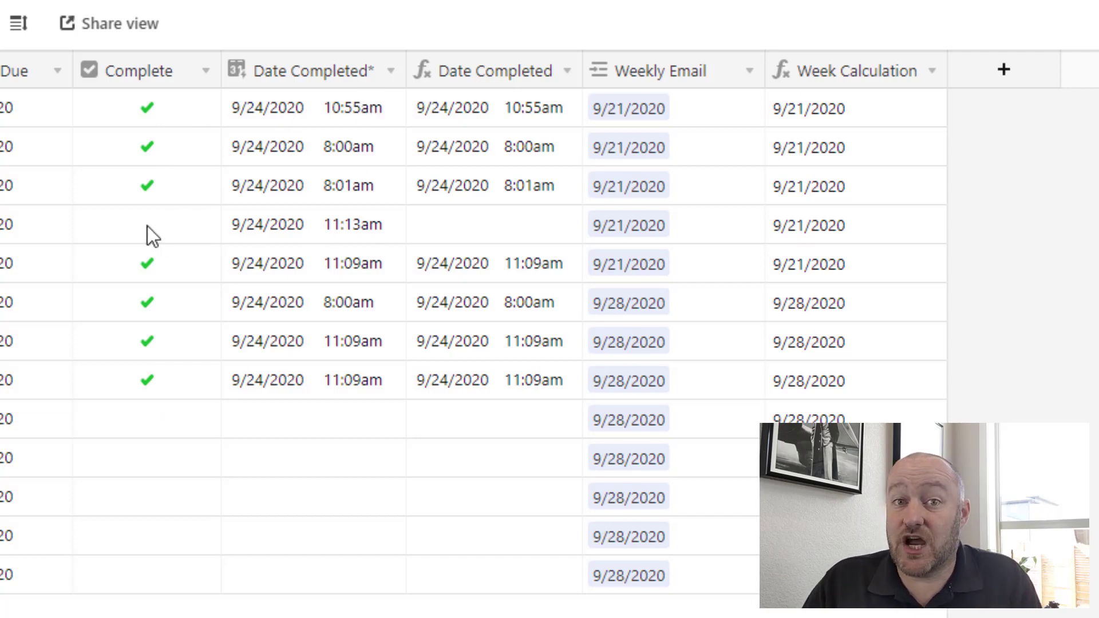
left_click(147, 224)
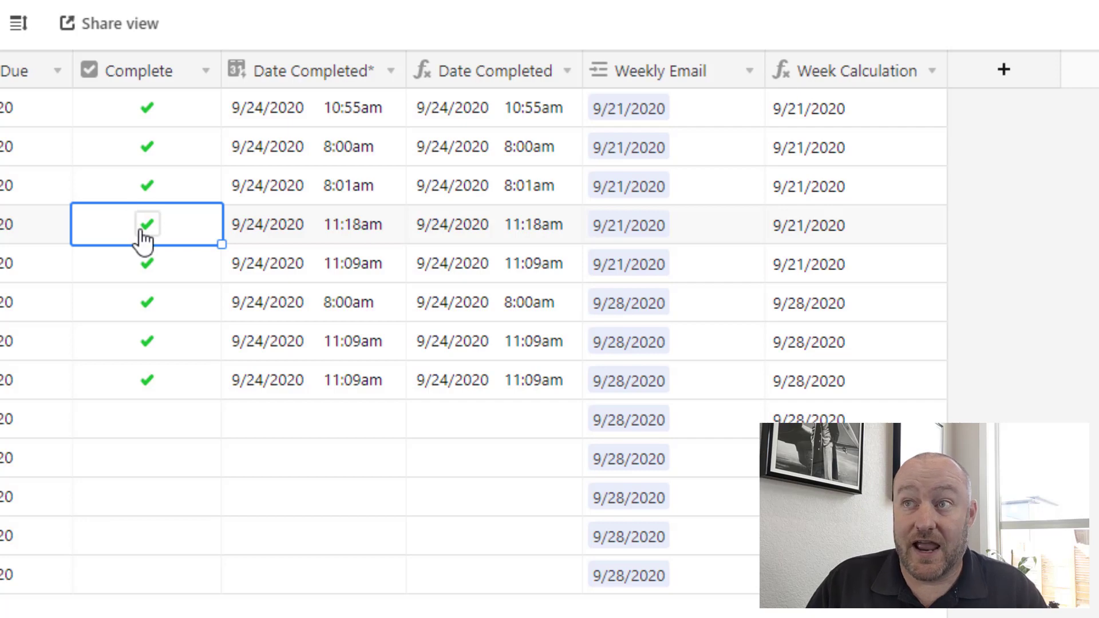
left_click(148, 225)
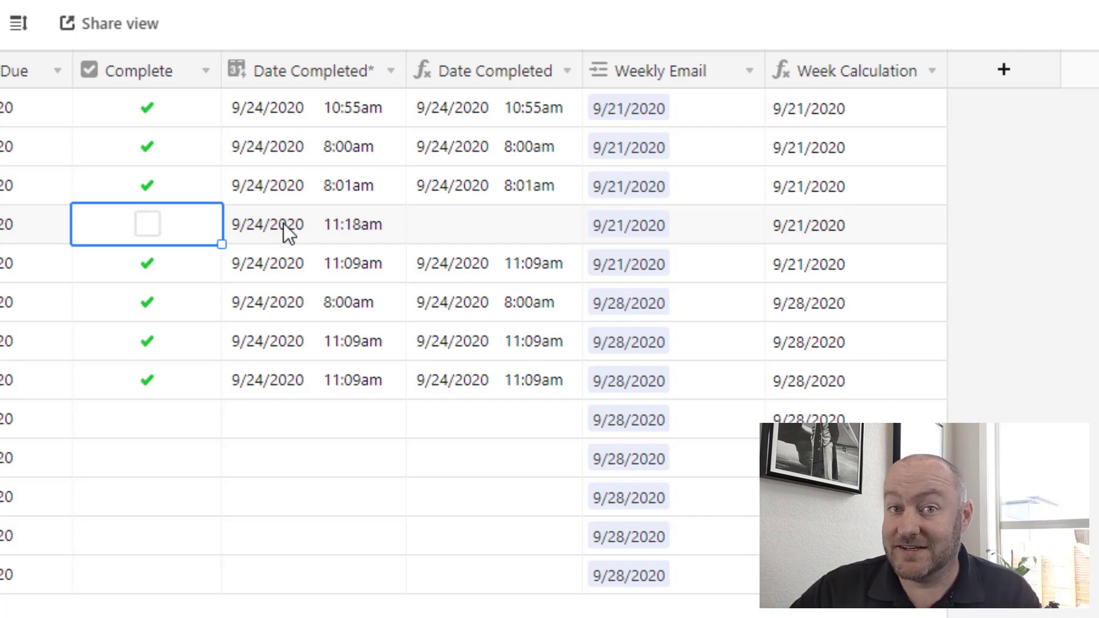
mouse_move(494, 88)
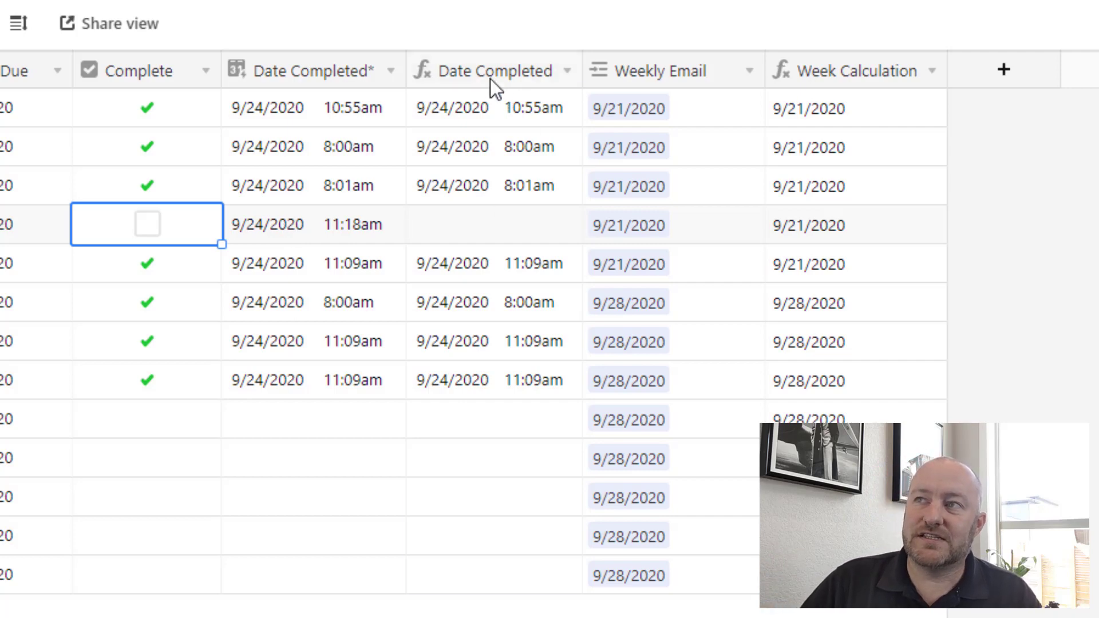
left_click(494, 70)
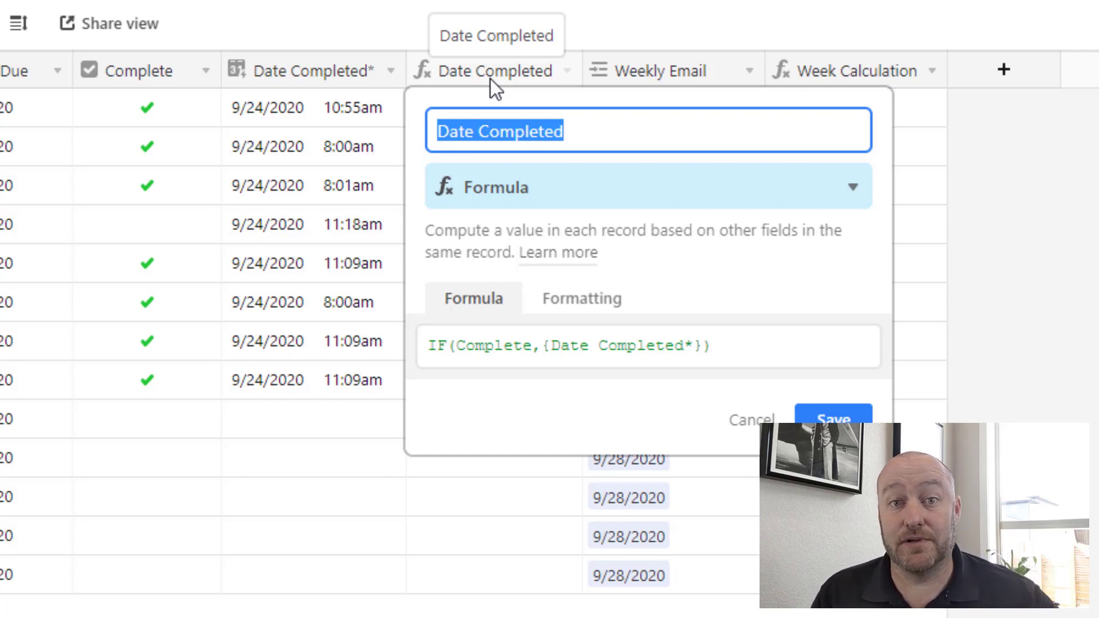
left_click(832, 419)
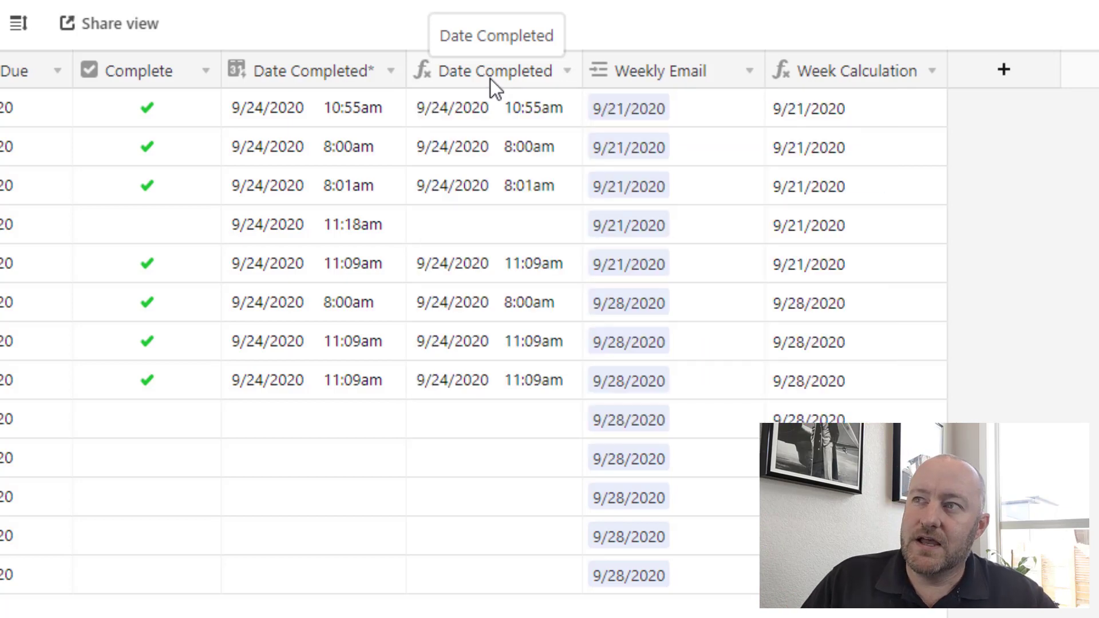
mouse_move(481, 225)
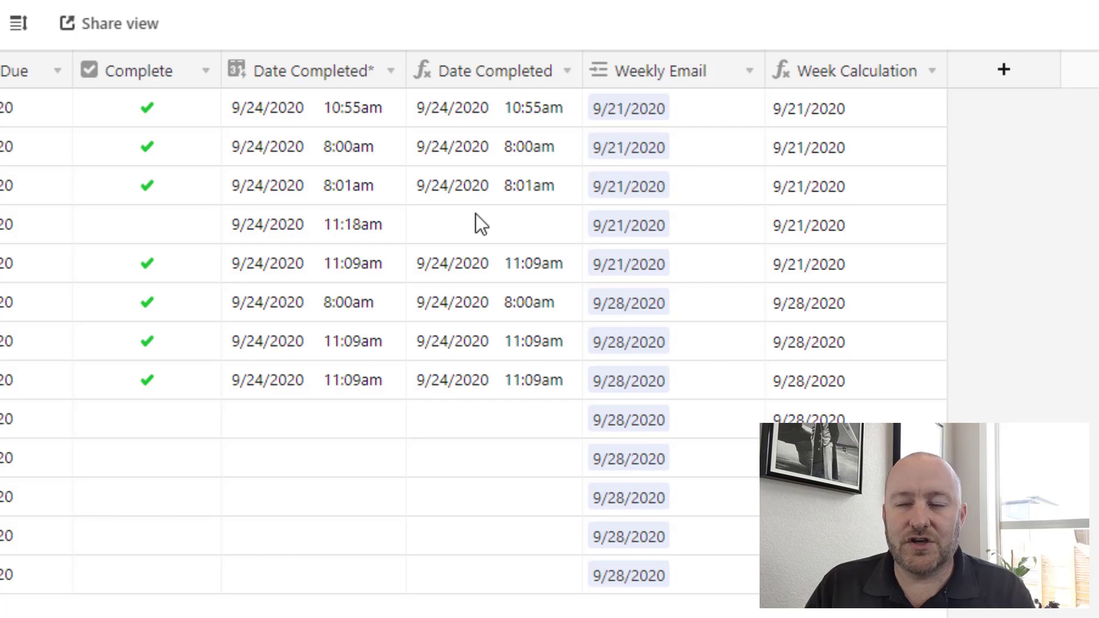
left_click(850, 70)
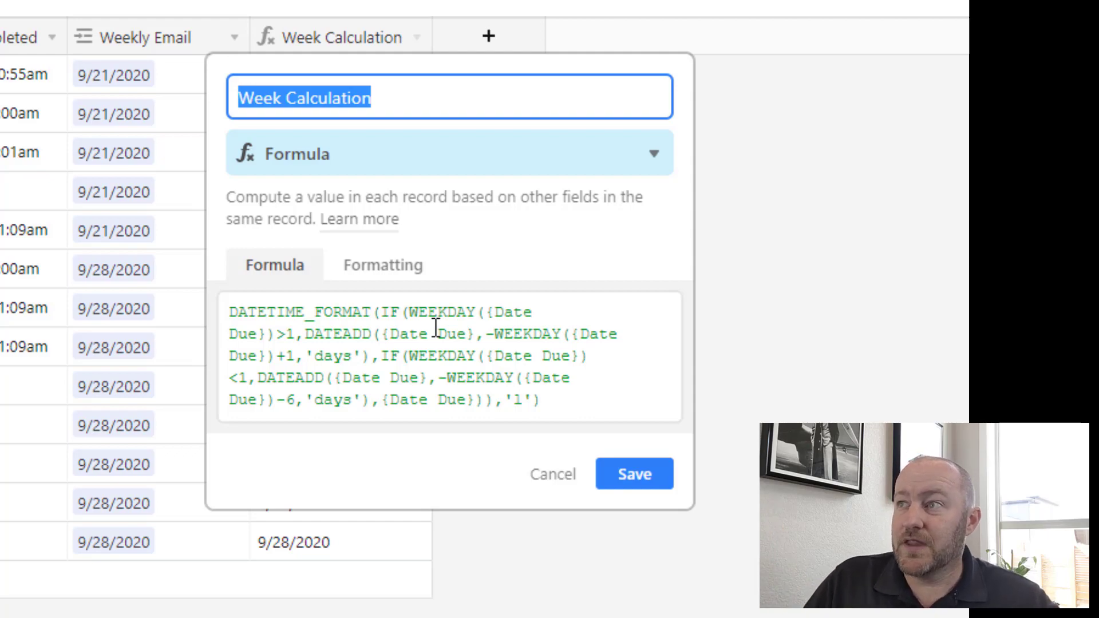
left_click(632, 474)
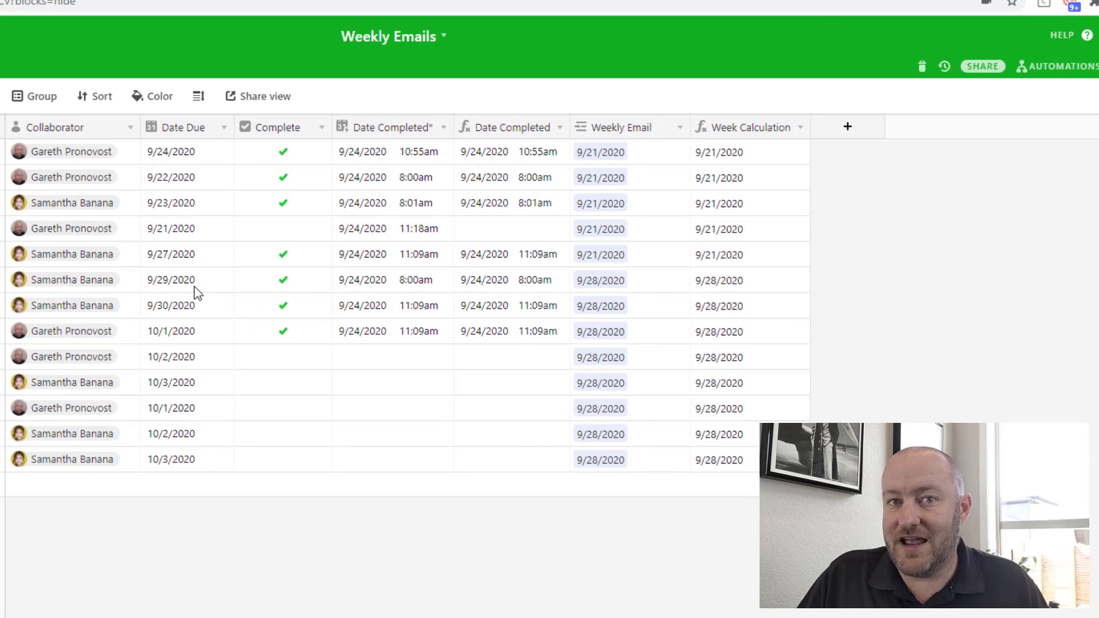
left_click(171, 280)
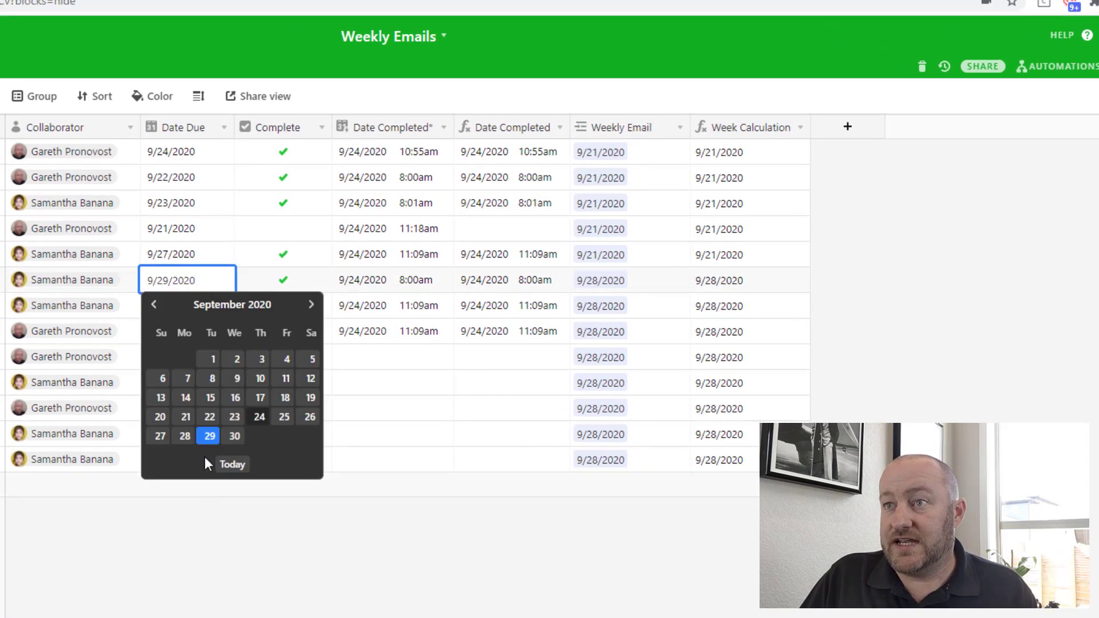
mouse_move(184, 435)
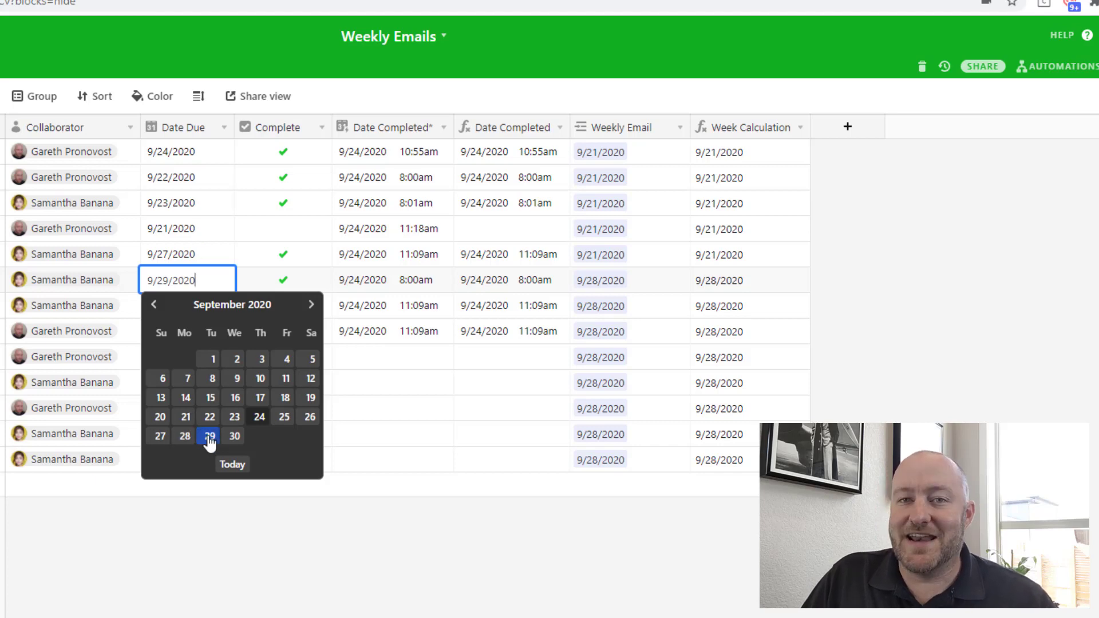
left_click(208, 436)
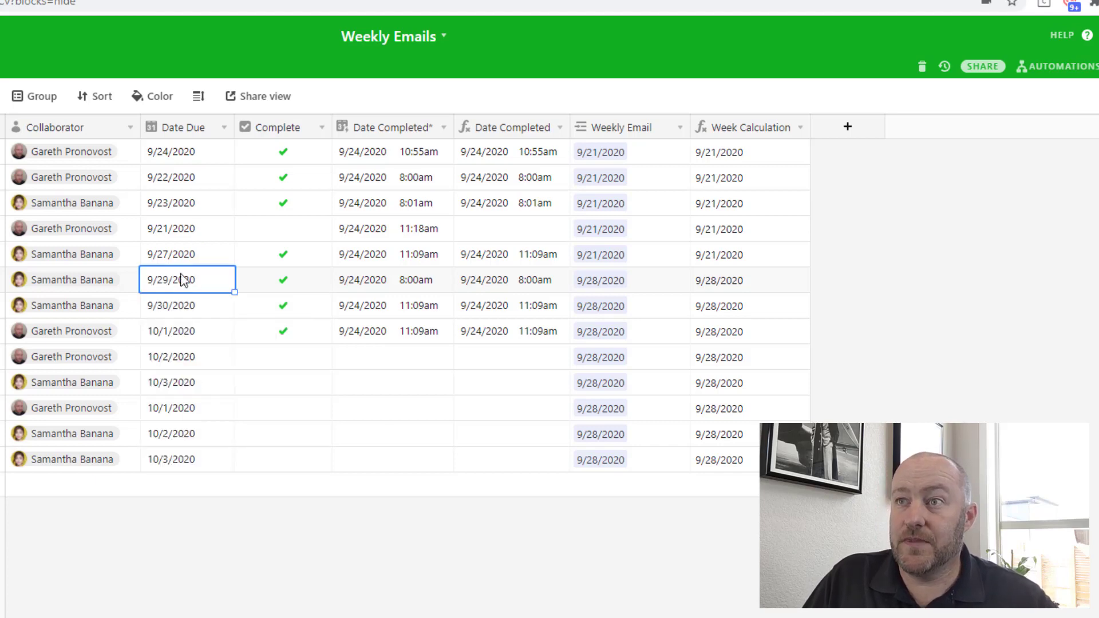
left_click(186, 383)
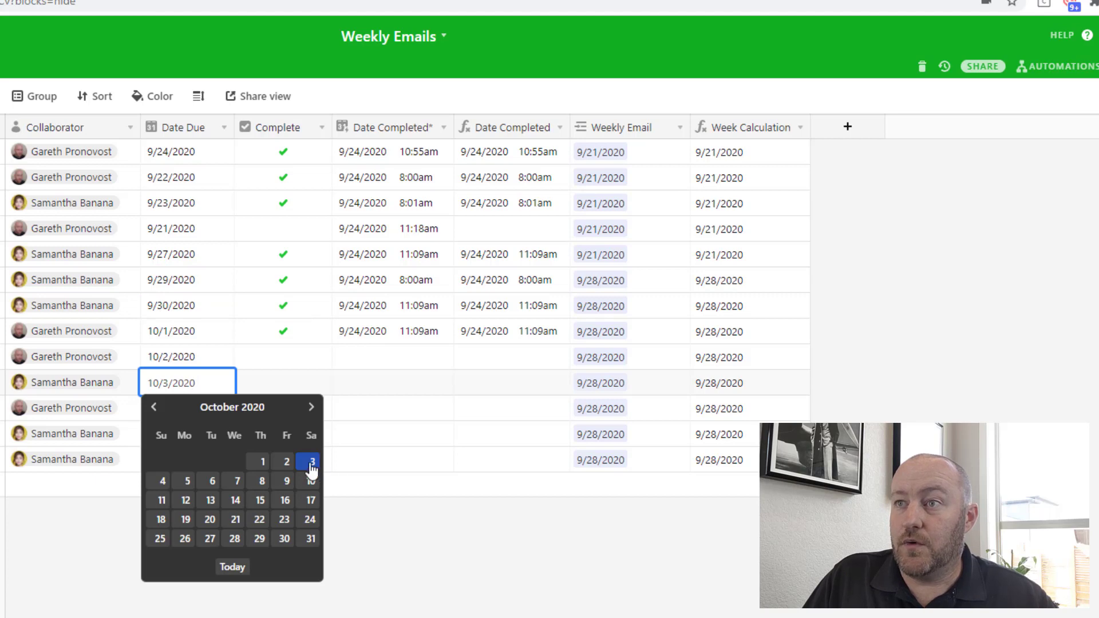
mouse_move(186, 468)
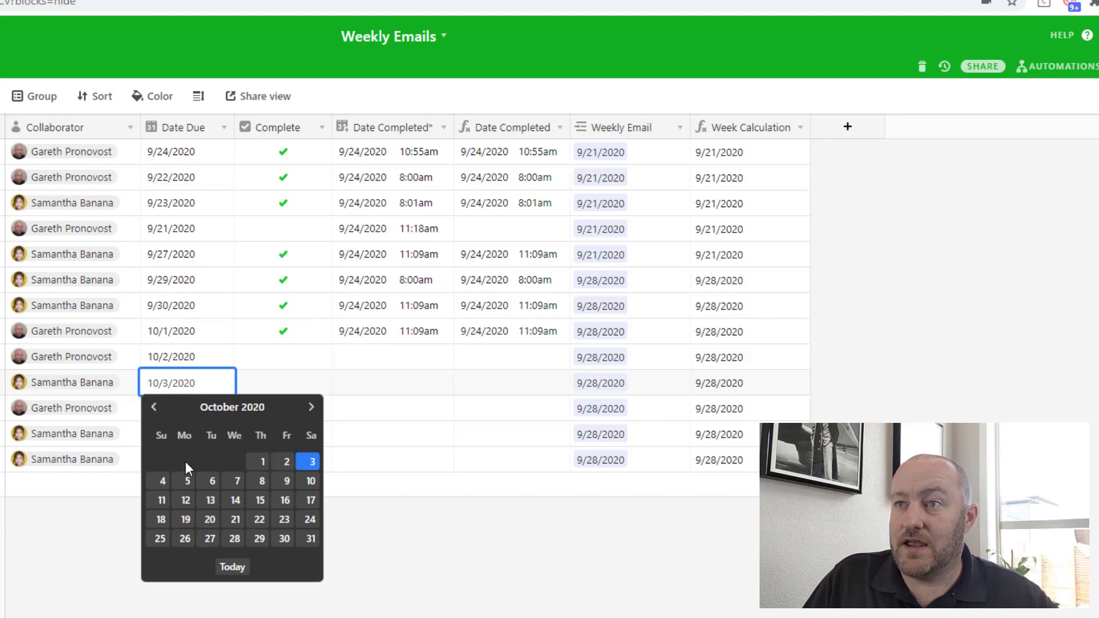
mouse_move(213, 465)
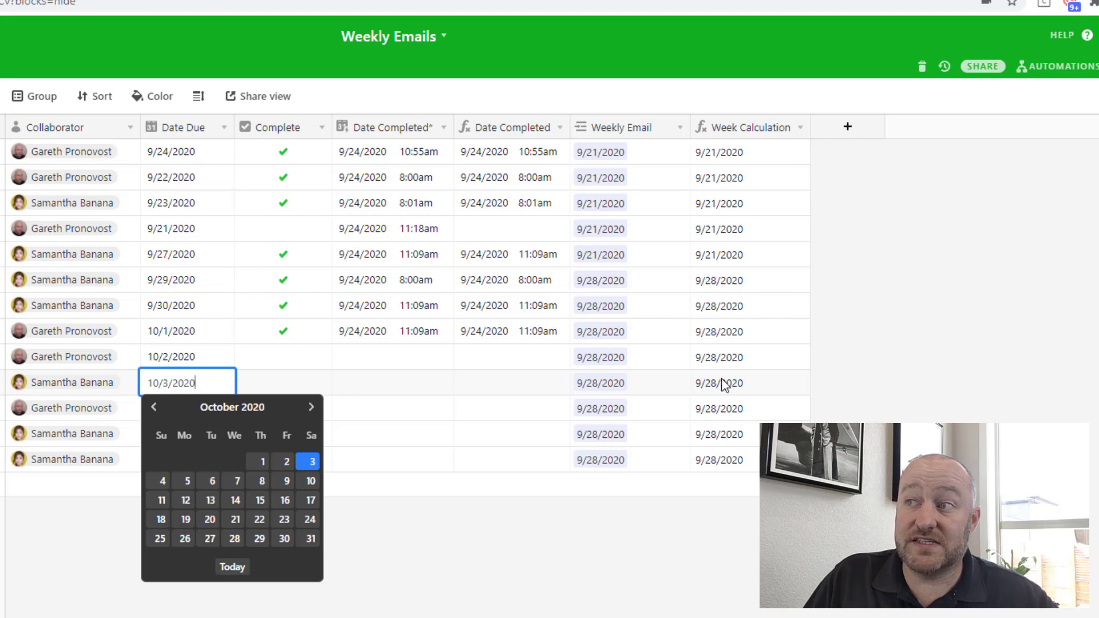
mouse_move(727, 389)
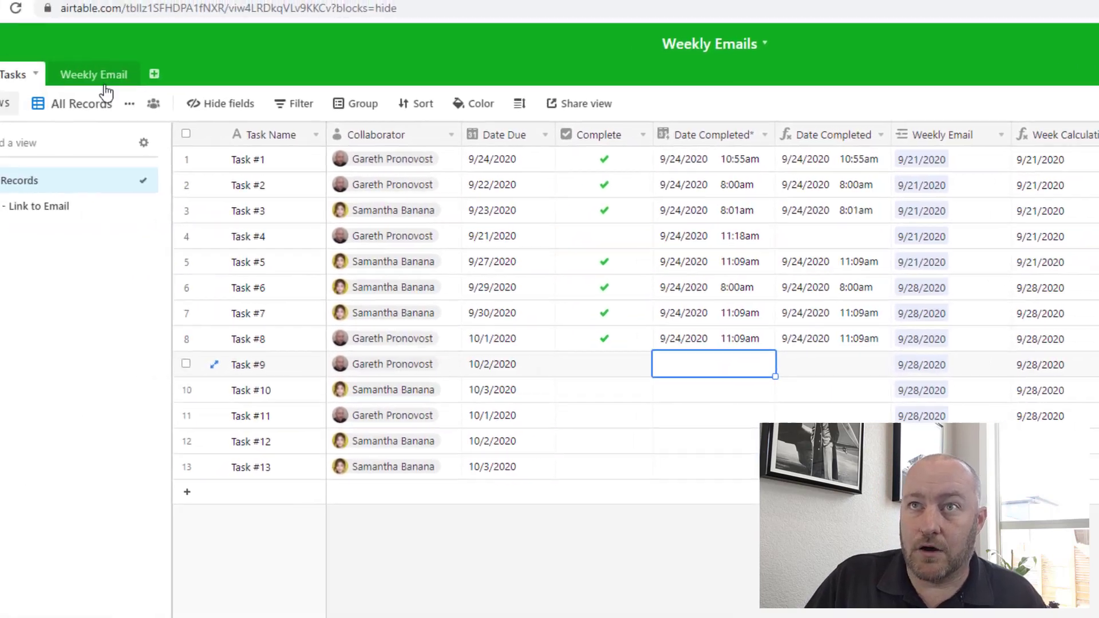
left_click(93, 74)
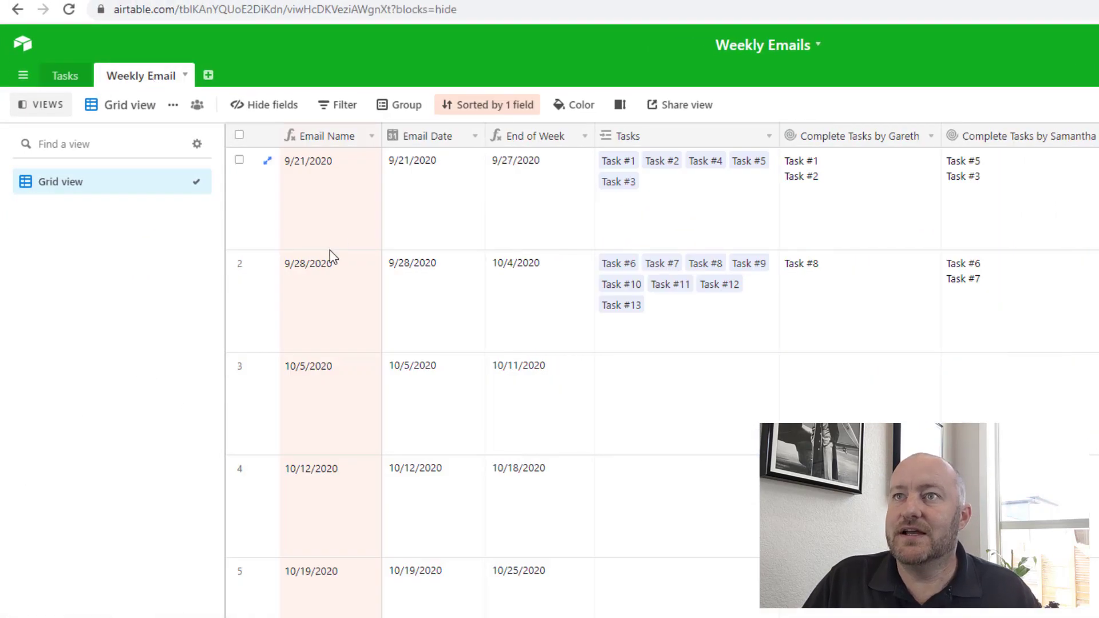
mouse_move(335, 204)
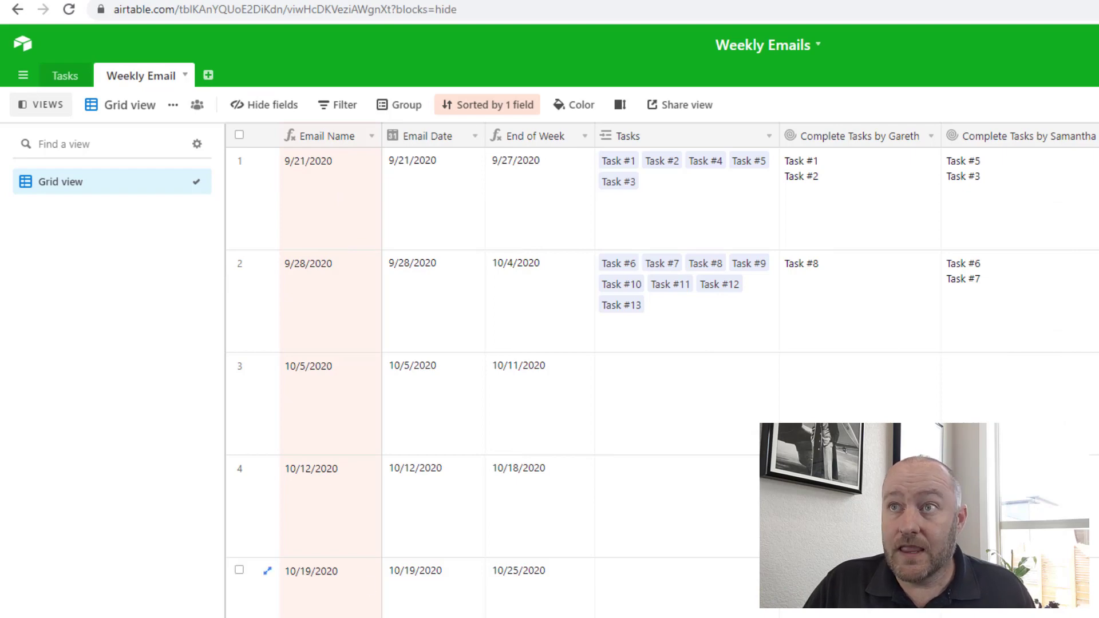
mouse_move(312, 204)
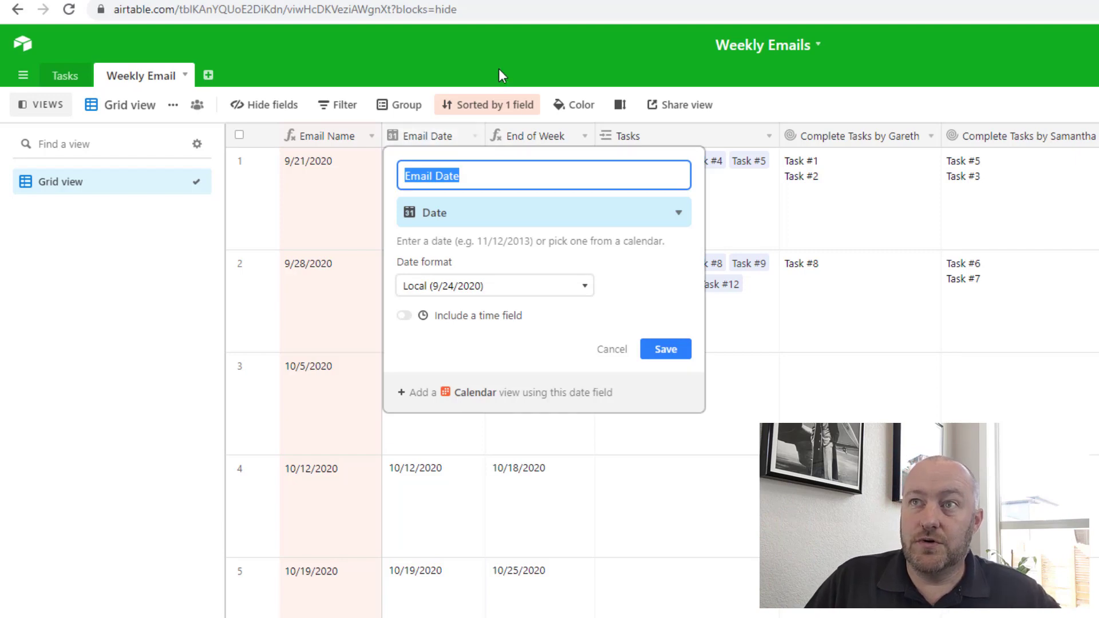
left_click(664, 349)
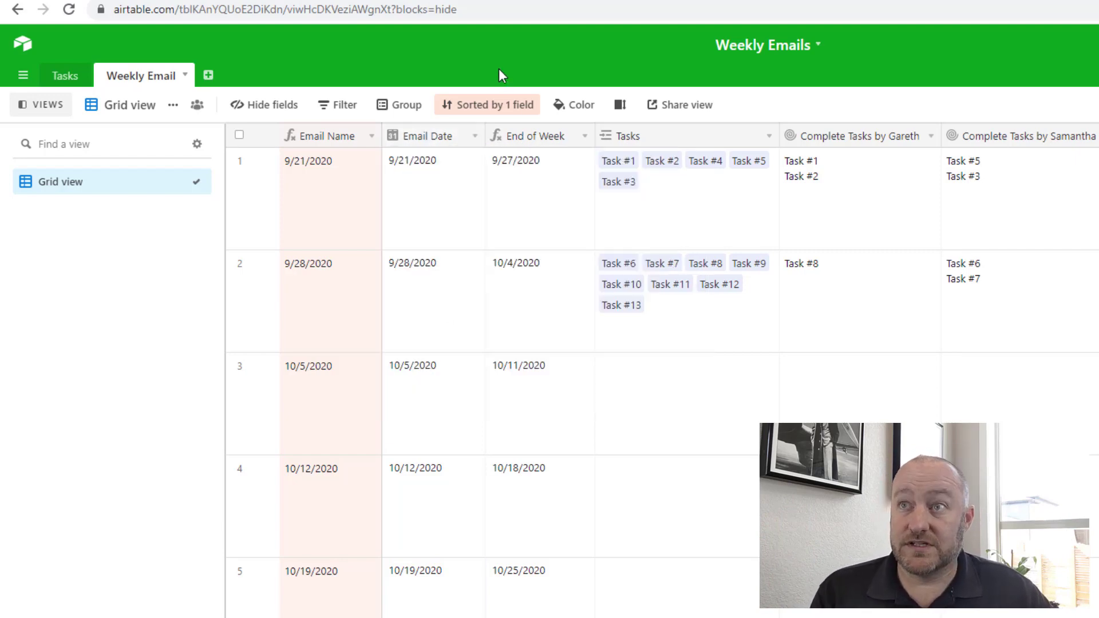
mouse_move(435, 204)
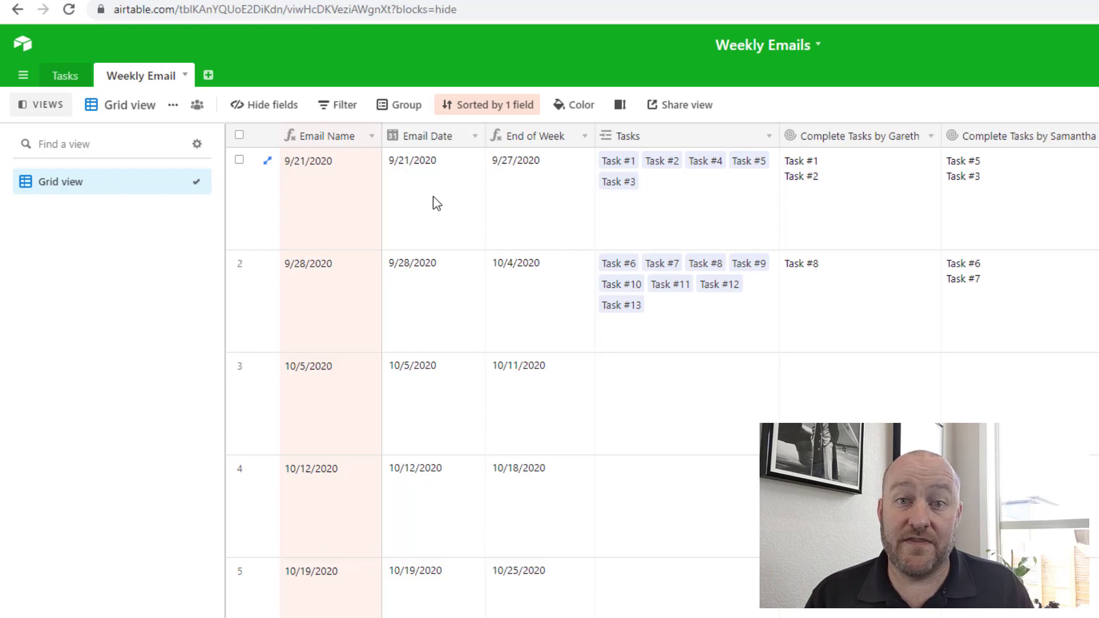
mouse_move(410, 195)
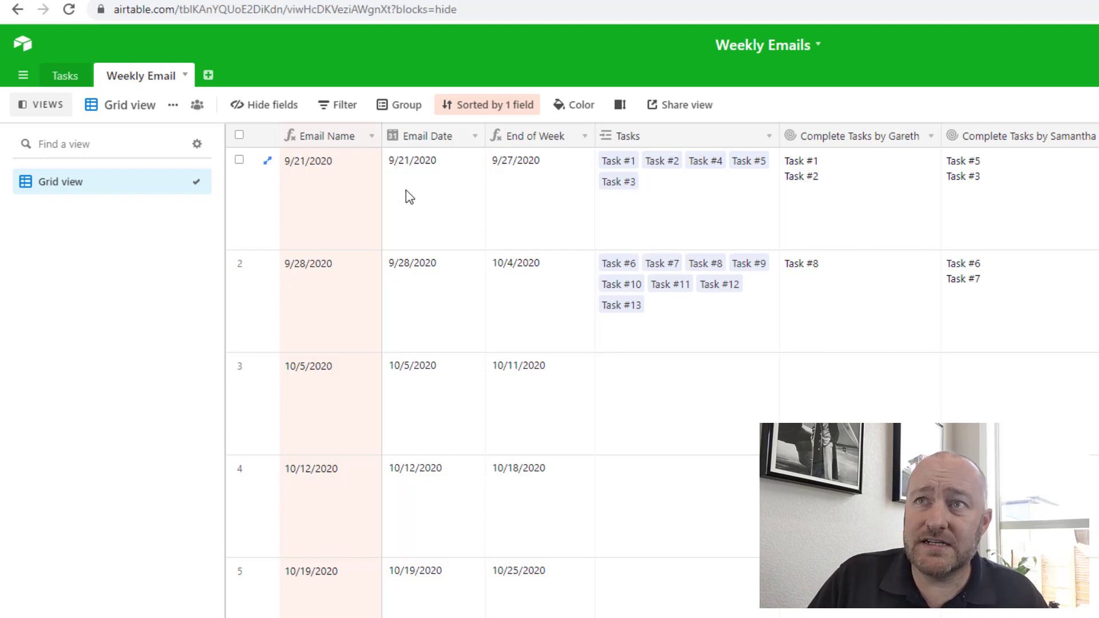
left_click(431, 200)
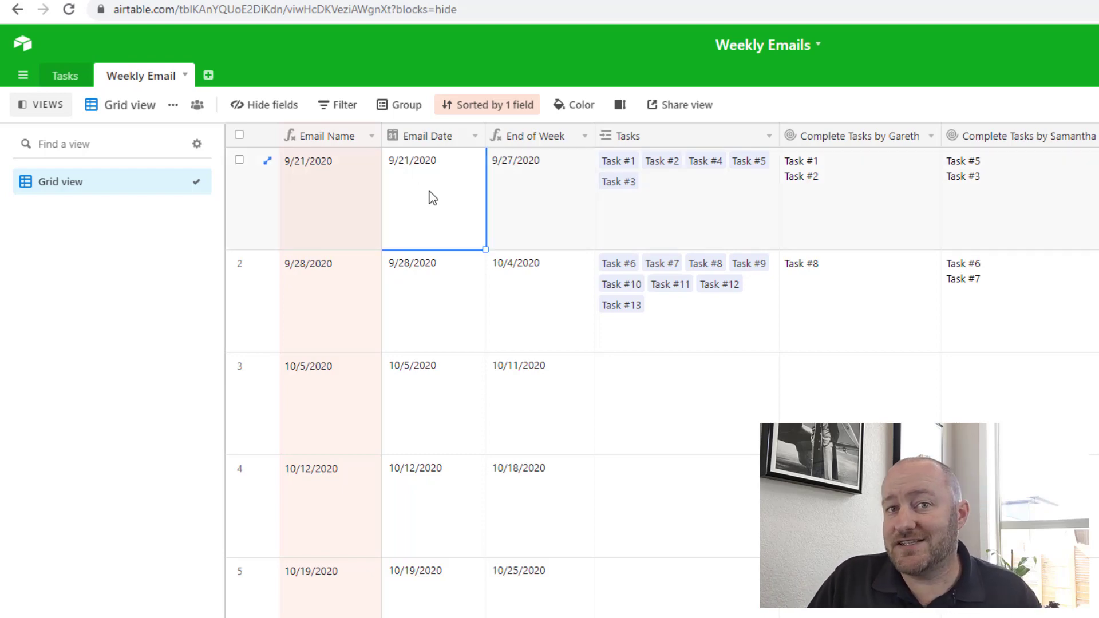
mouse_move(324, 136)
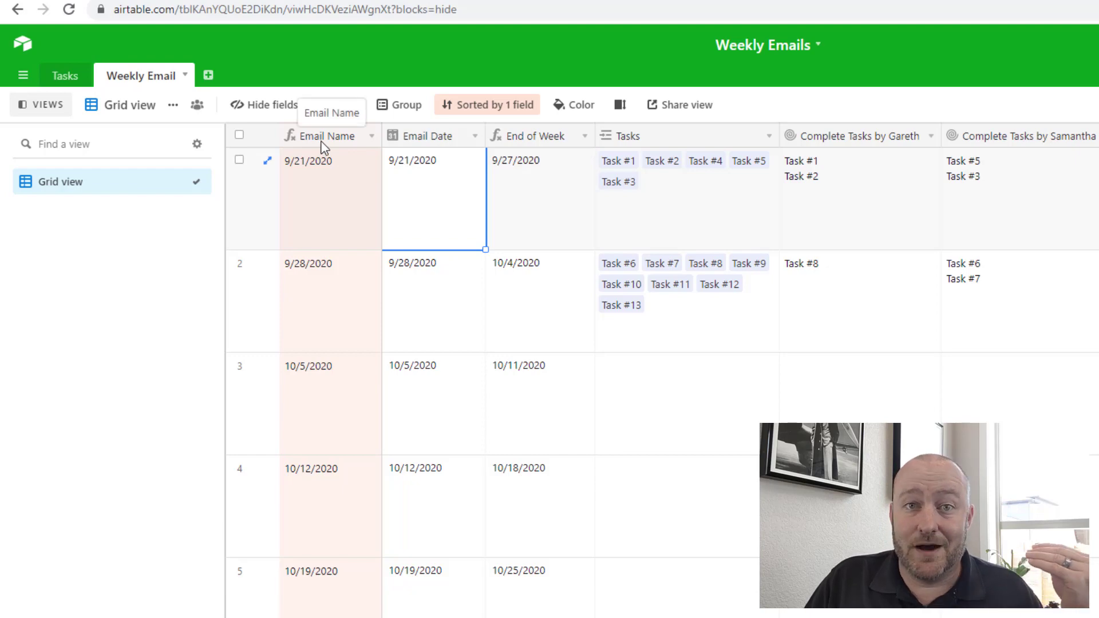
mouse_move(325, 202)
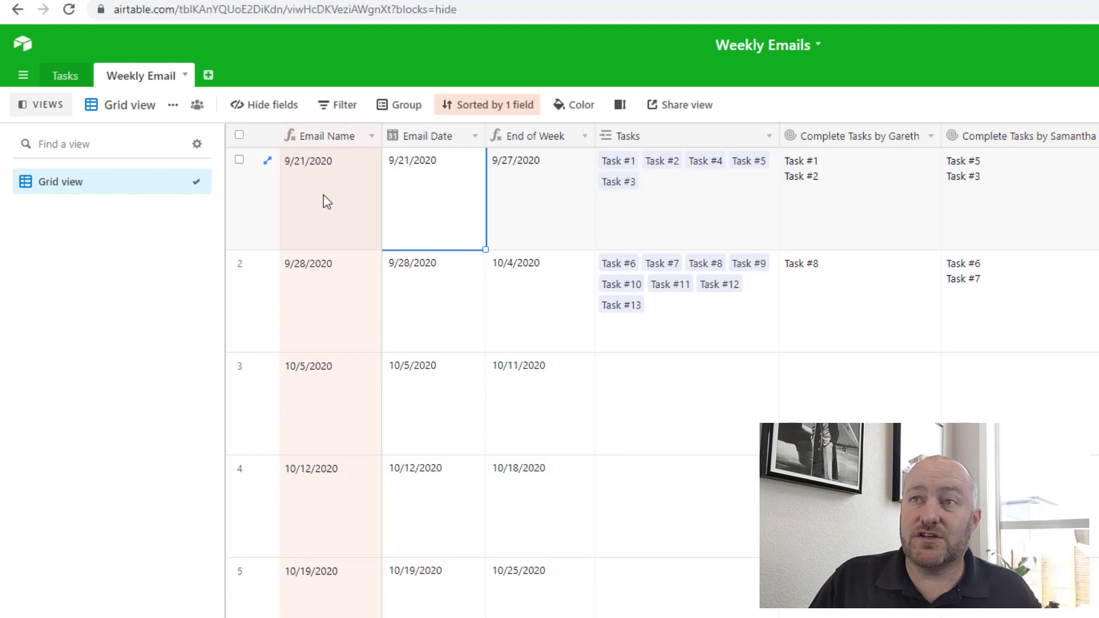
mouse_move(394, 212)
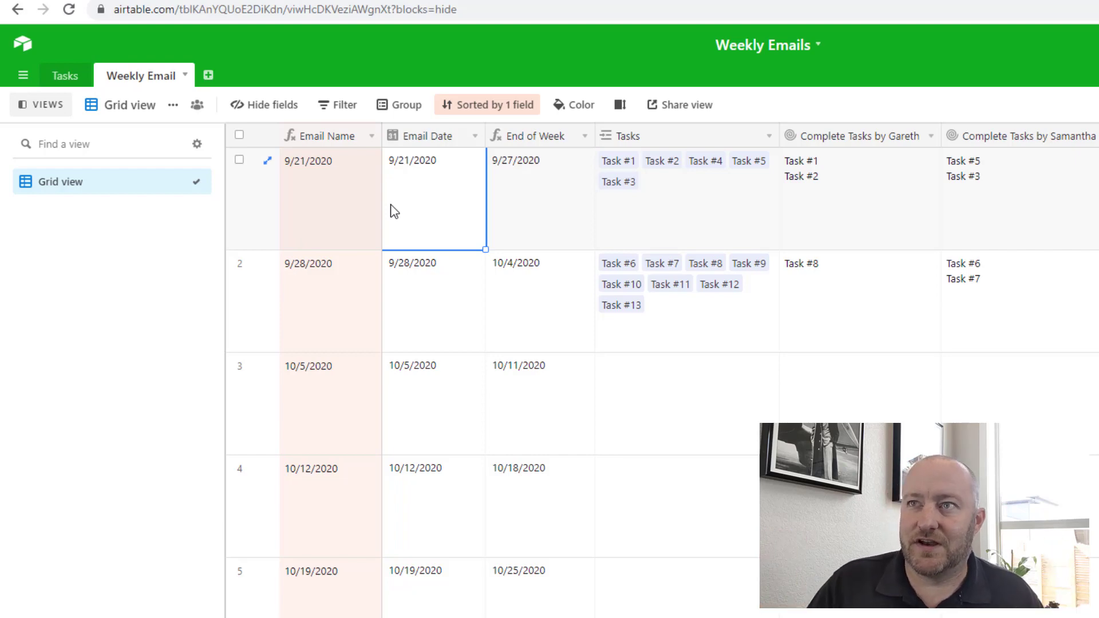
mouse_move(421, 197)
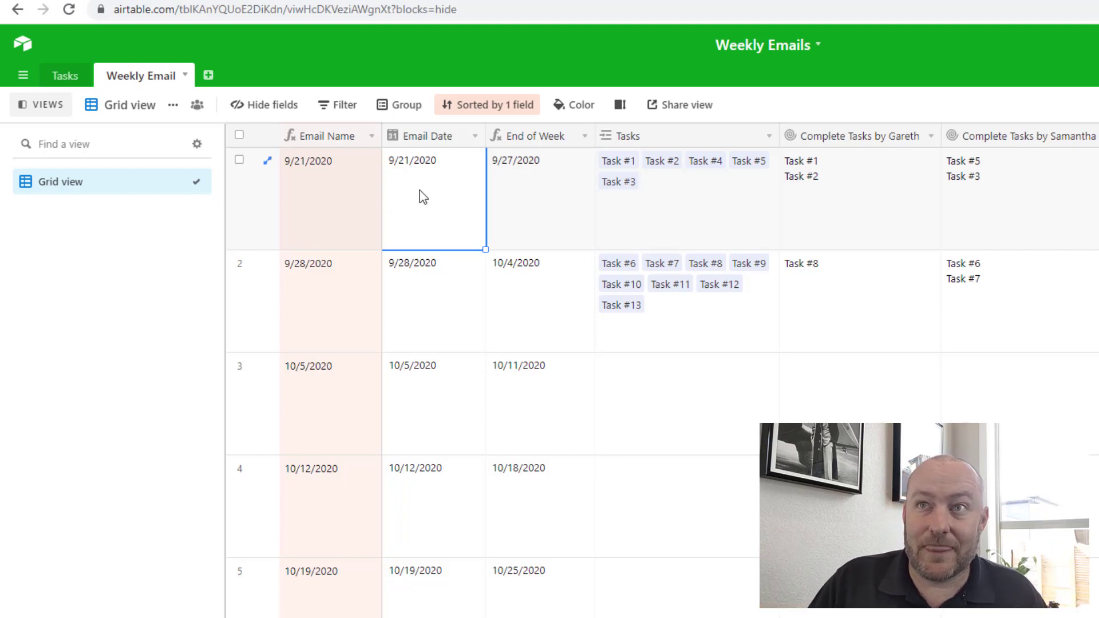
mouse_move(316, 204)
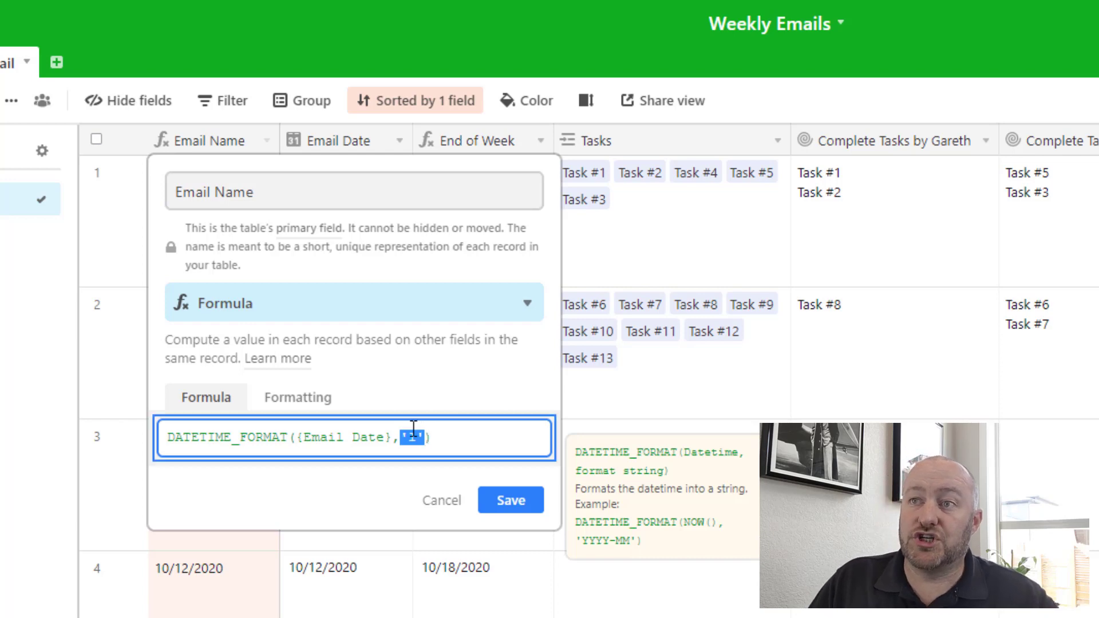
left_click(511, 501)
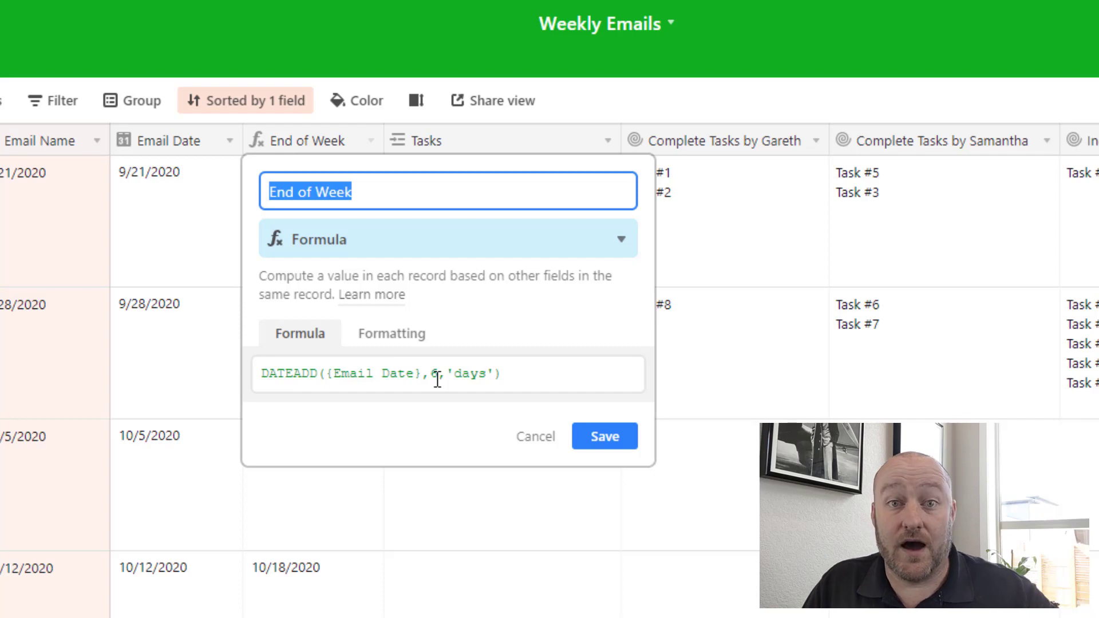
left_click(603, 436)
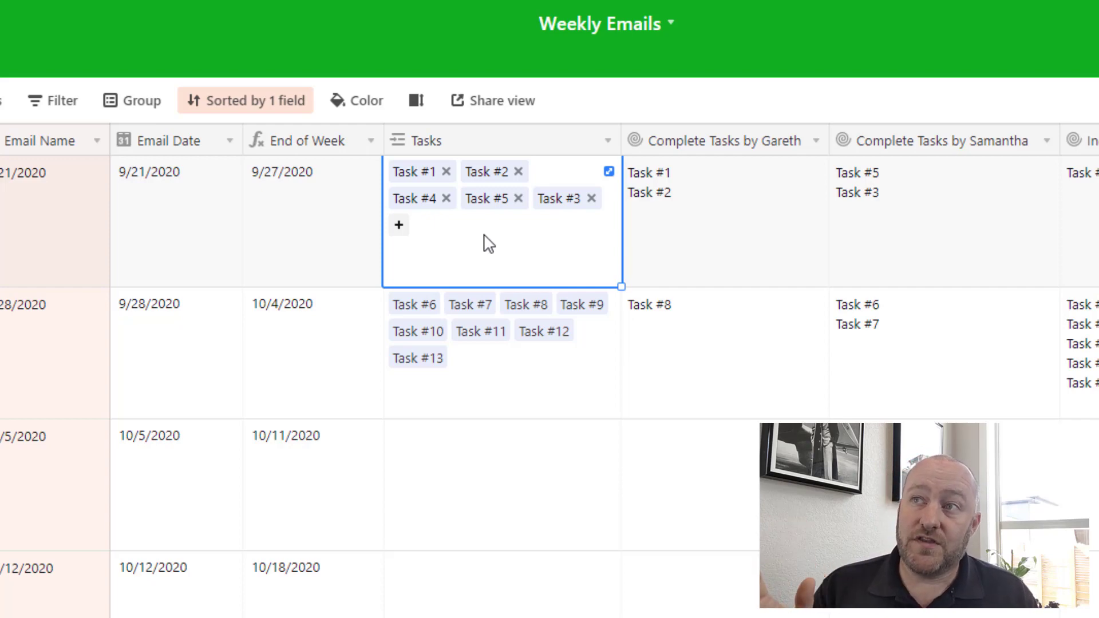
mouse_move(491, 241)
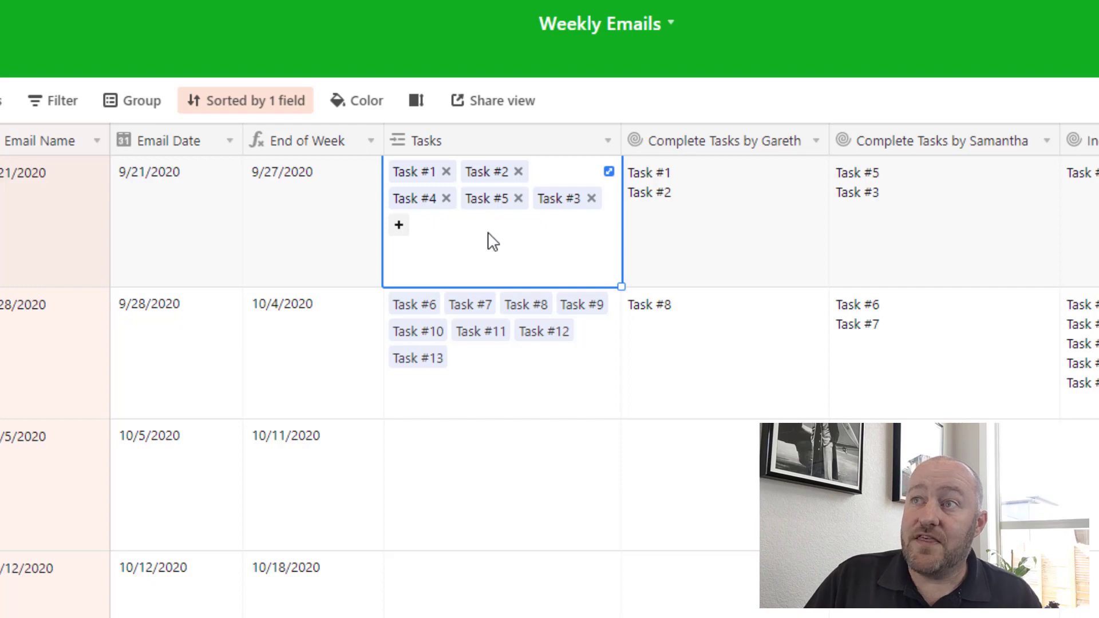
mouse_move(666, 263)
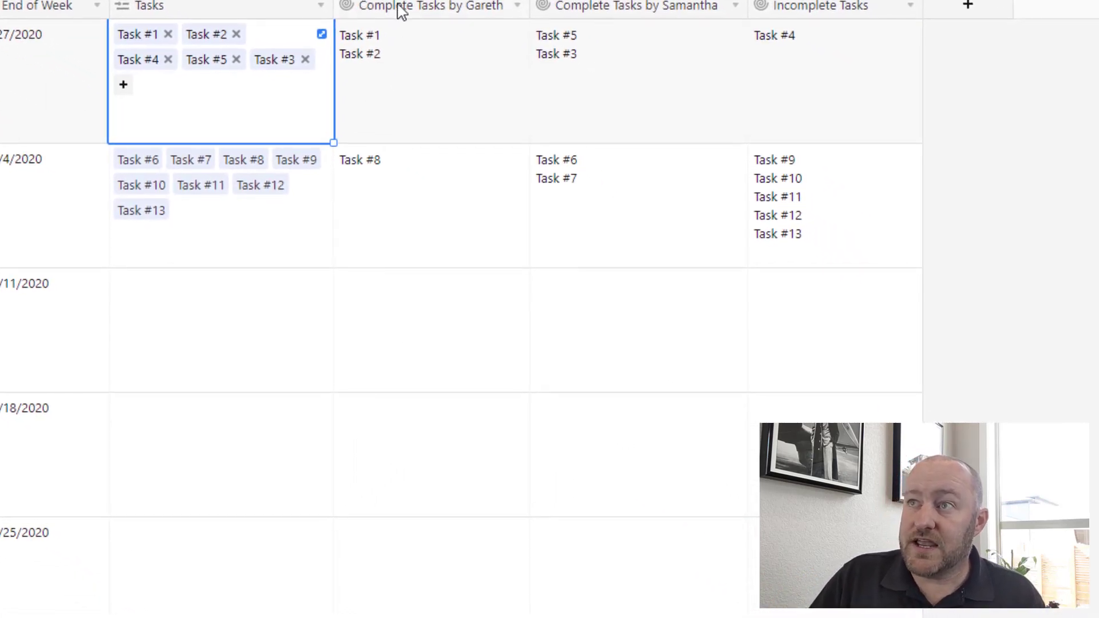
left_click(420, 7)
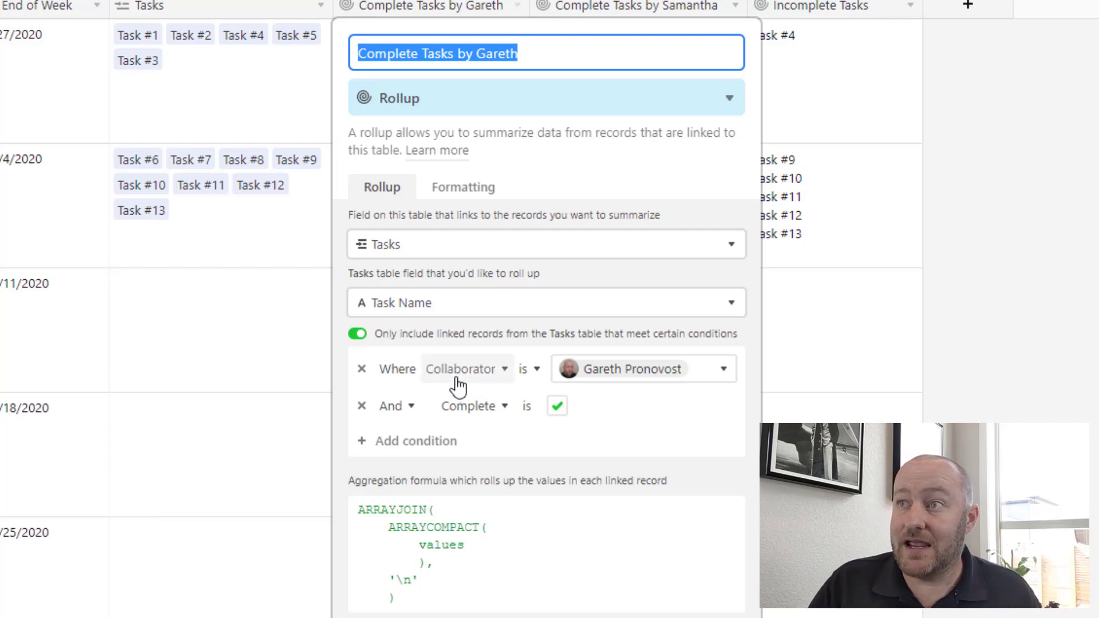
mouse_move(442, 303)
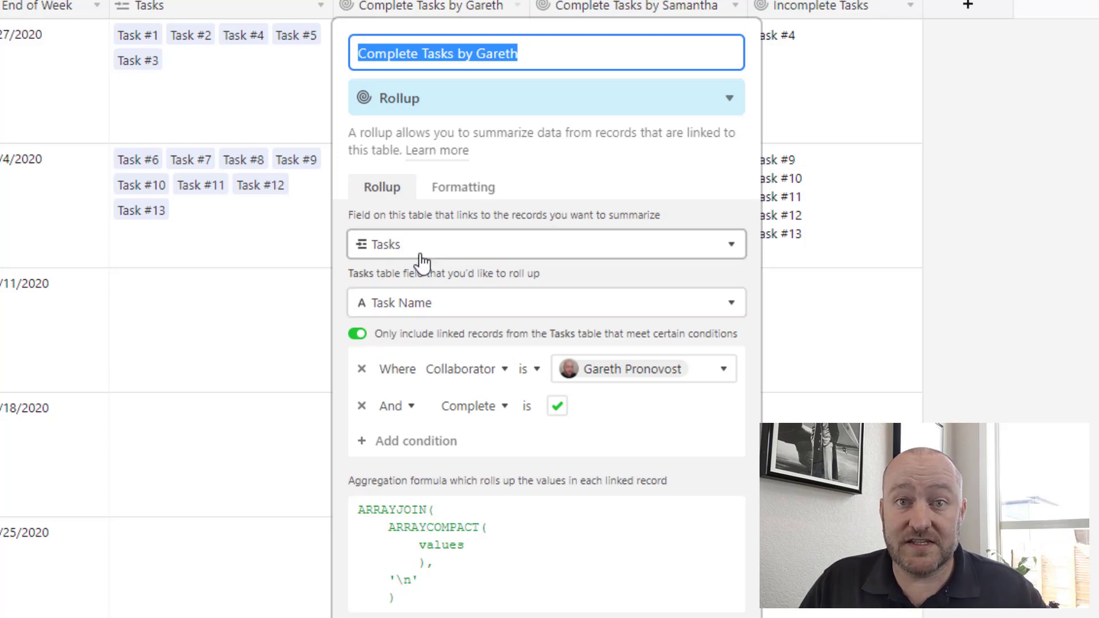
mouse_move(466, 369)
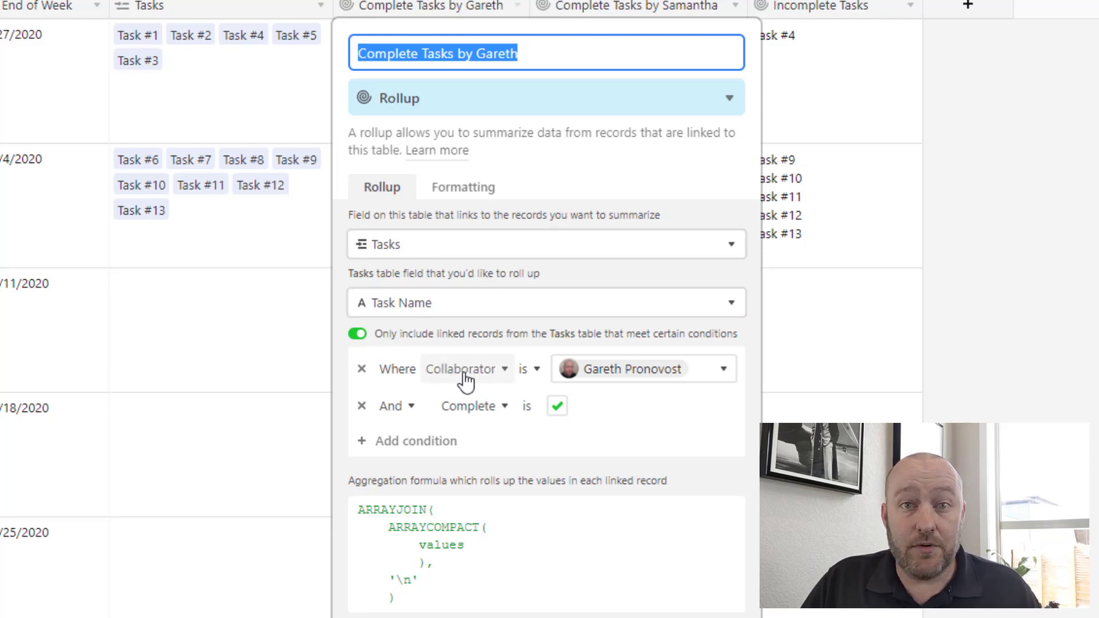
mouse_move(561, 421)
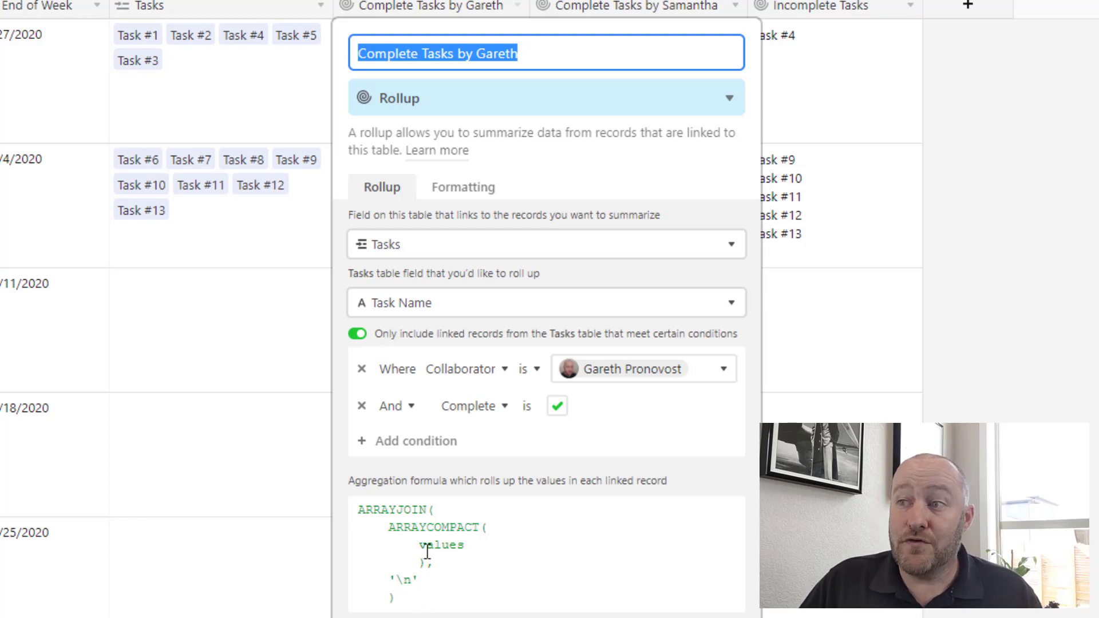
double_click(402, 579)
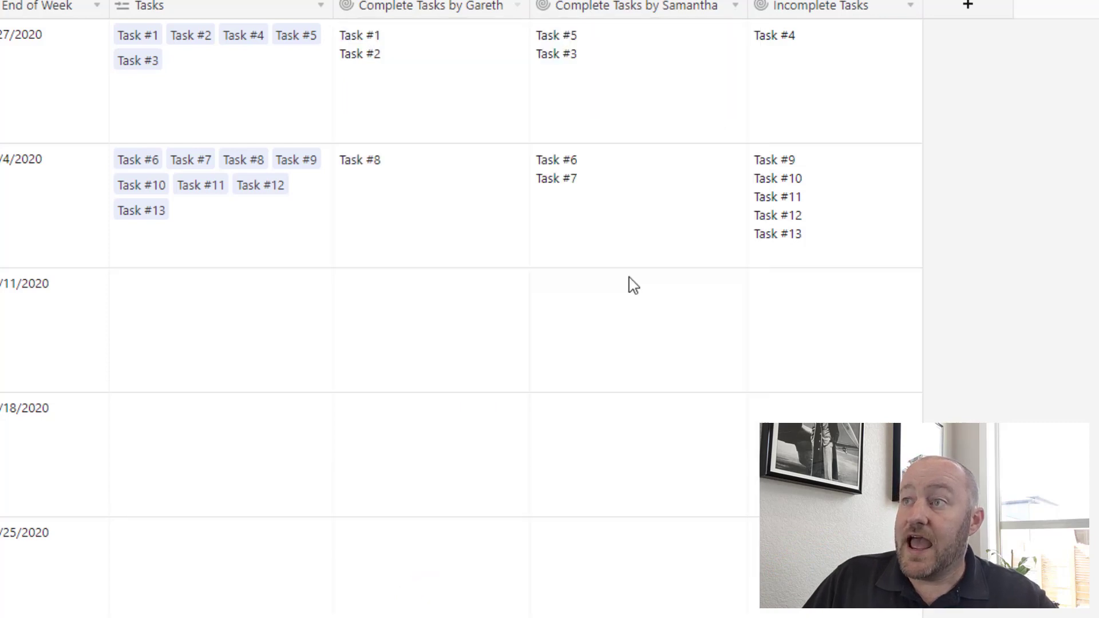
left_click(413, 80)
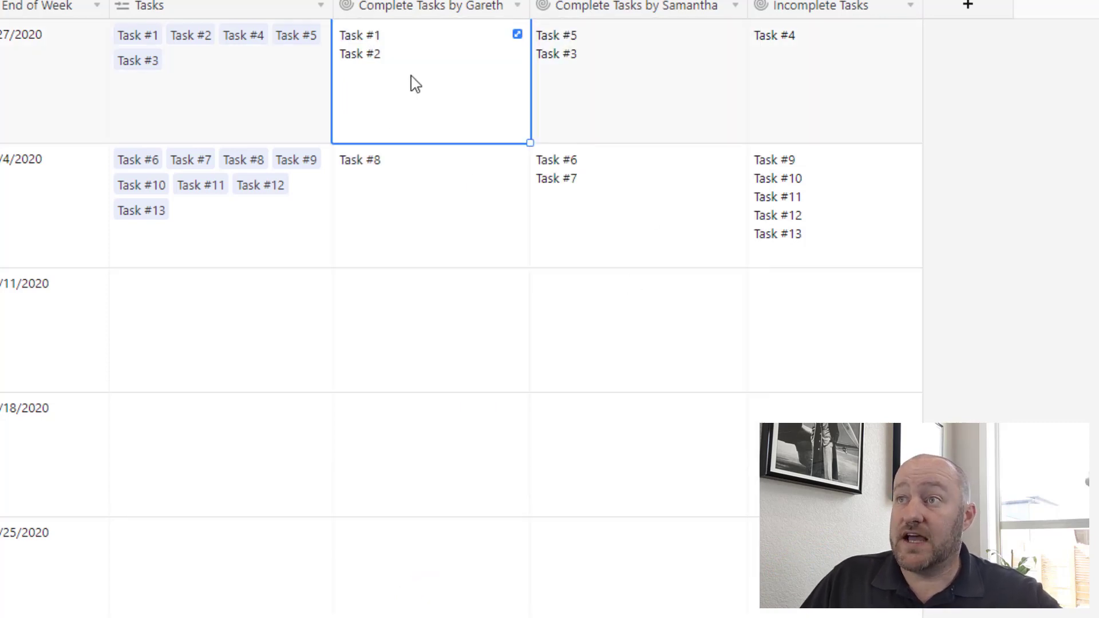
mouse_move(382, 63)
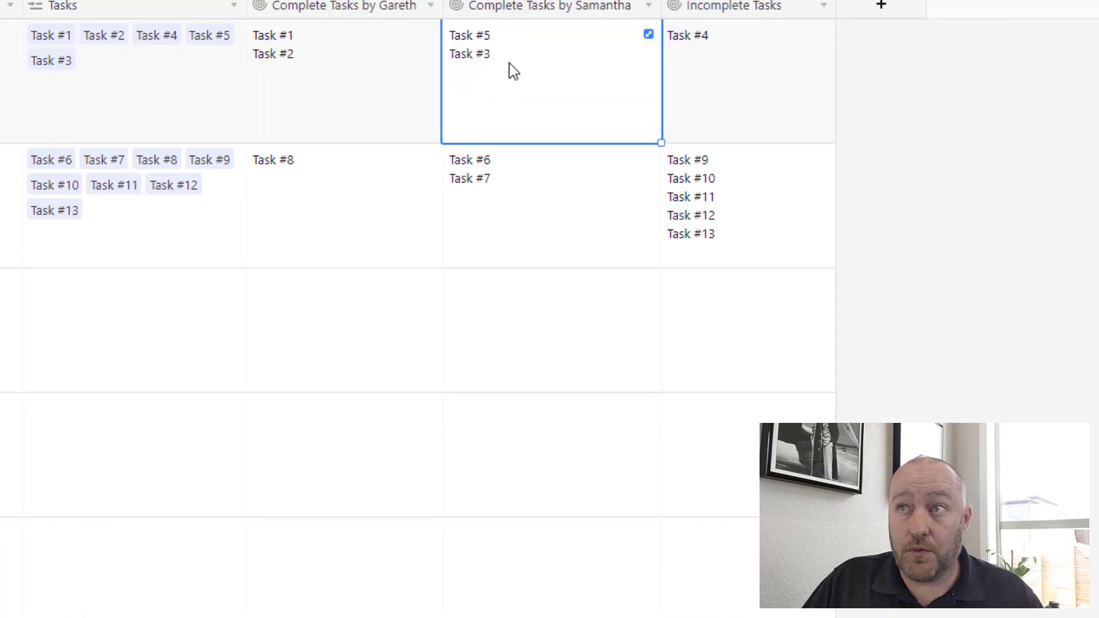
left_click(547, 6)
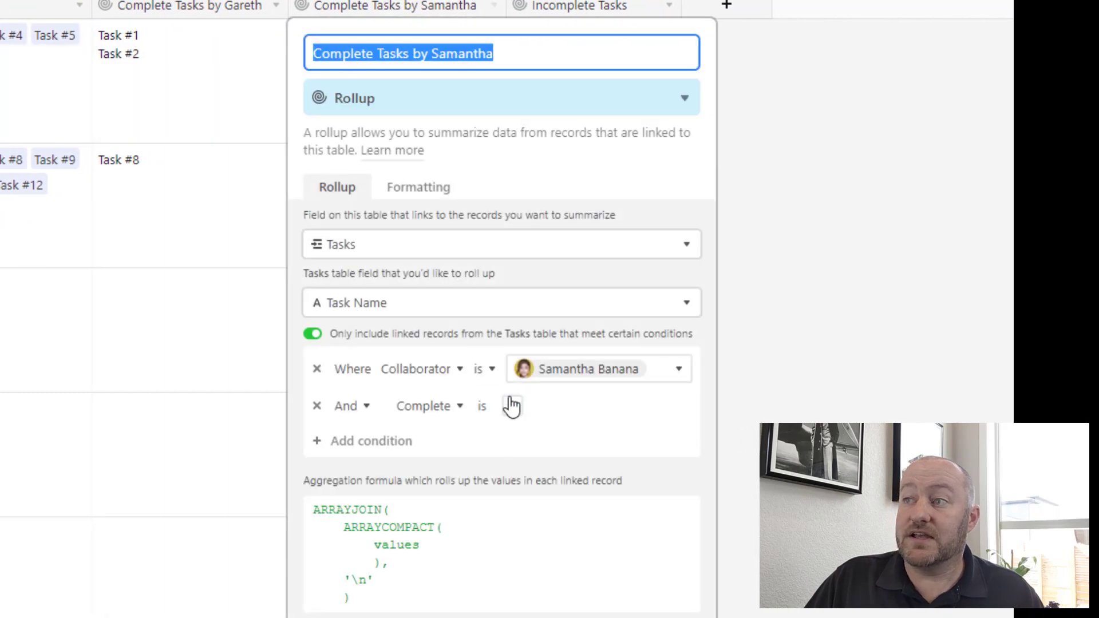
left_click(512, 406)
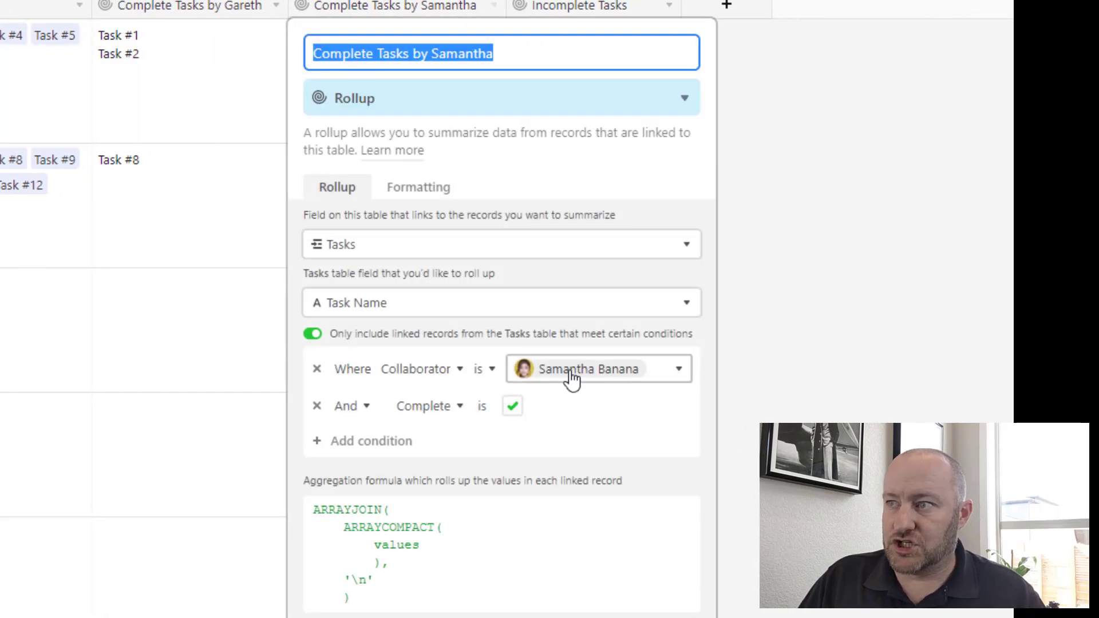
left_click(576, 8)
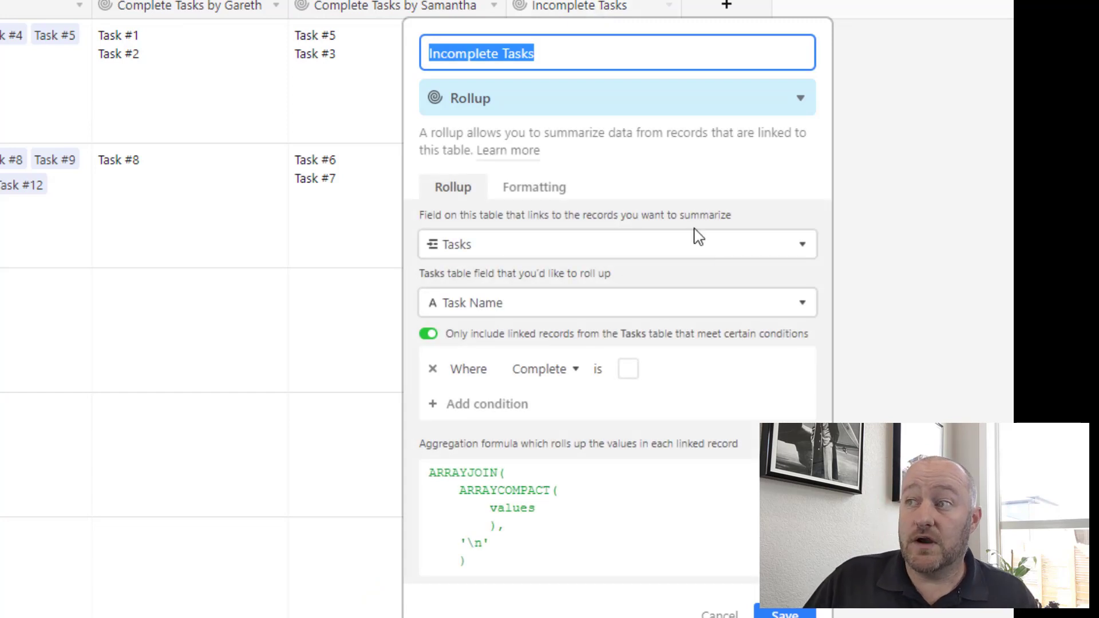
mouse_move(225, 316)
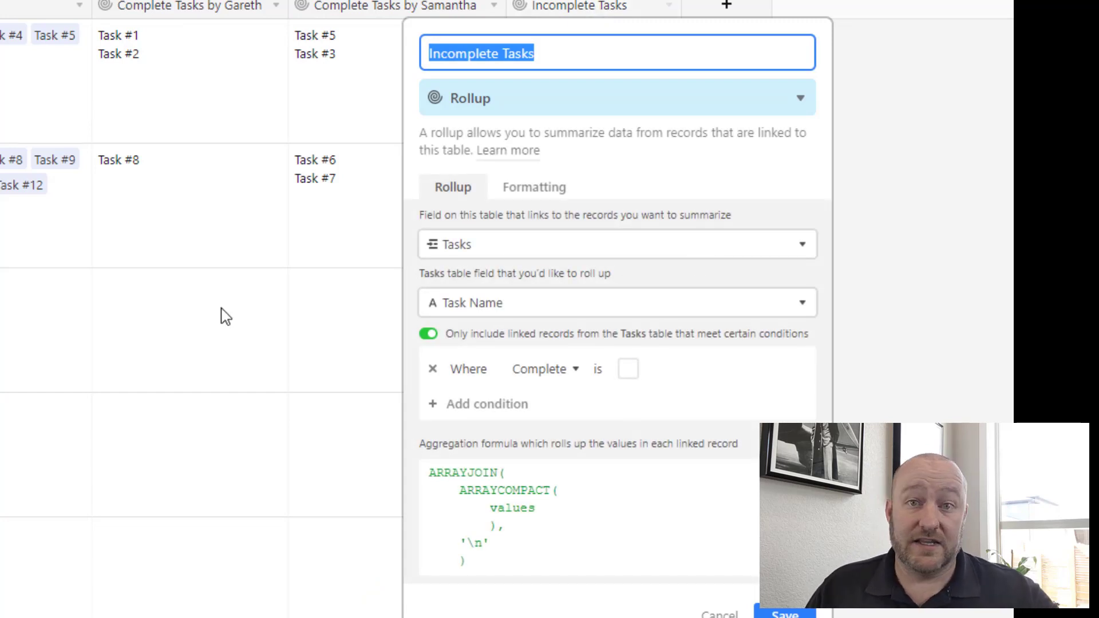
left_click(784, 614)
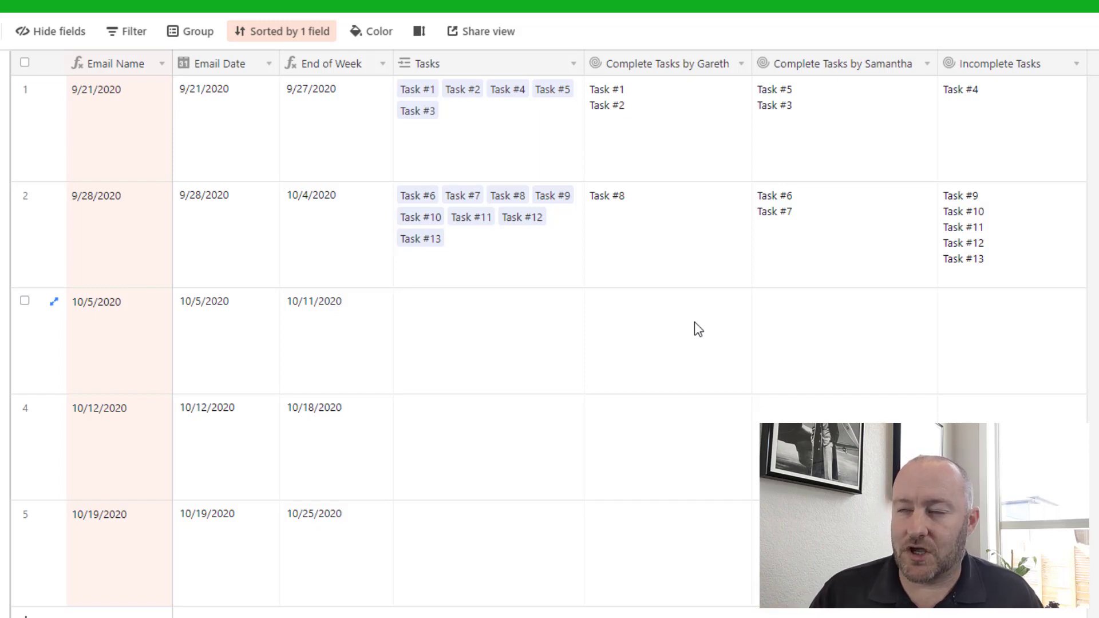
mouse_move(619, 247)
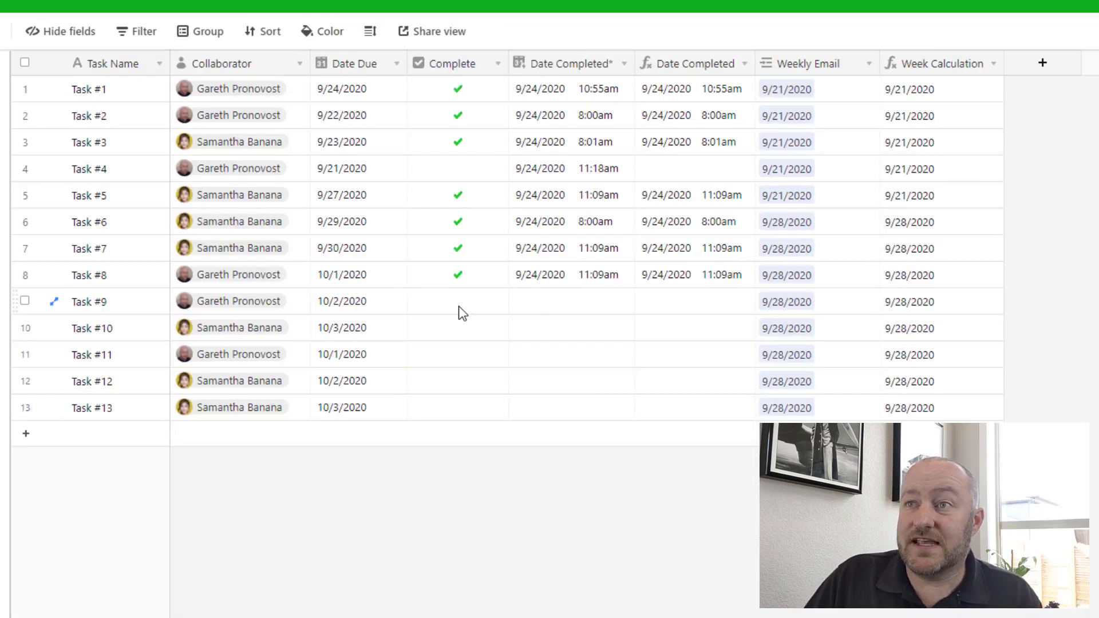
mouse_move(109, 310)
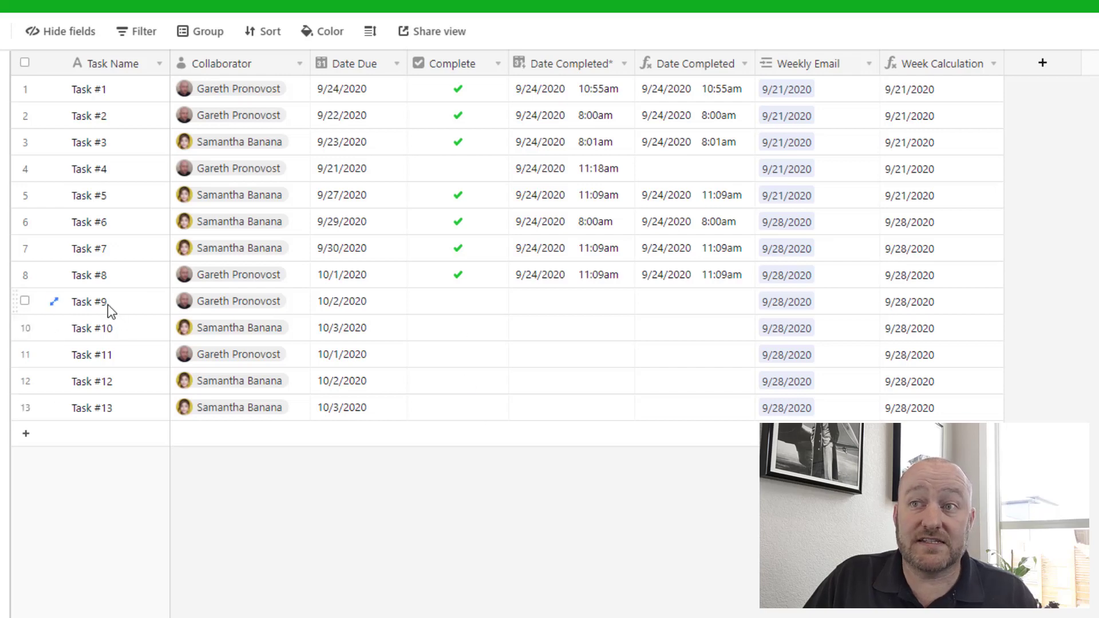
left_click(457, 301)
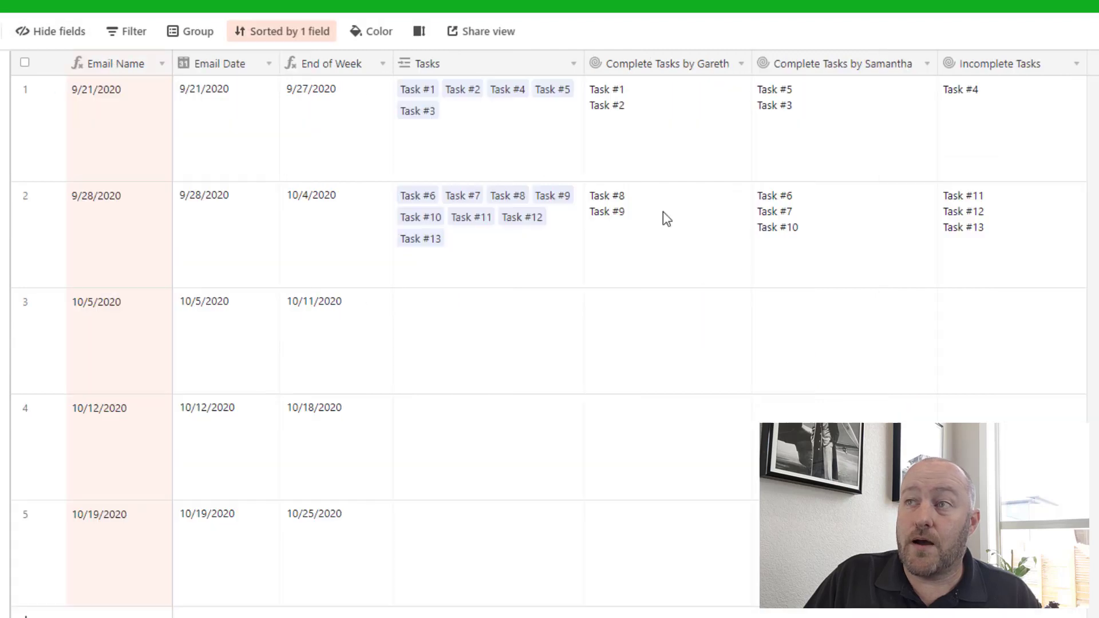
left_click(666, 218)
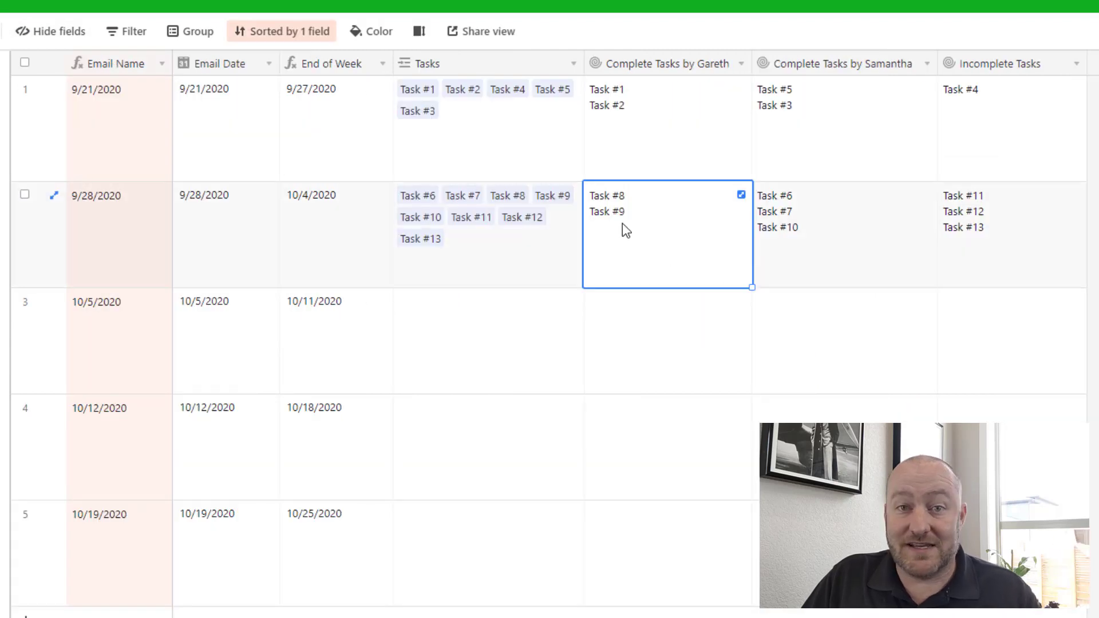
left_click(842, 235)
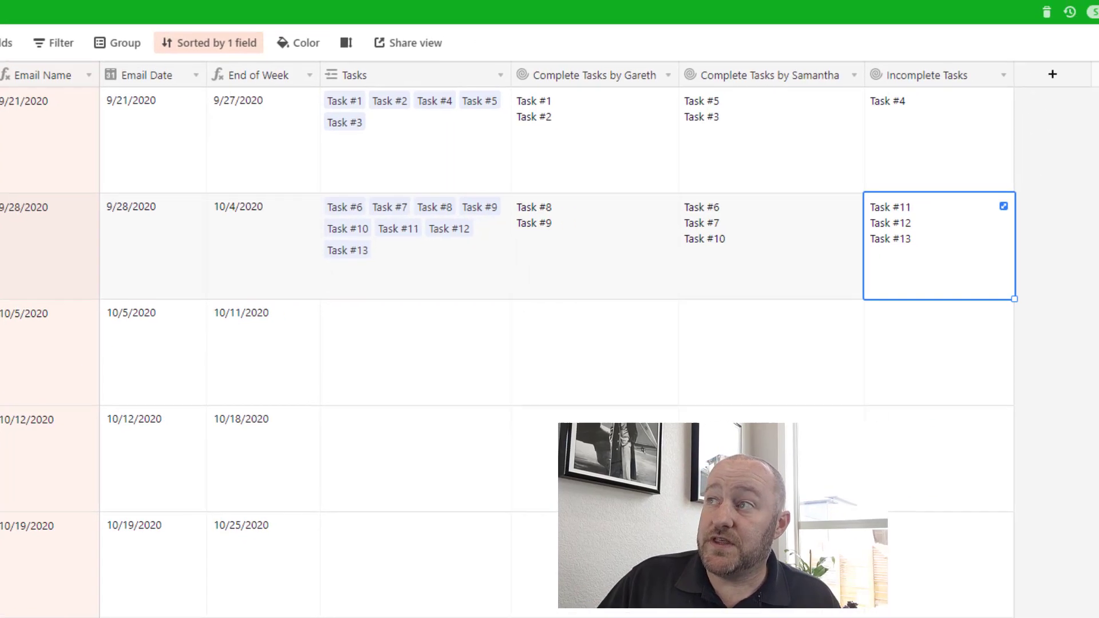
Review the Email Summary automation's End of Week trigger and Gmail Send email action.
left_click(634, 42)
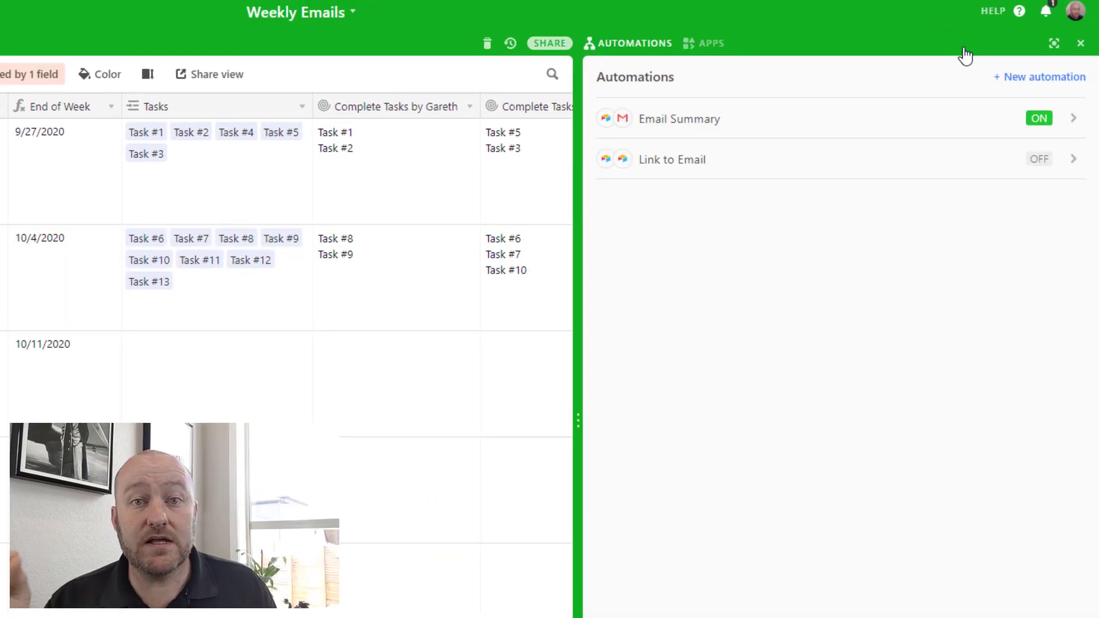
mouse_move(660, 132)
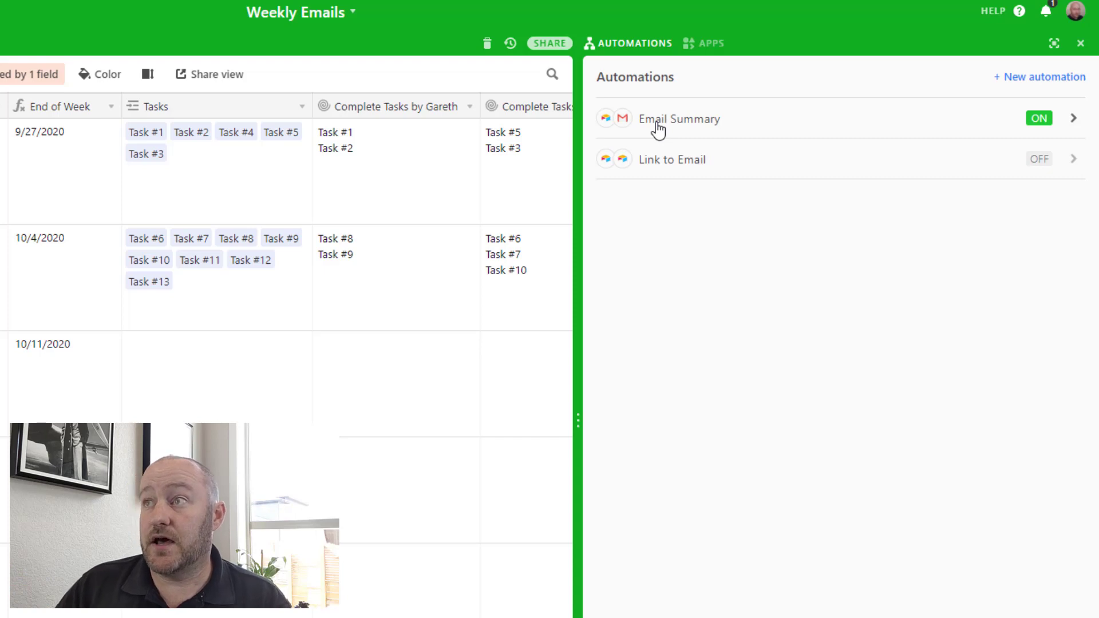
left_click(679, 118)
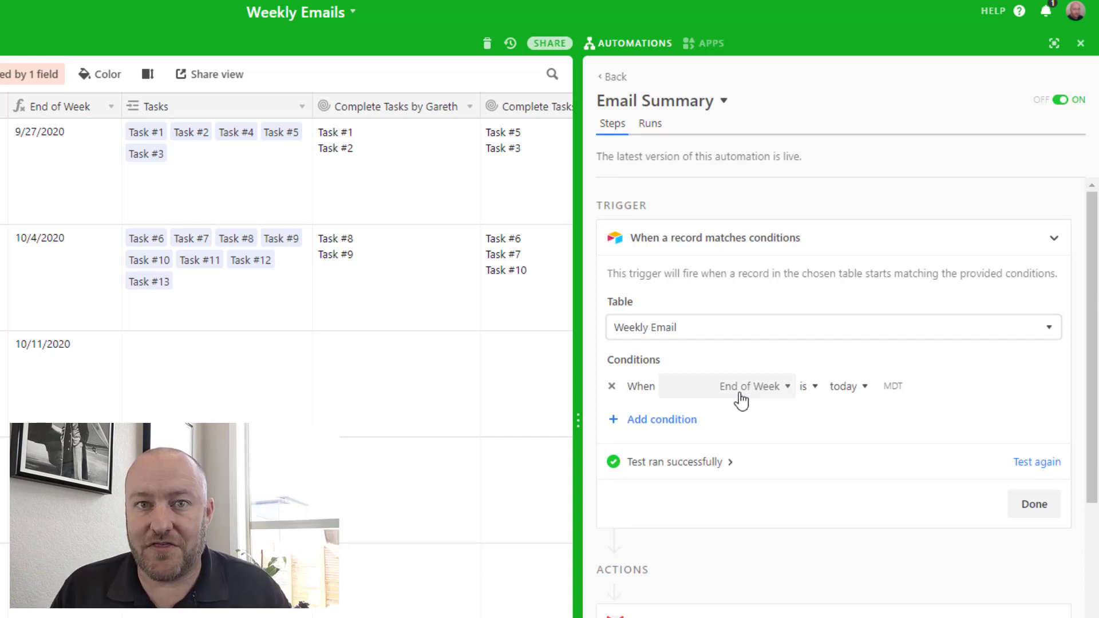
mouse_move(736, 400)
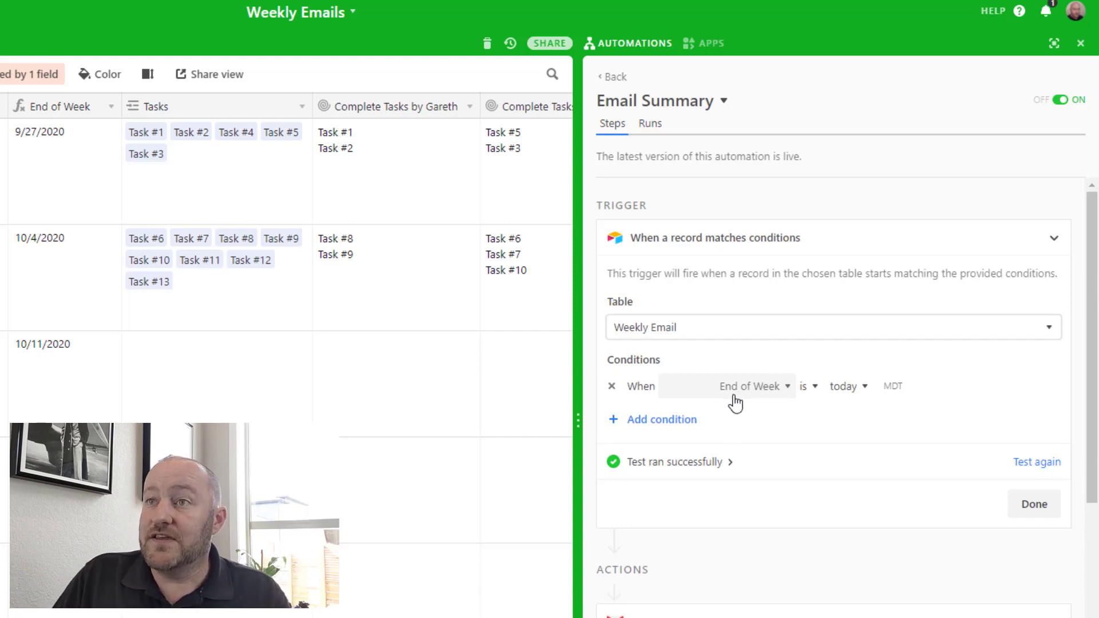
mouse_move(45, 174)
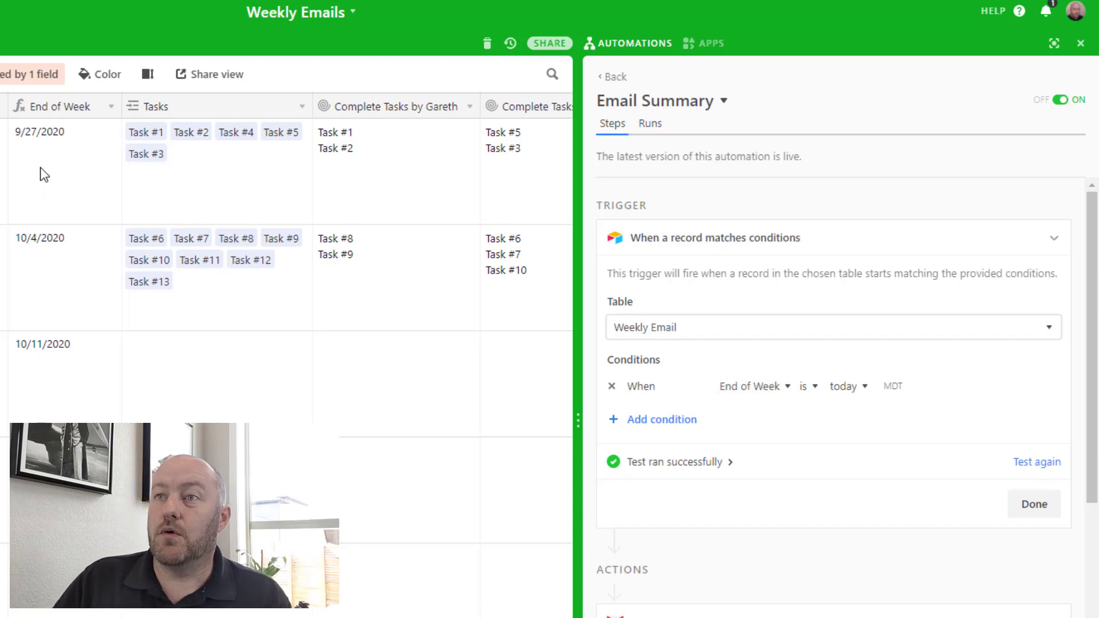
mouse_move(67, 176)
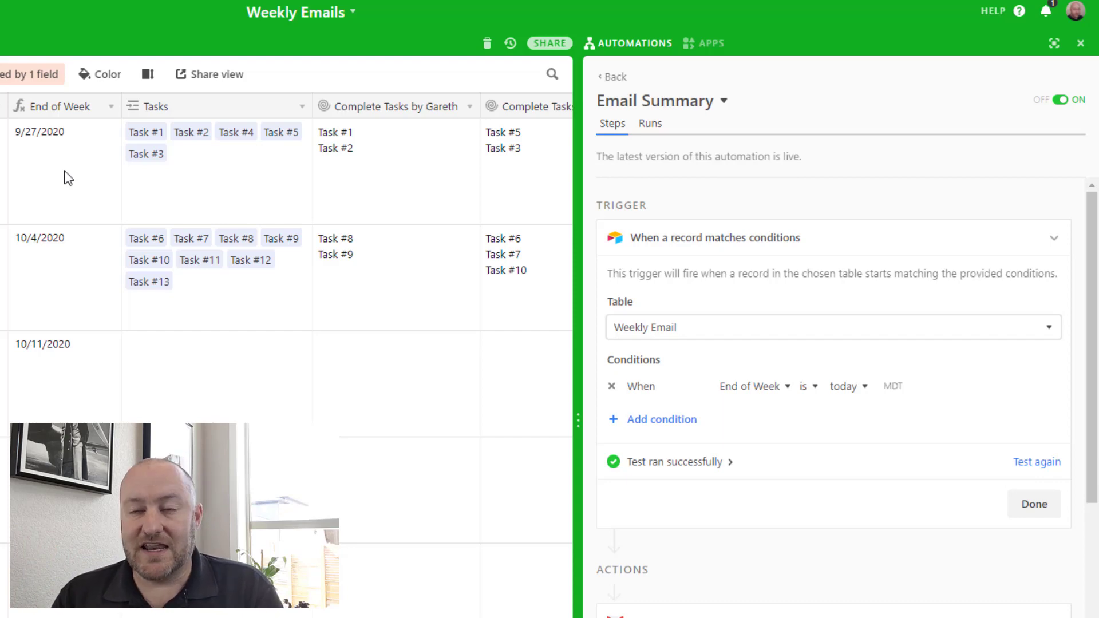
mouse_move(720, 383)
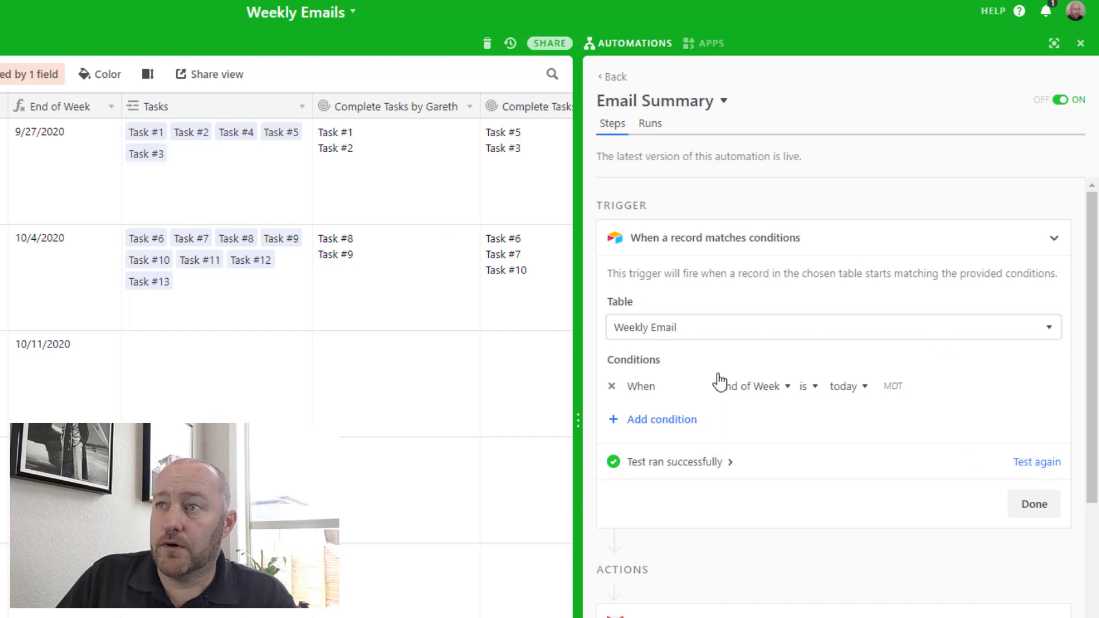
scroll("down", 3)
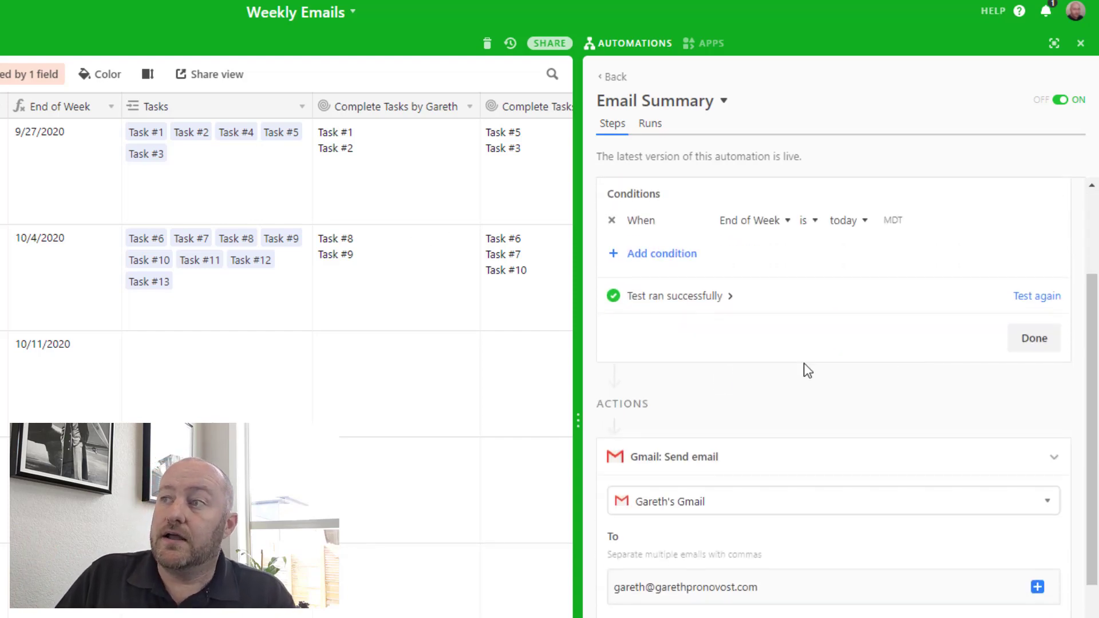
scroll("down", 3)
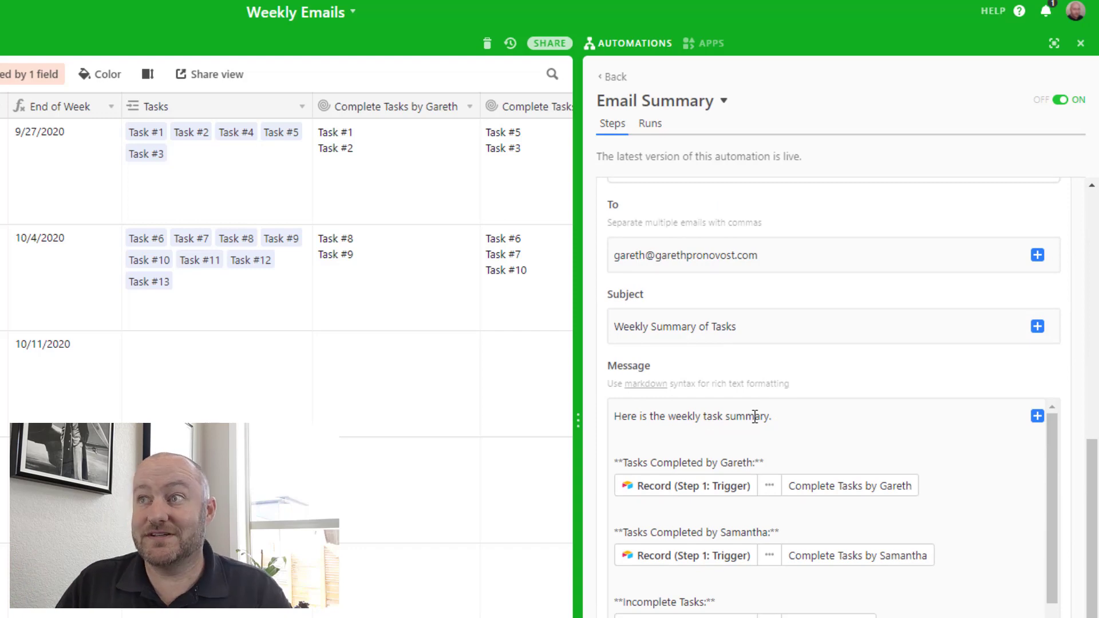
mouse_move(901, 522)
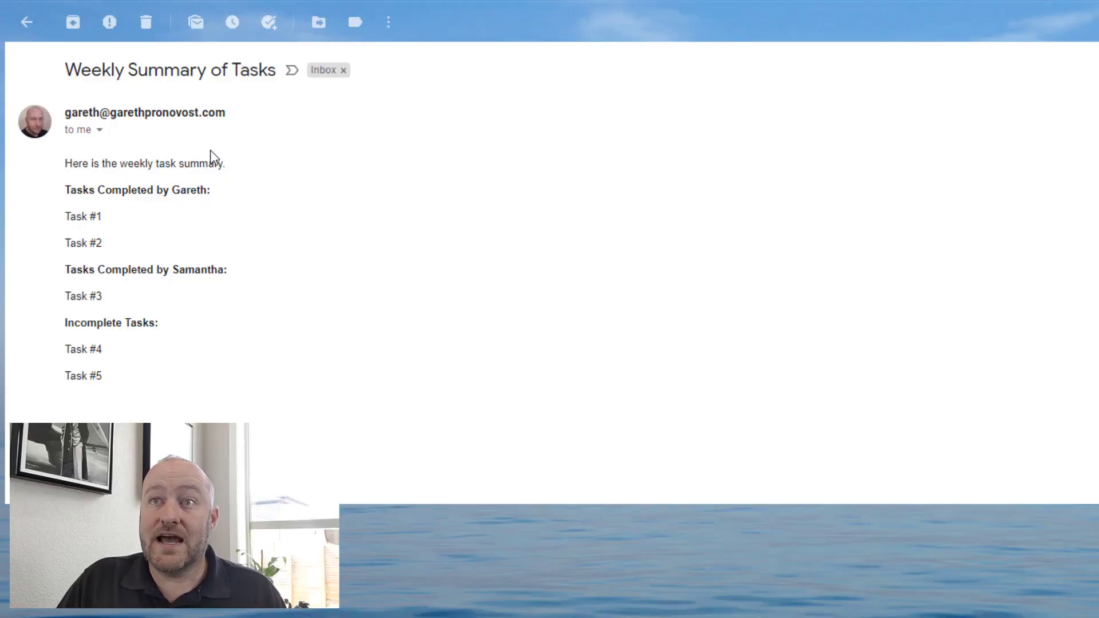
mouse_move(65, 195)
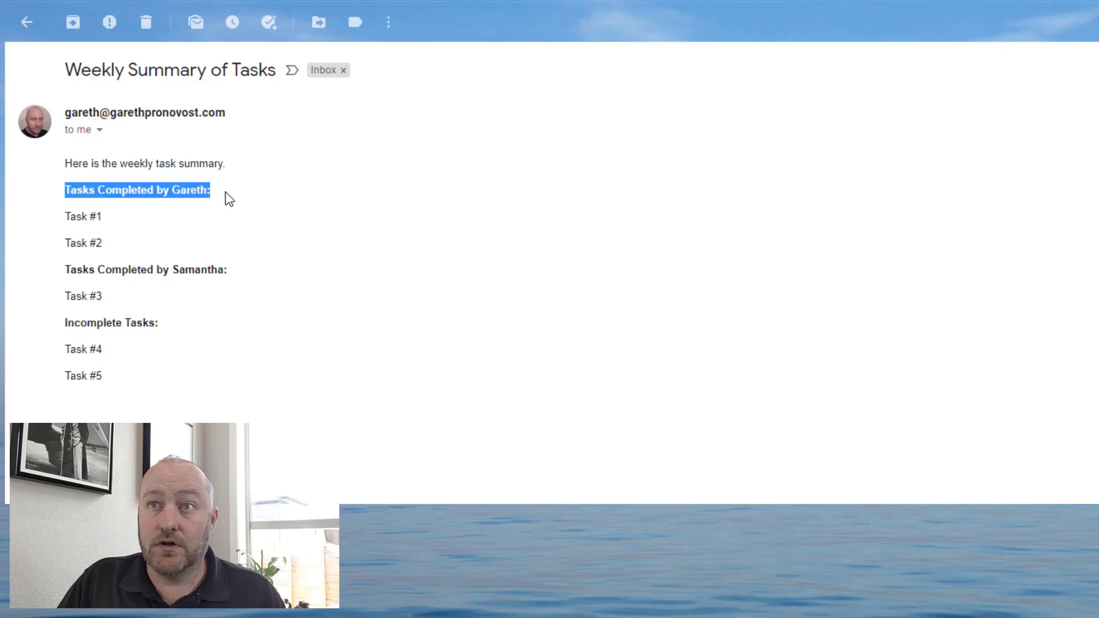
left_click(232, 208)
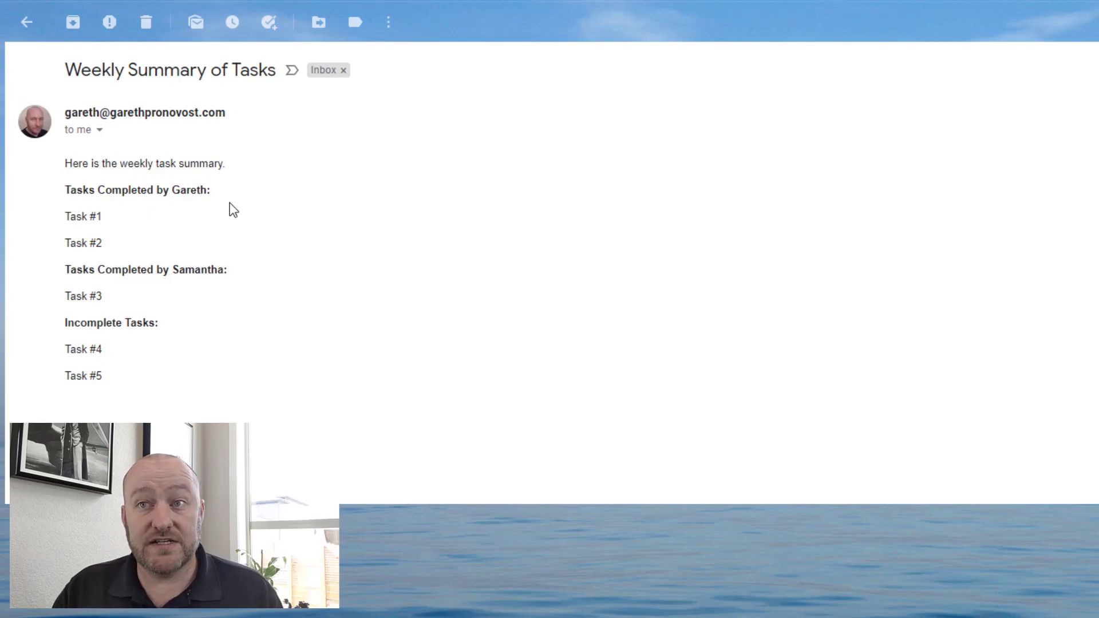
mouse_move(154, 235)
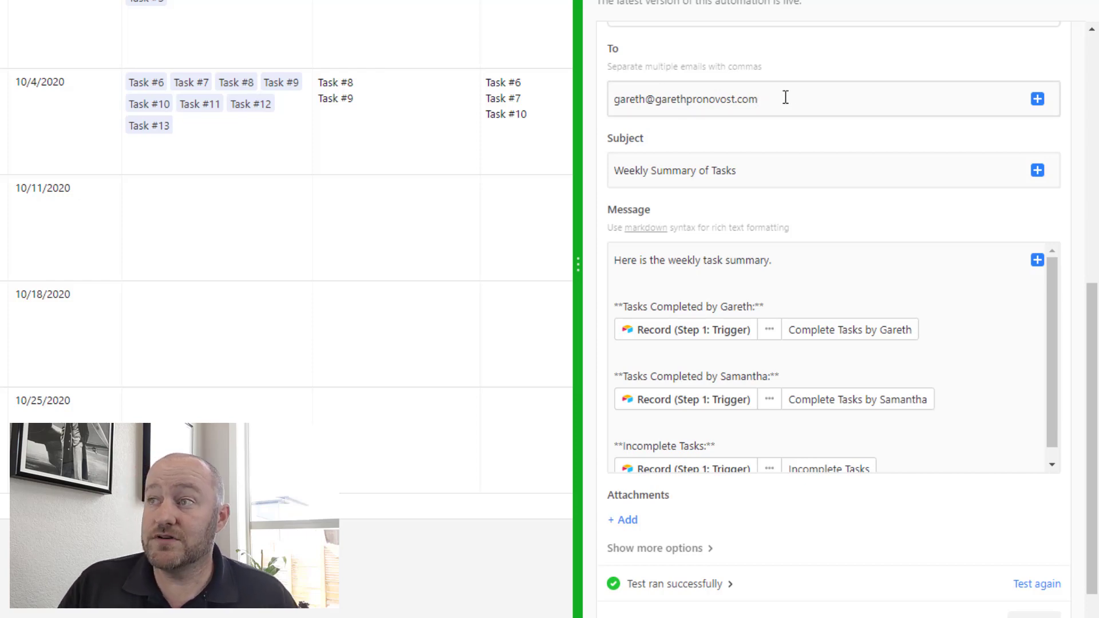
Scroll the Email Summary message field back up before leaving for the Tasks table.
scroll("up", 3)
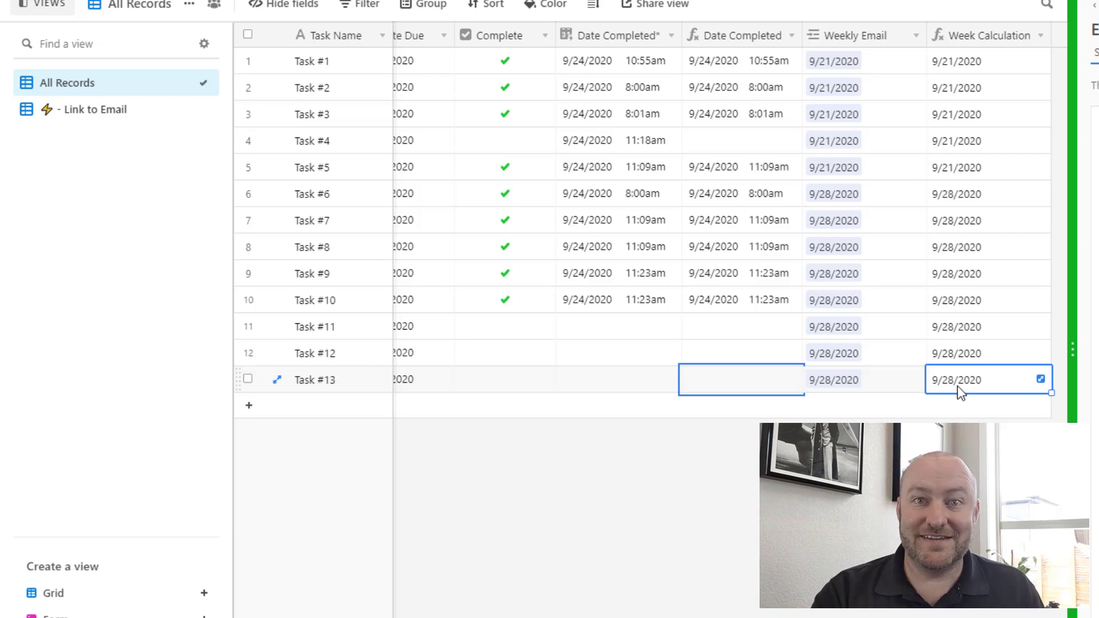
mouse_move(867, 372)
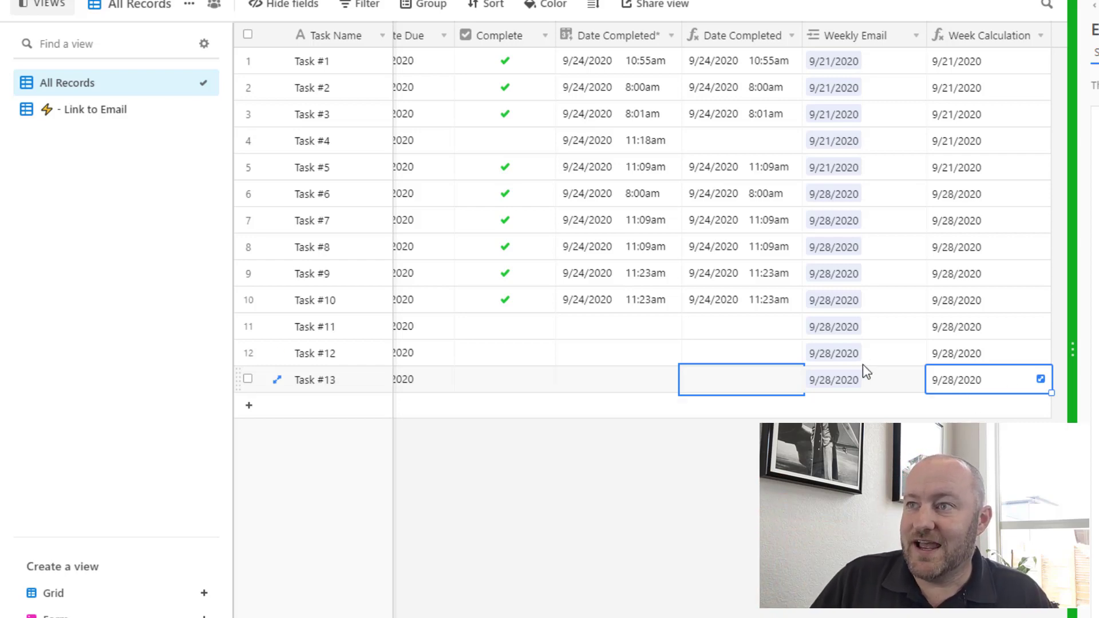
Select the Link to Email automation, triggered when a record enters a view.
left_click(833, 379)
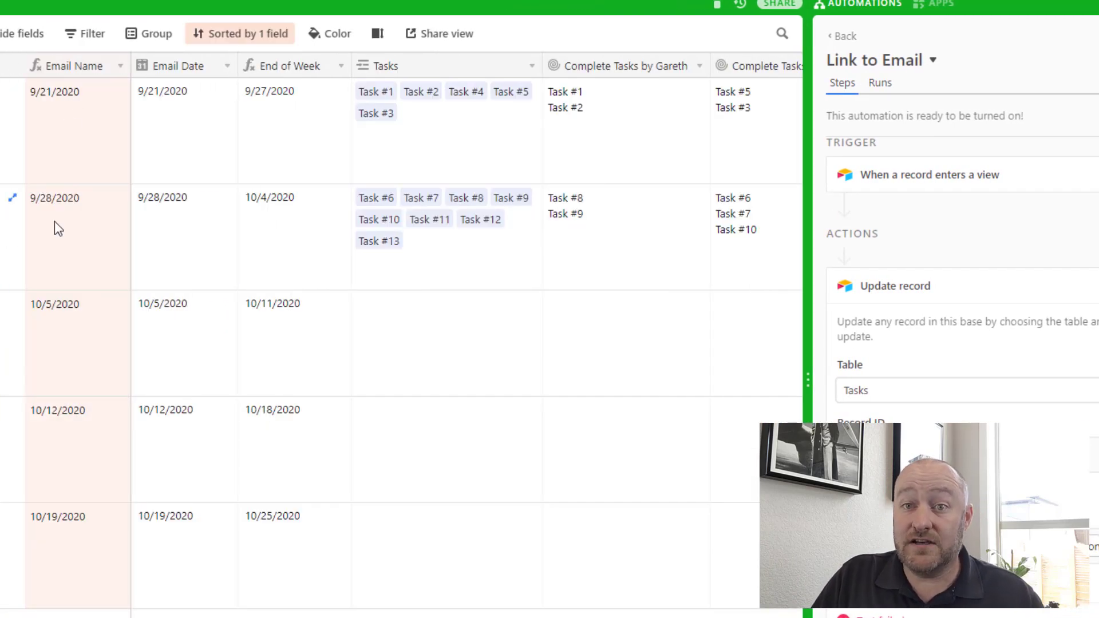
Return to the Tasks table and bring up the switched-on Link to Email zap in Zapier.
left_click(77, 238)
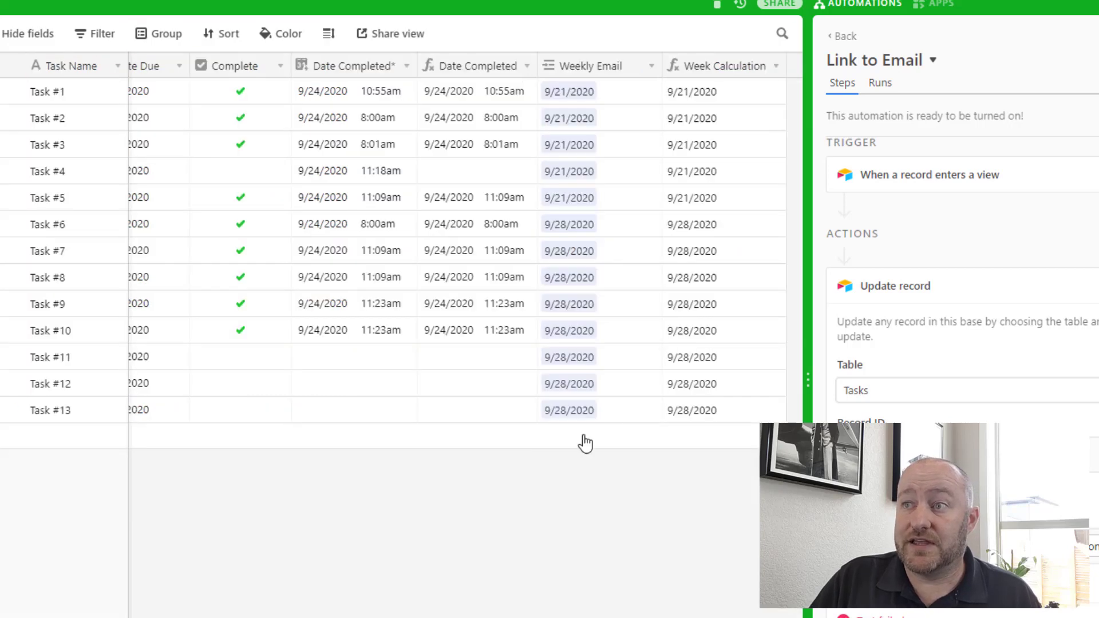
mouse_move(601, 416)
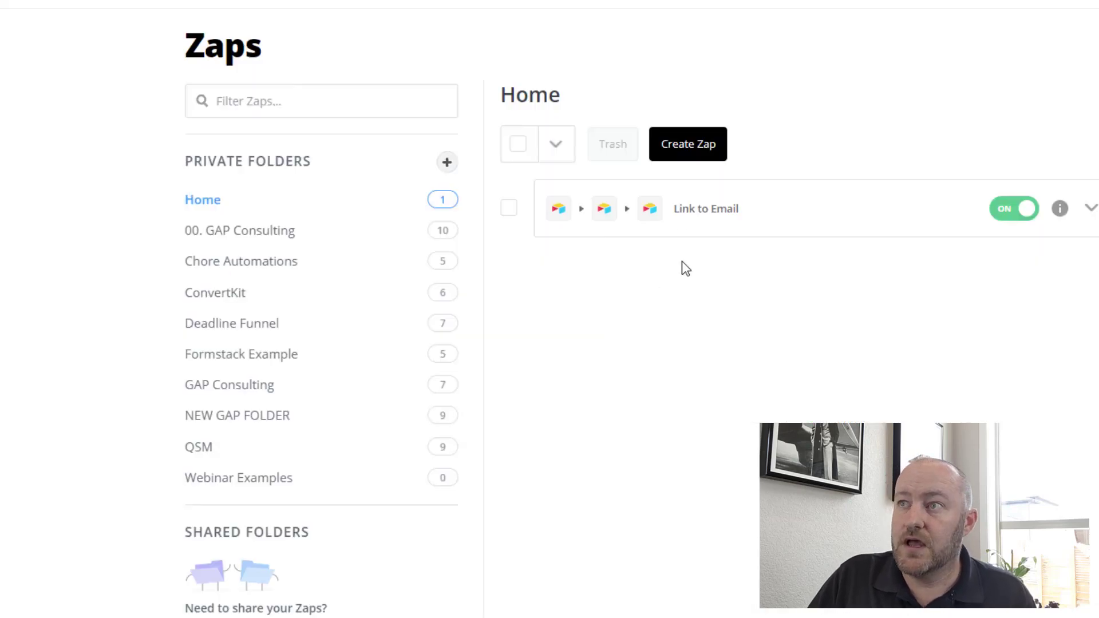
mouse_move(715, 223)
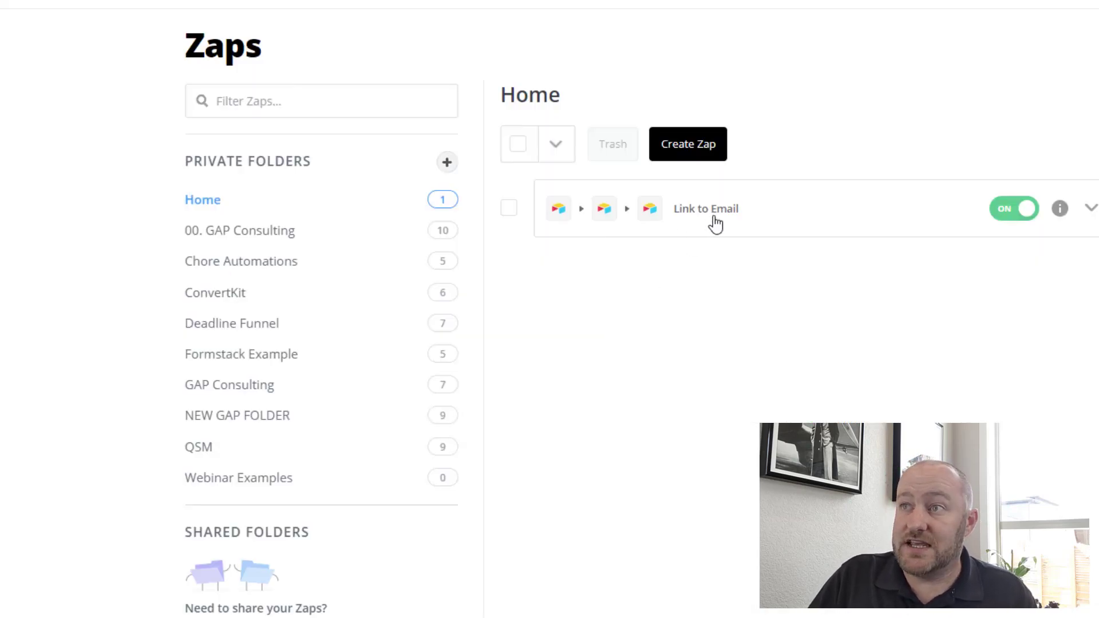
left_click(705, 208)
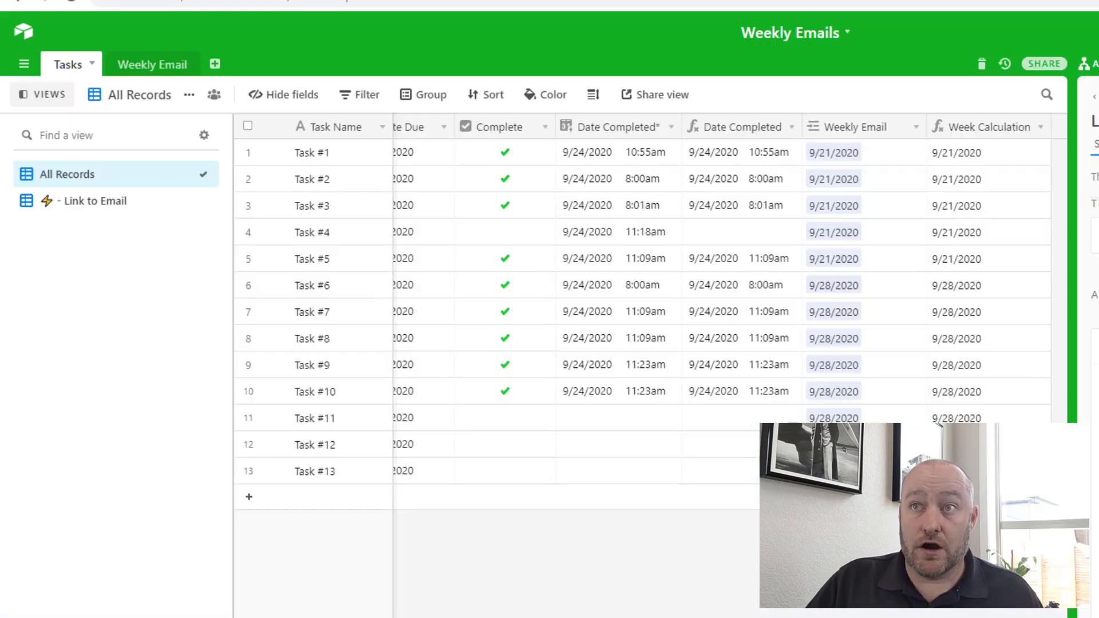
Inspect the Link to Email view's 3 filters: Weekly Email empty, Week Calculation and Collaborator not empty.
left_click(95, 202)
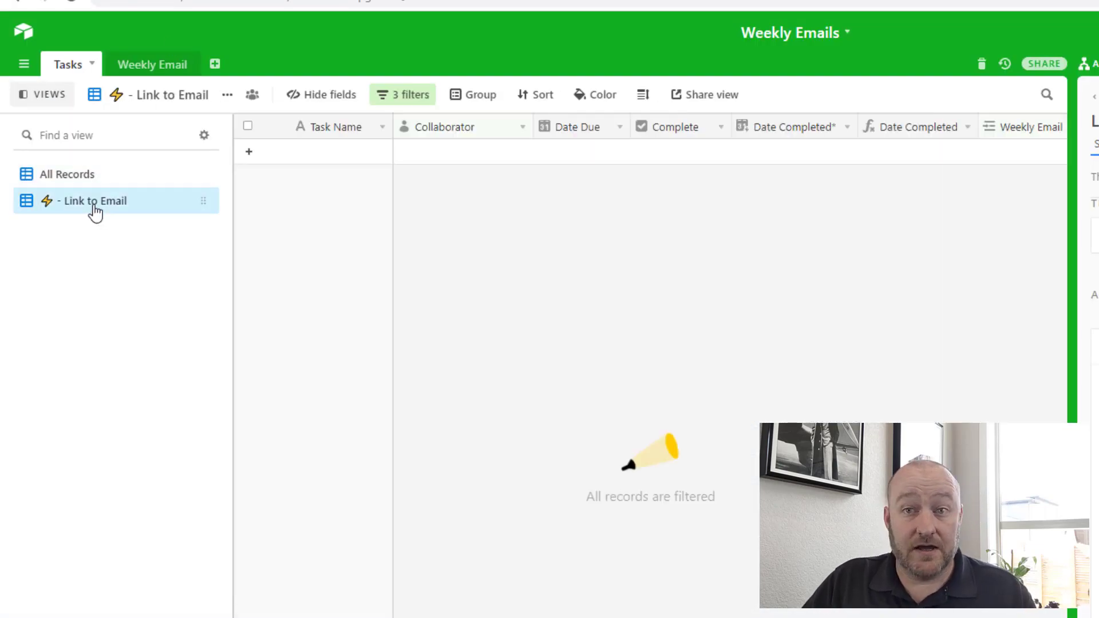
left_click(410, 95)
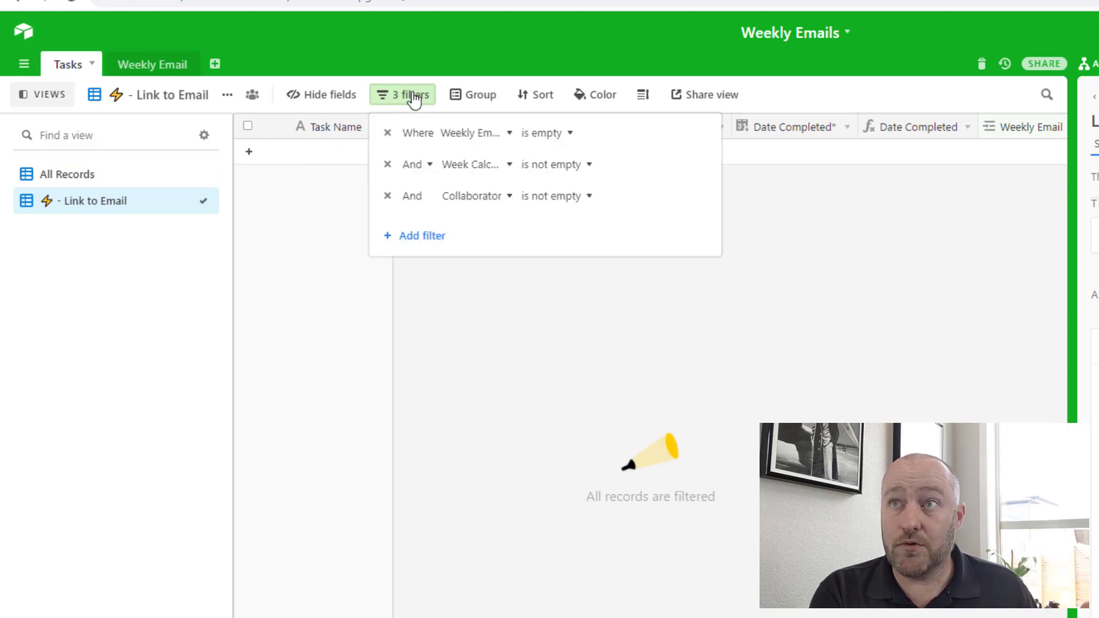
mouse_move(455, 163)
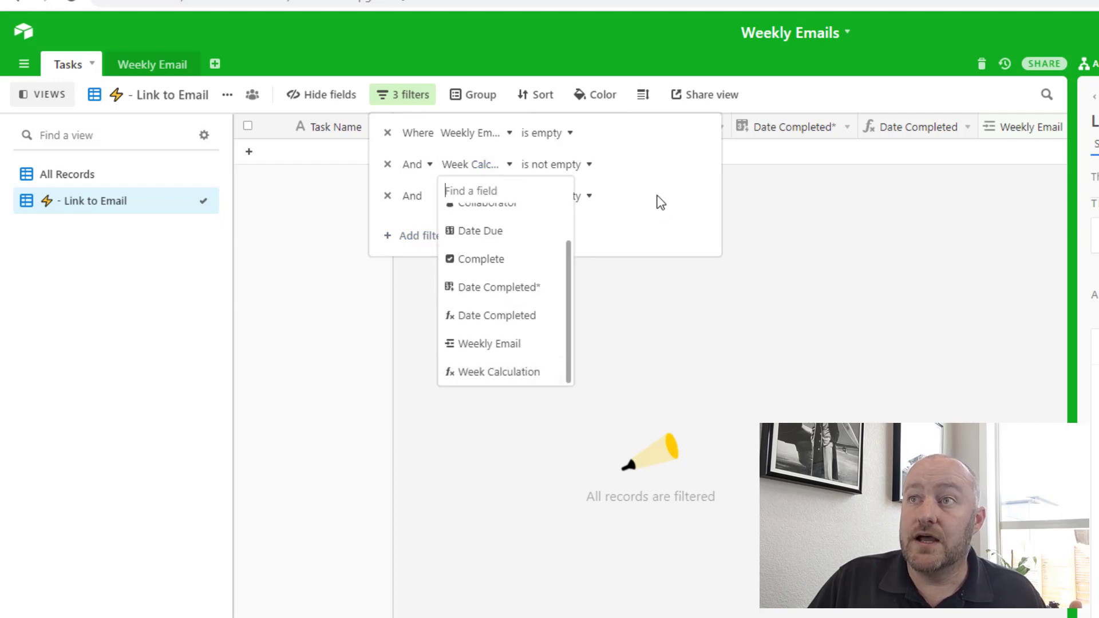
left_click(475, 132)
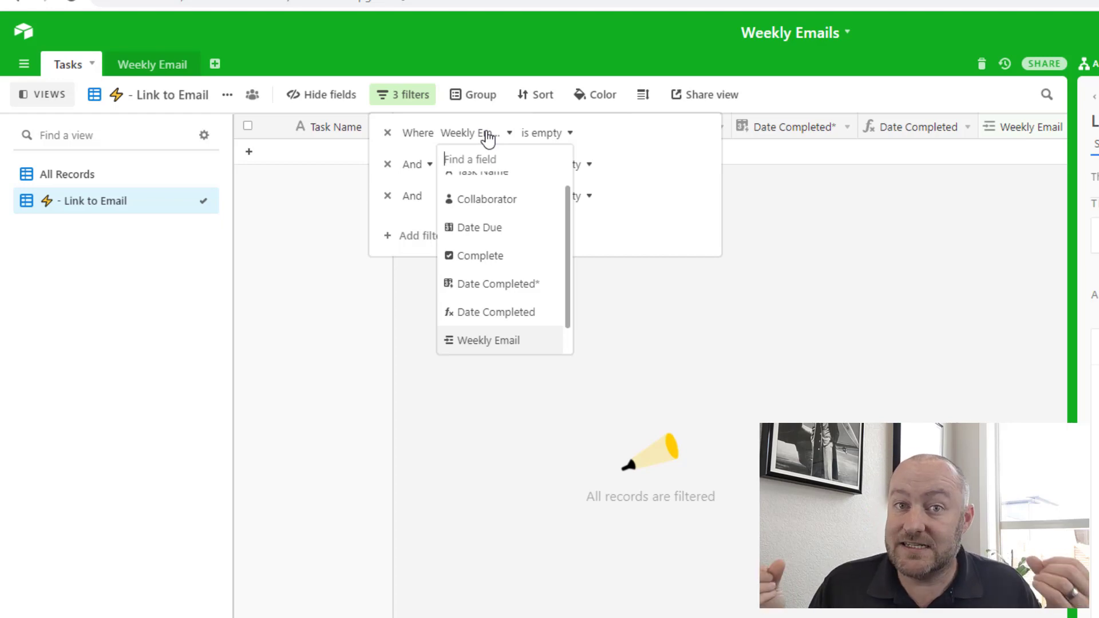
mouse_move(450, 48)
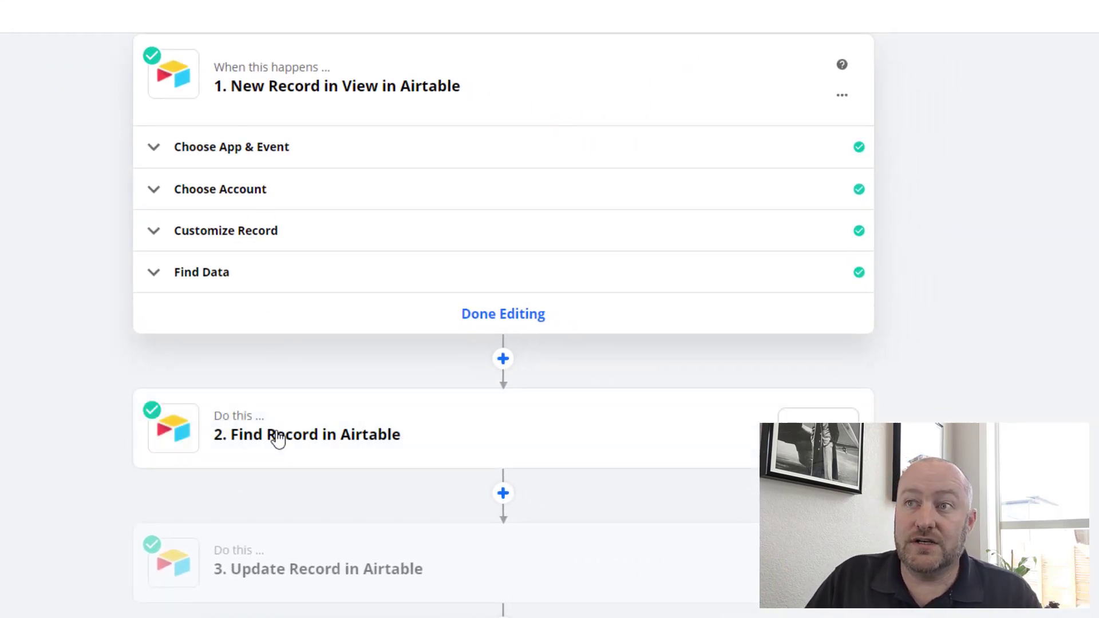
Review the Find Record step: Weekly Email table, Search By Email Name, value from Week Calculation.
left_click(306, 434)
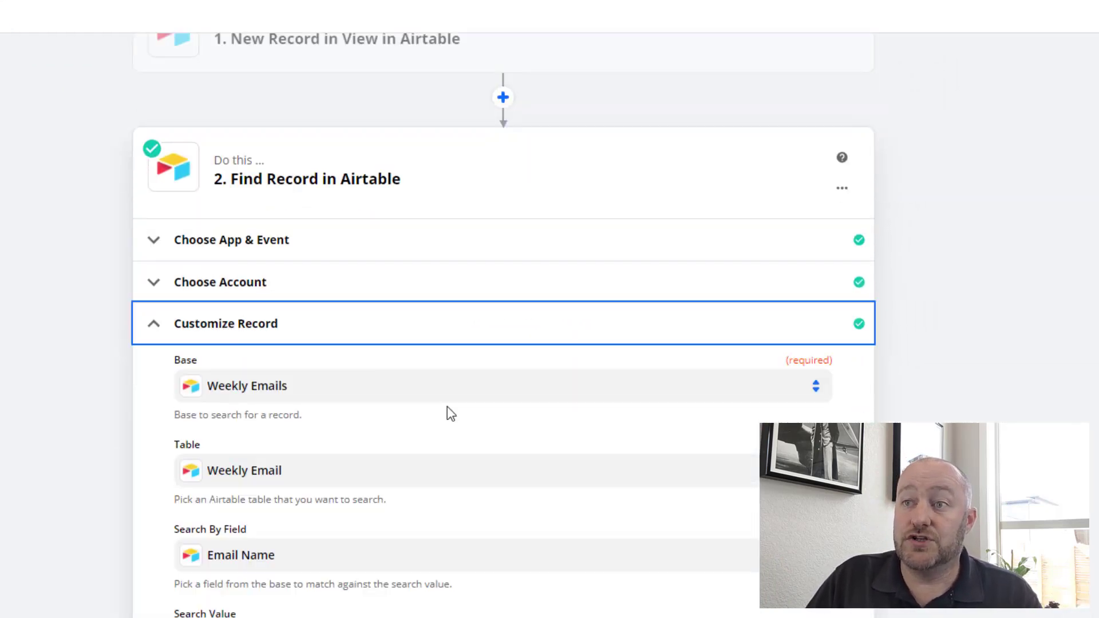
scroll("down", 3)
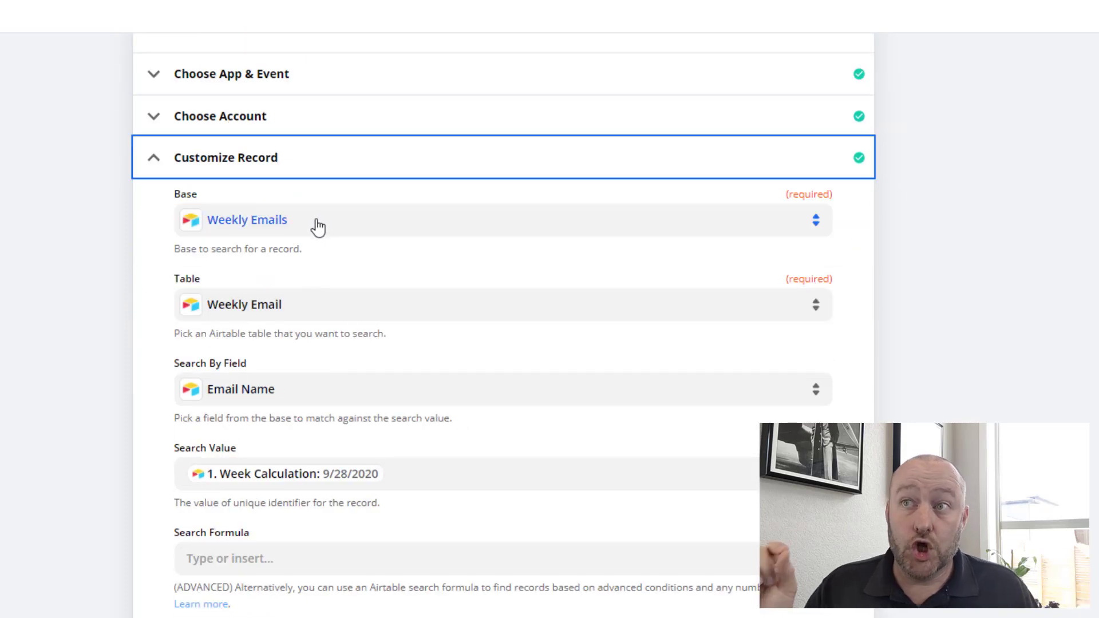
scroll("up", 3)
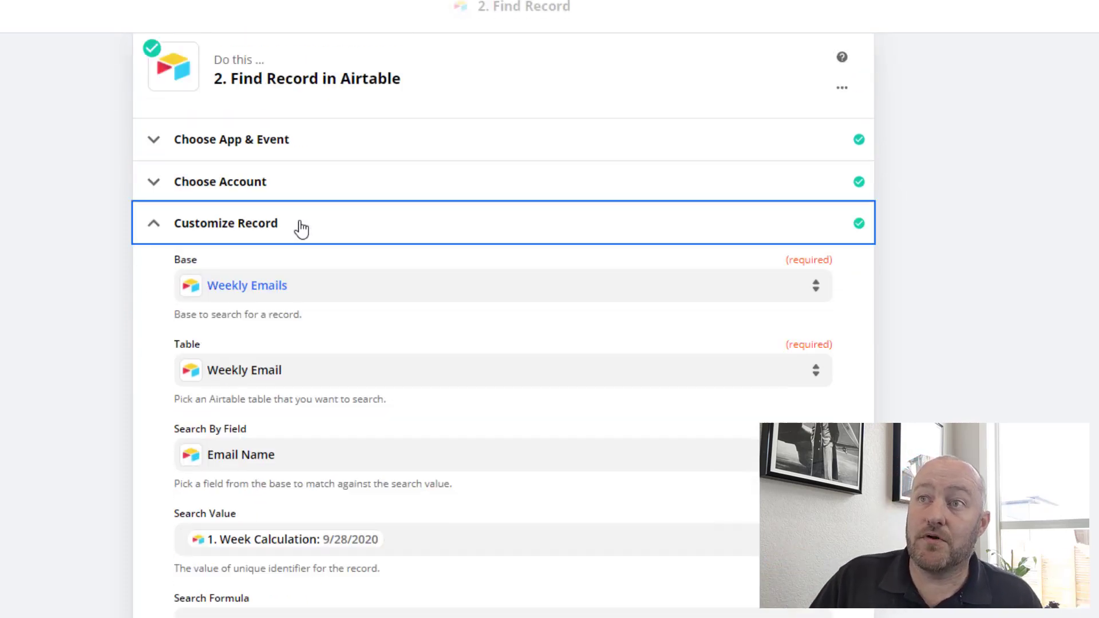
scroll("up", 3)
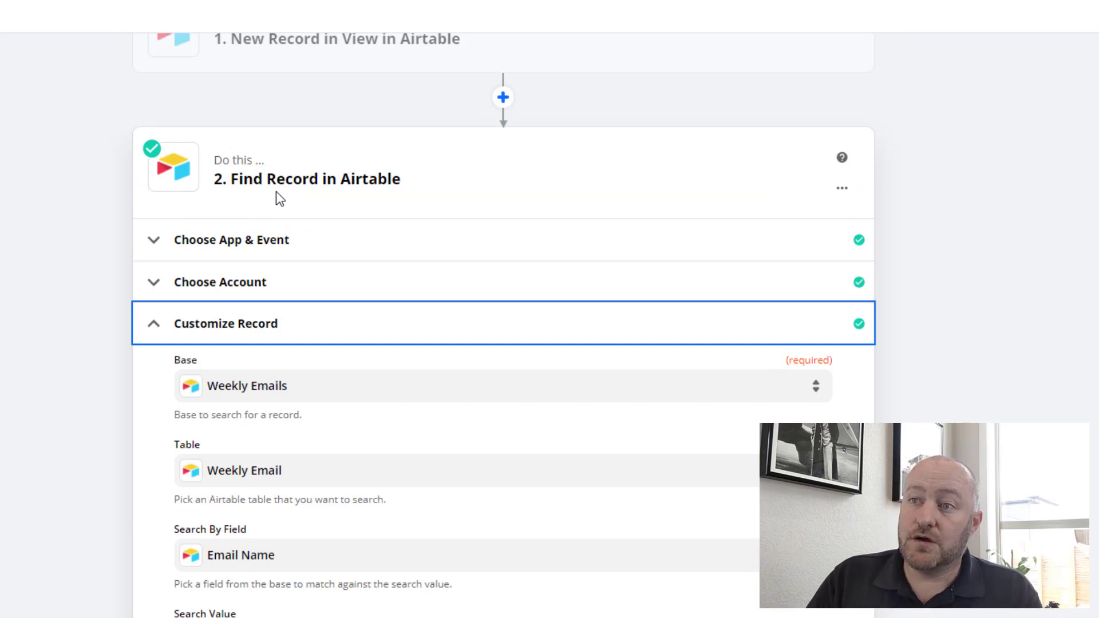
scroll("down", 3)
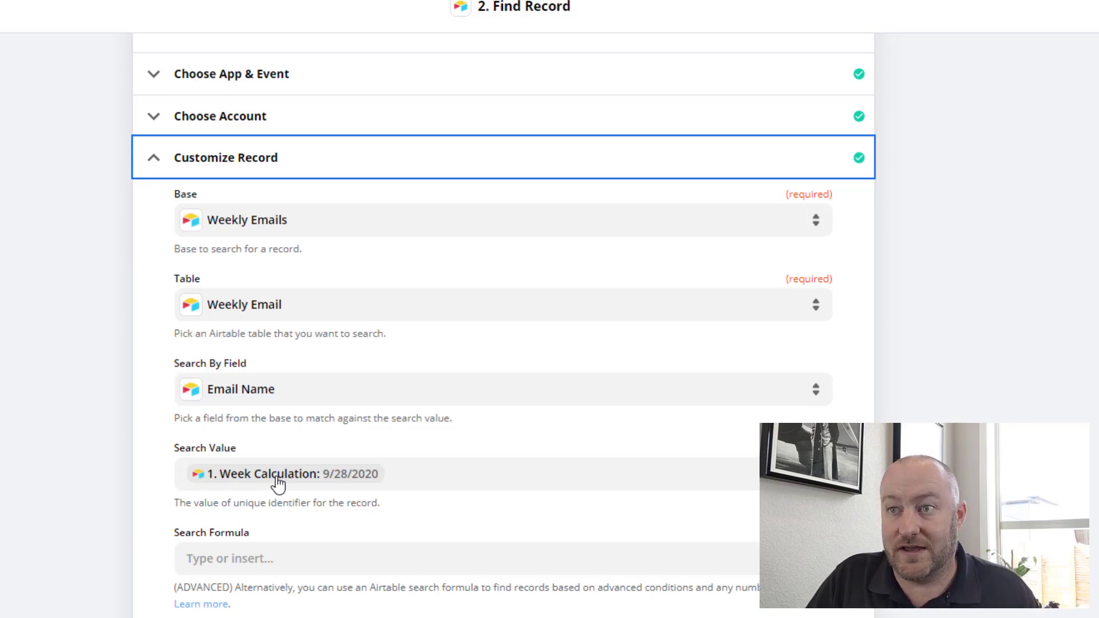
scroll("down", 3)
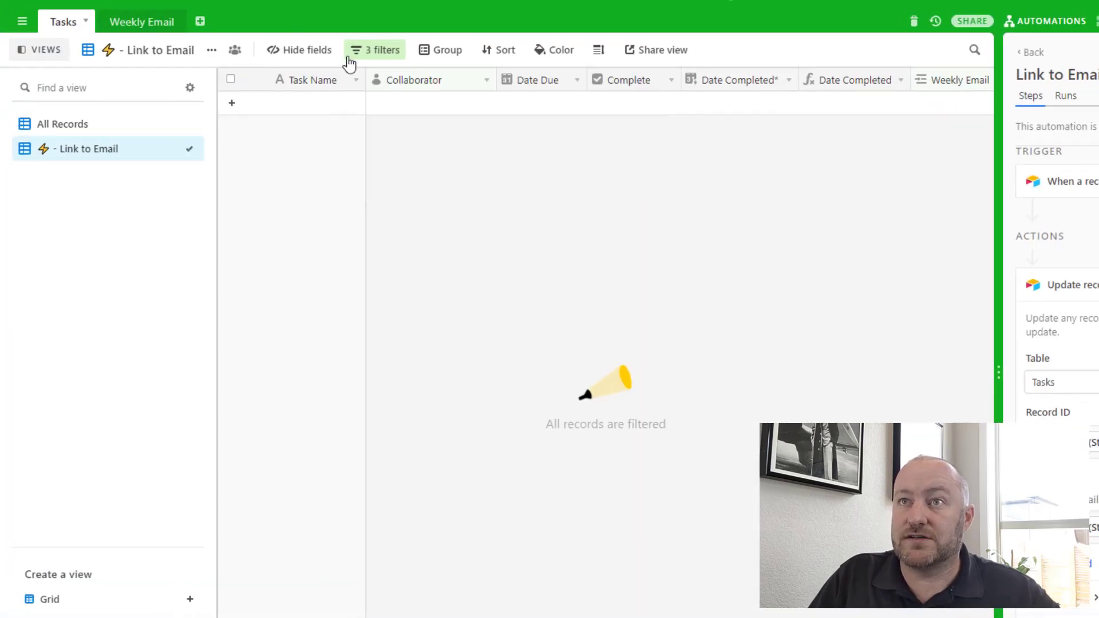
Compare Task #13's Week Calculation with the Weekly Email table's 9/28/2020 Email Name.
left_click(62, 124)
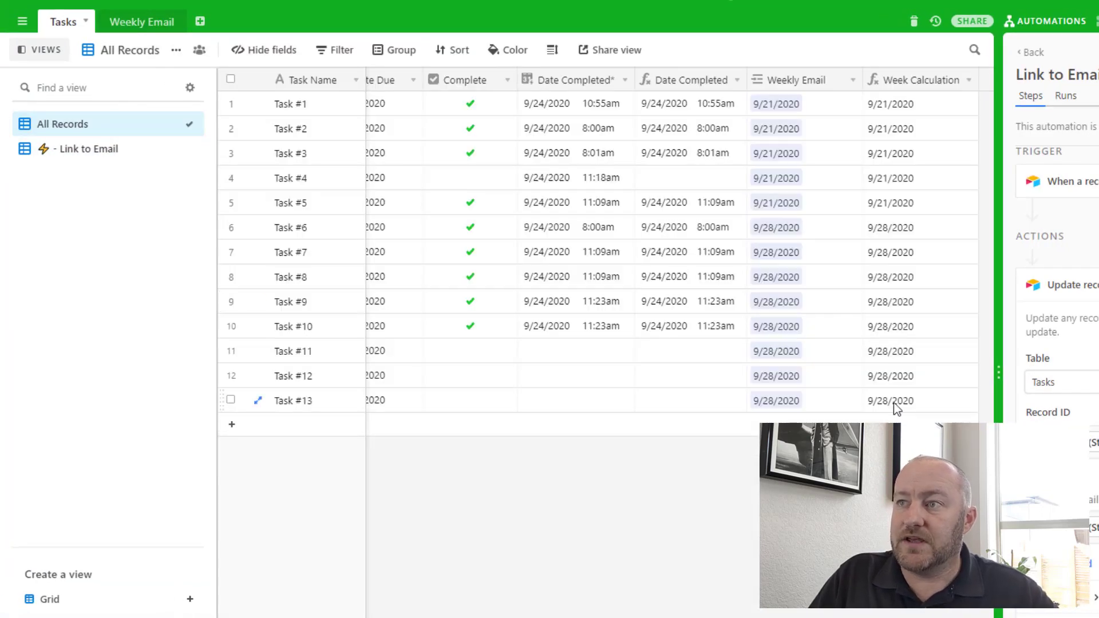
left_click(891, 400)
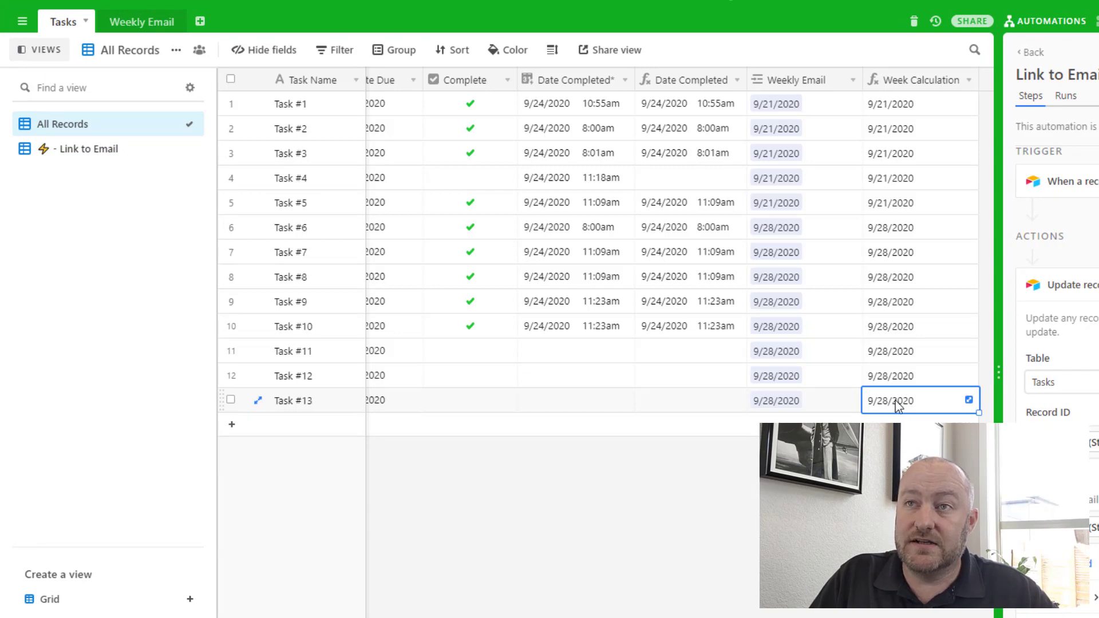
left_click(142, 21)
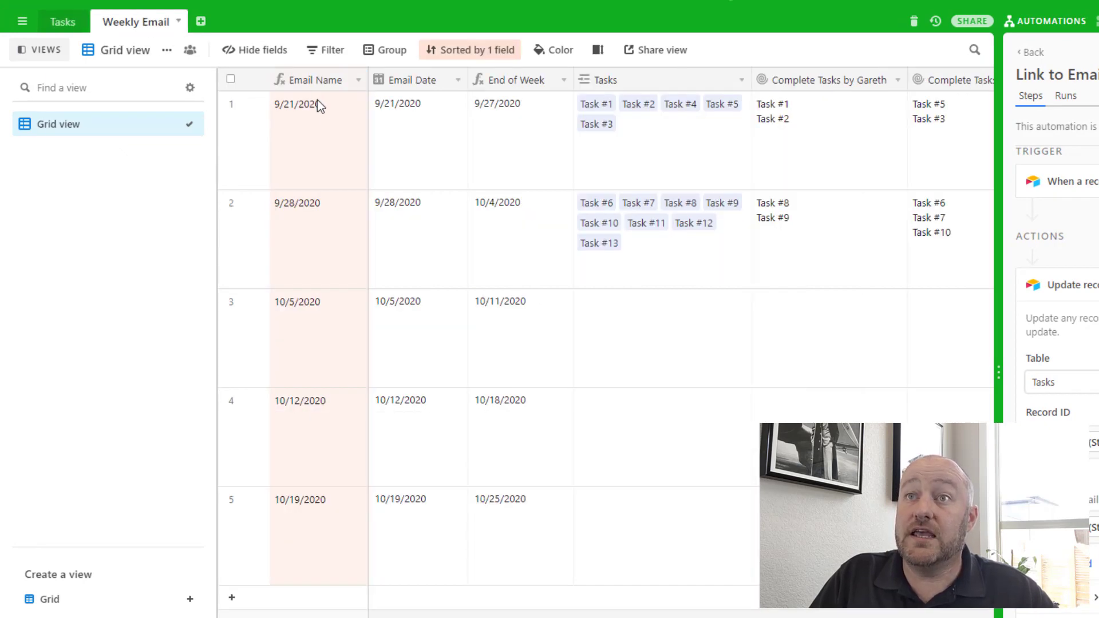
mouse_move(320, 223)
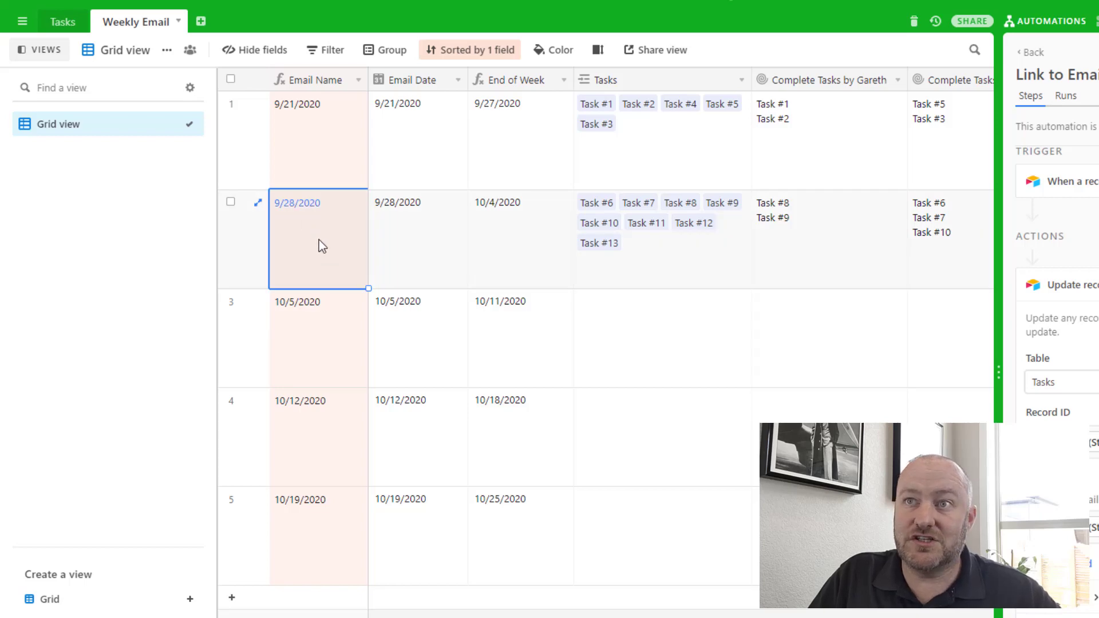
mouse_move(360, 255)
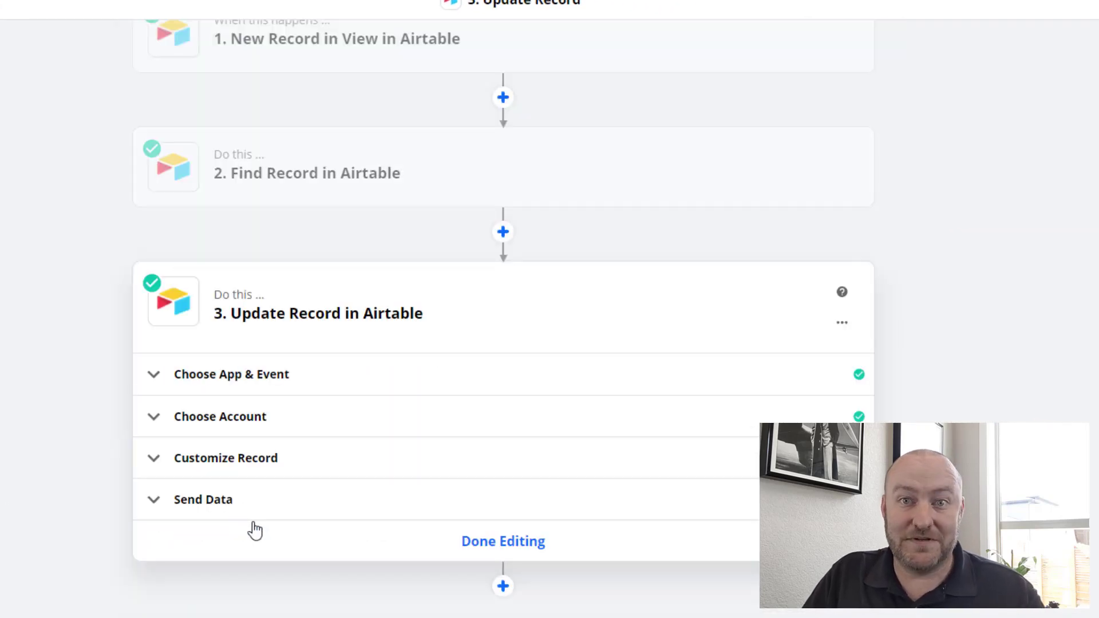
Review the Update Record step's Base, Tasks table and trigger record ID settings.
left_click(225, 458)
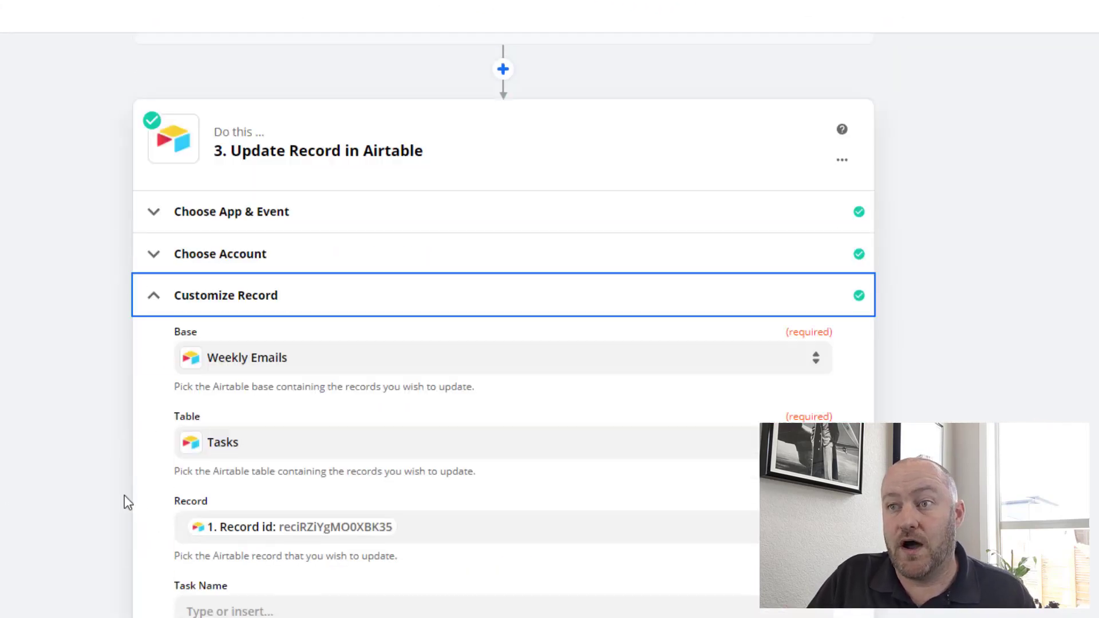
scroll("down", 3)
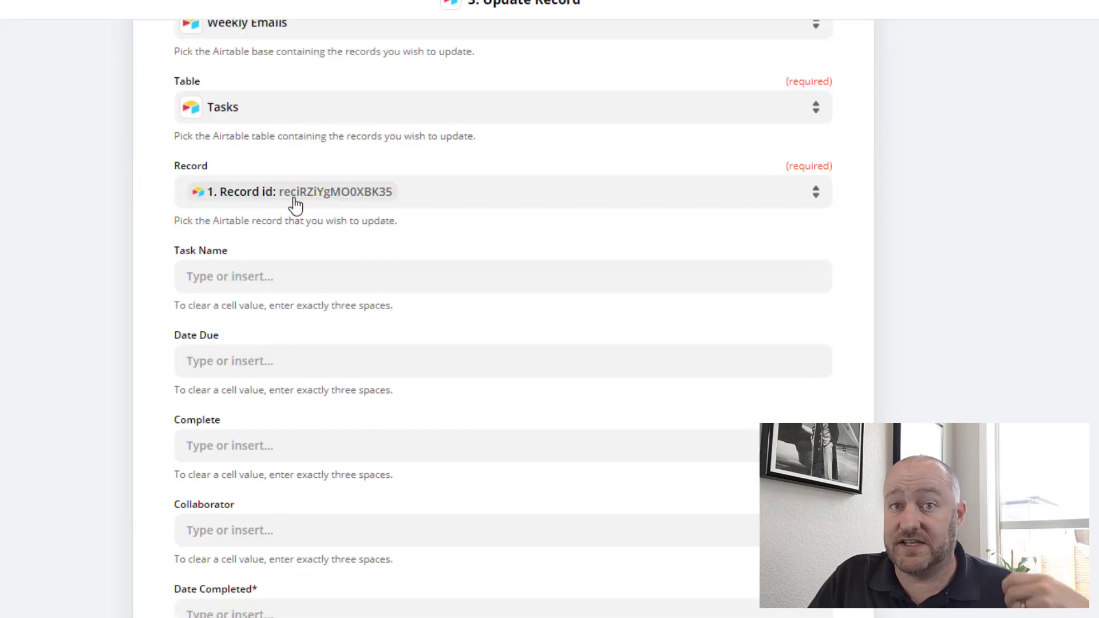
mouse_move(294, 204)
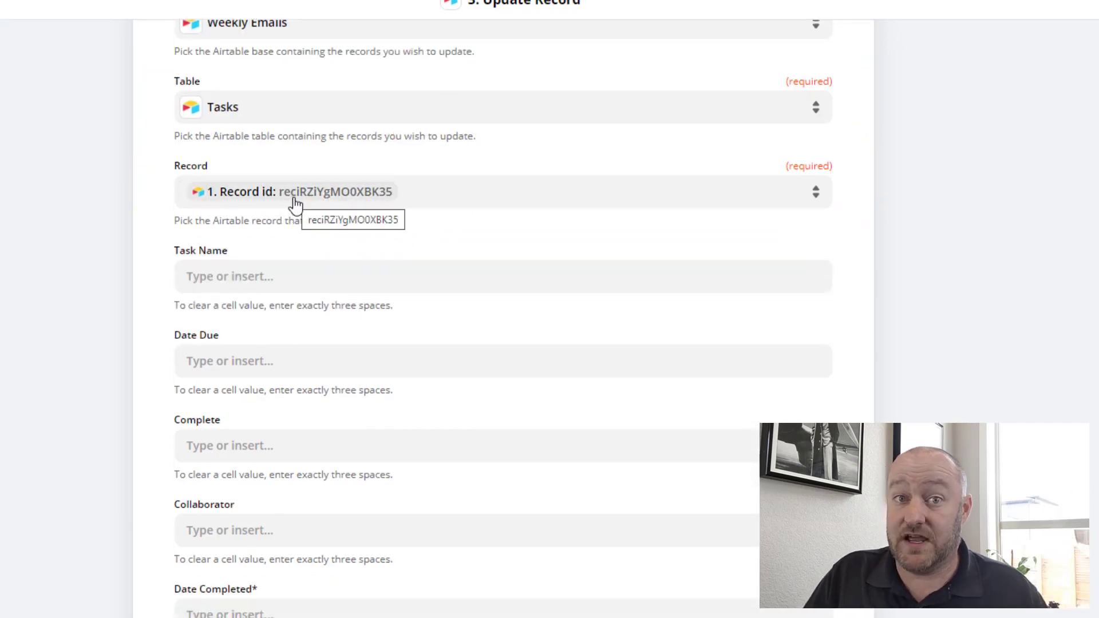
scroll("down", 3)
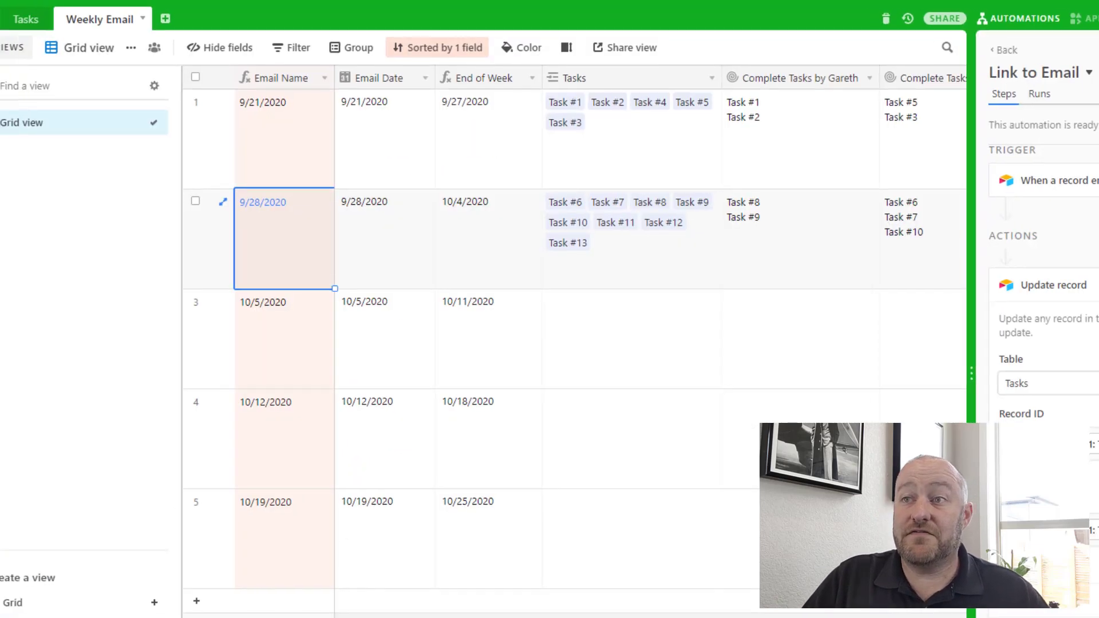
Add Task #14 due 10/4/2020 with a collaborator assigned.
left_click(27, 19)
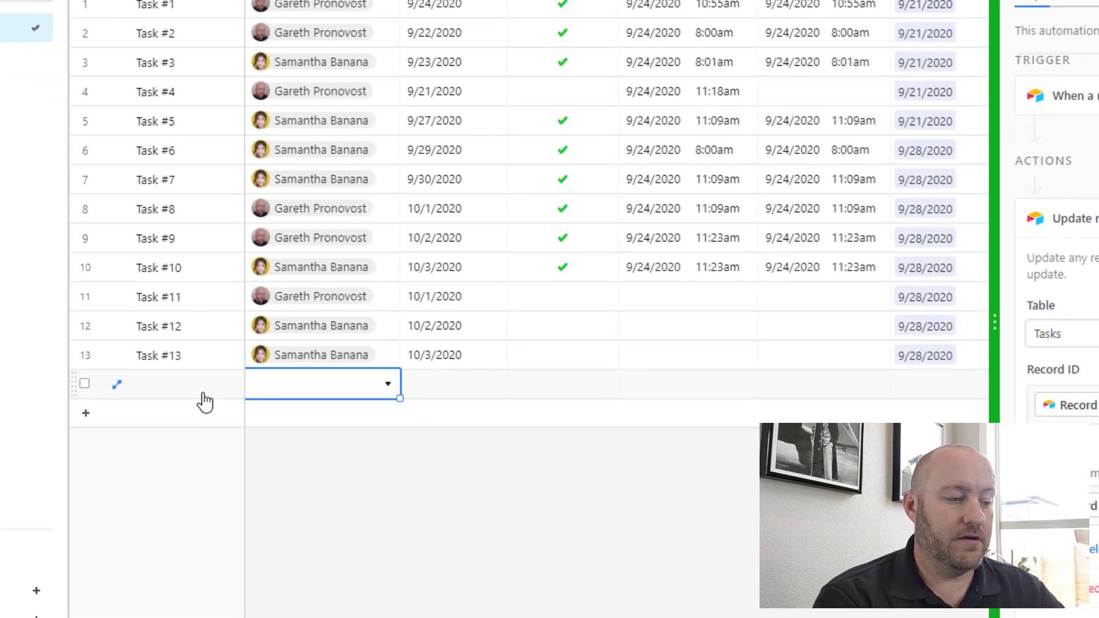
type("Task #14")
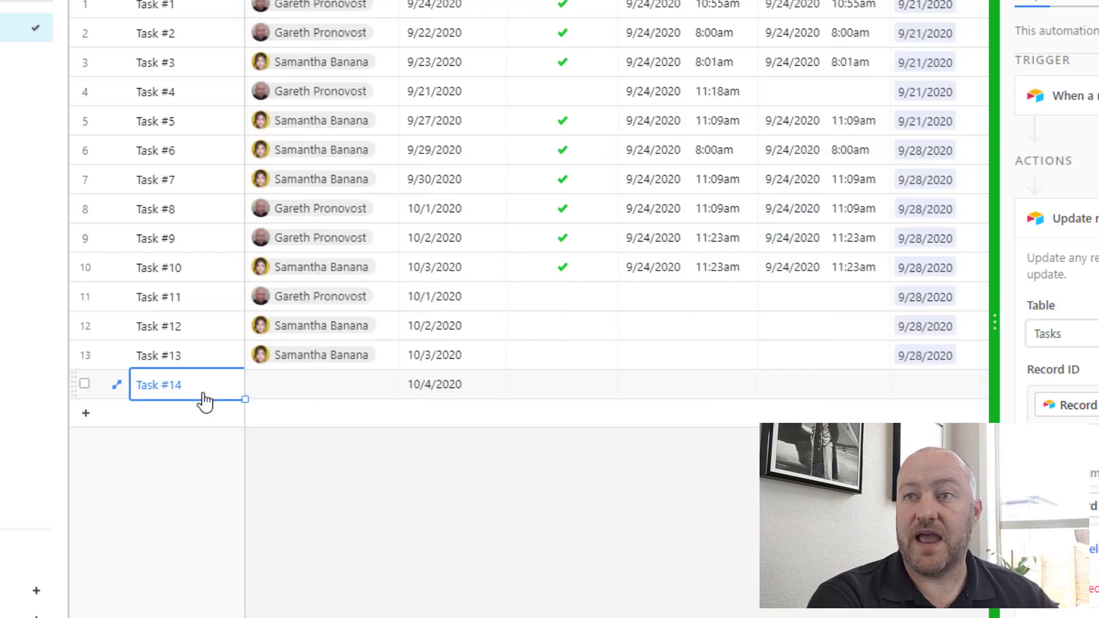
left_click(320, 385)
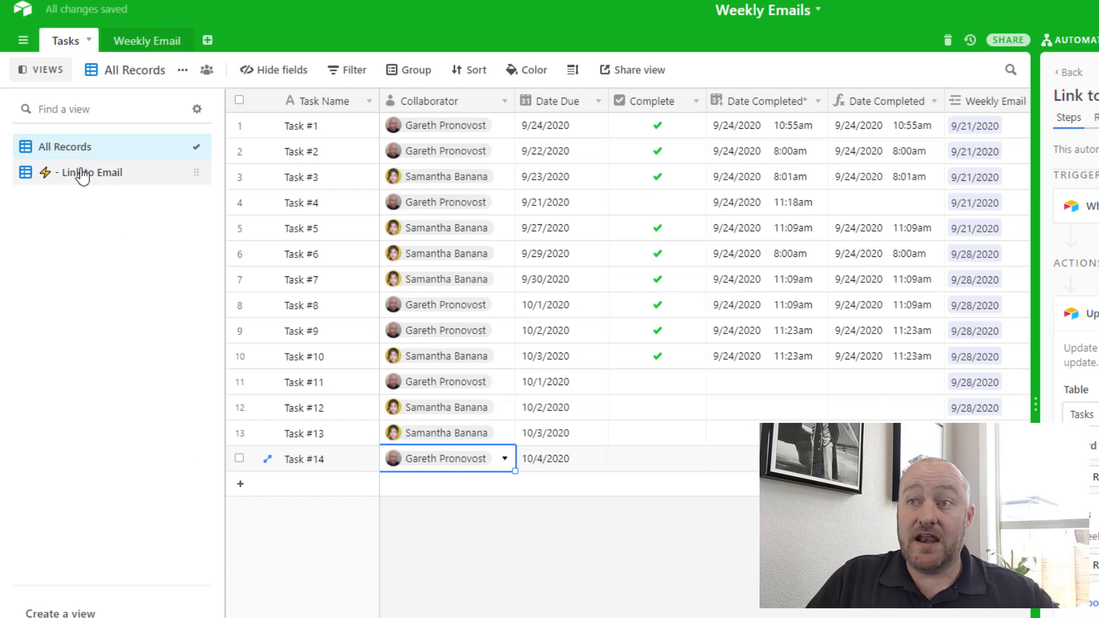
Switch to the Link to Email view and manually run the zap on the task.
left_click(91, 173)
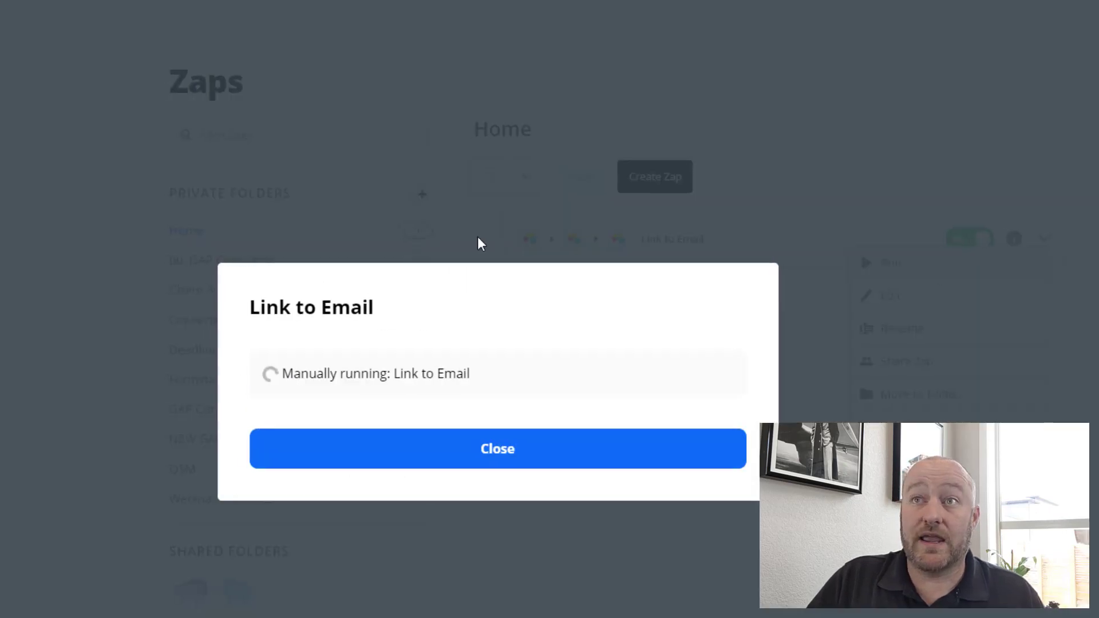
left_click(496, 448)
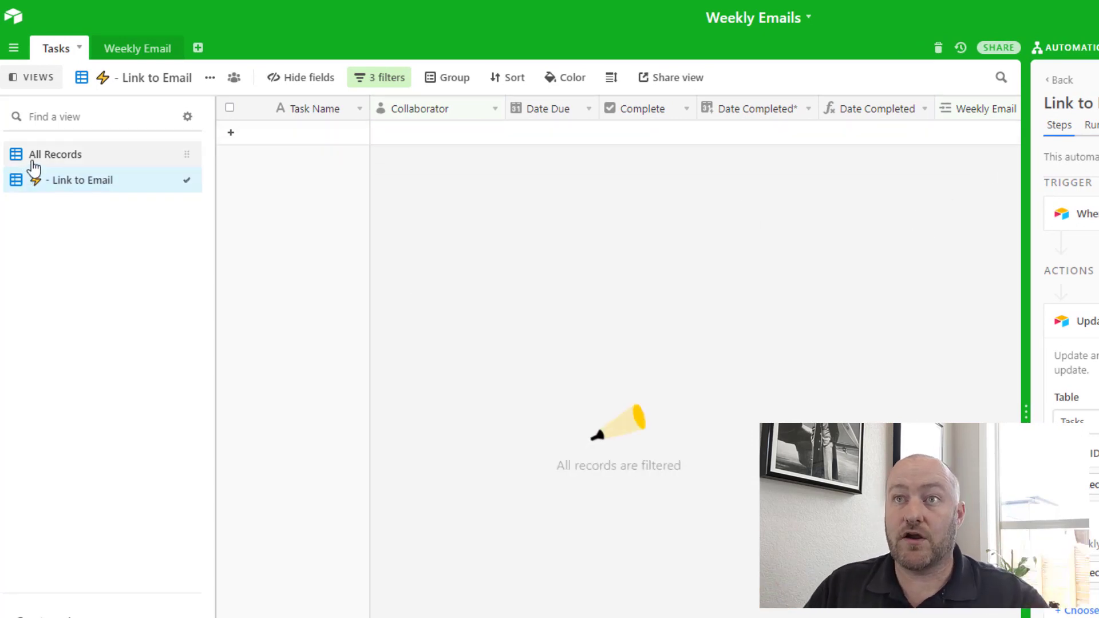
Verify Task #14 links to the 9/28/2020 weekly email and review its rollup summaries.
left_click(55, 155)
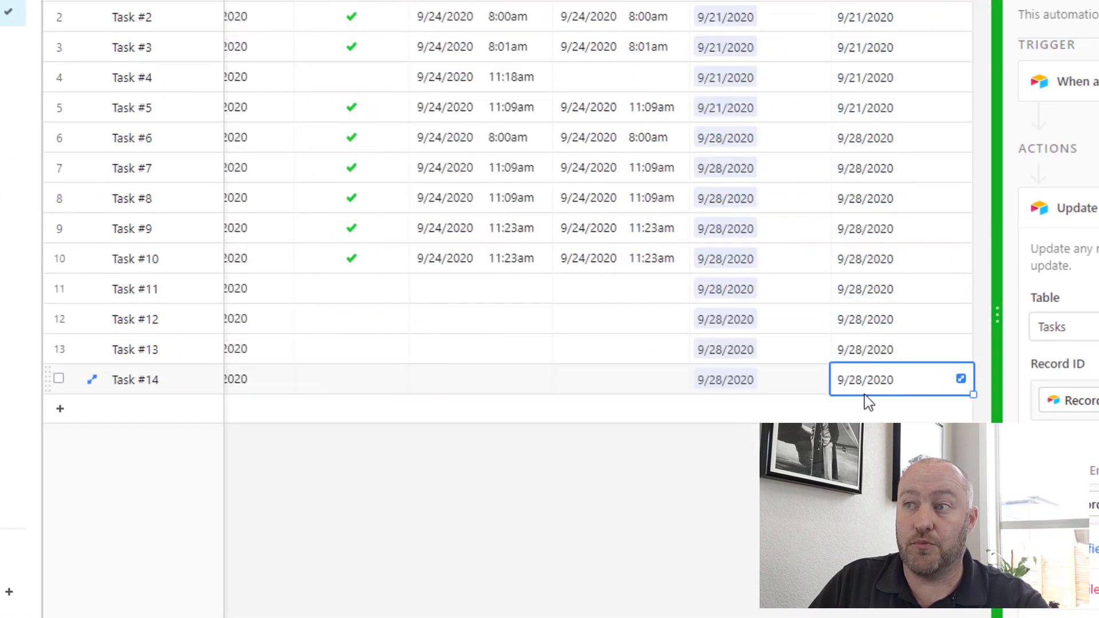
left_click(726, 379)
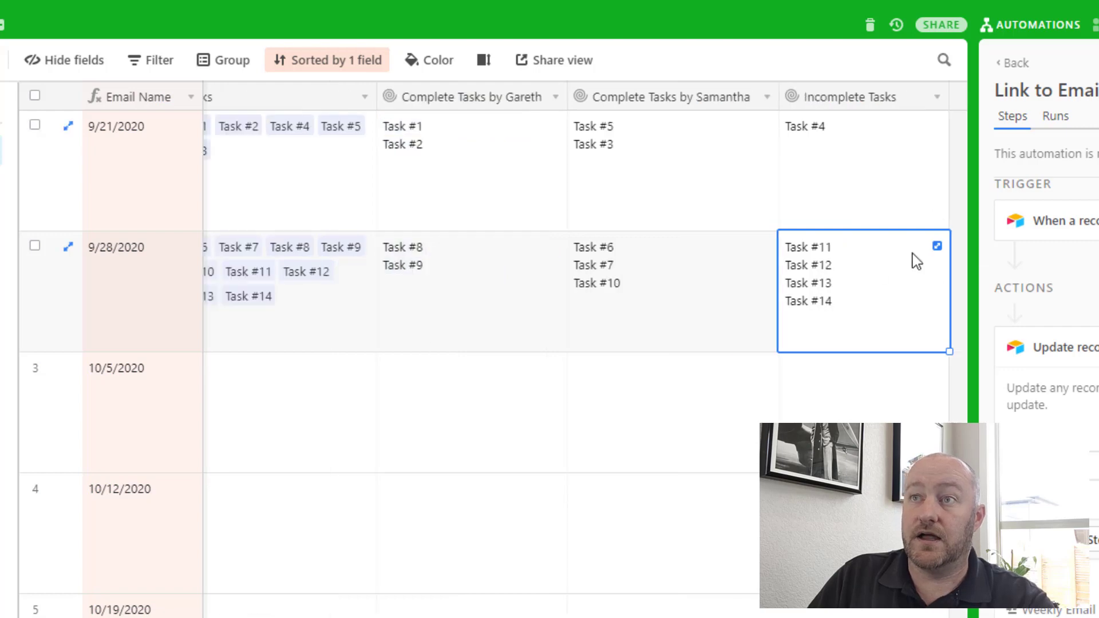
left_click(453, 291)
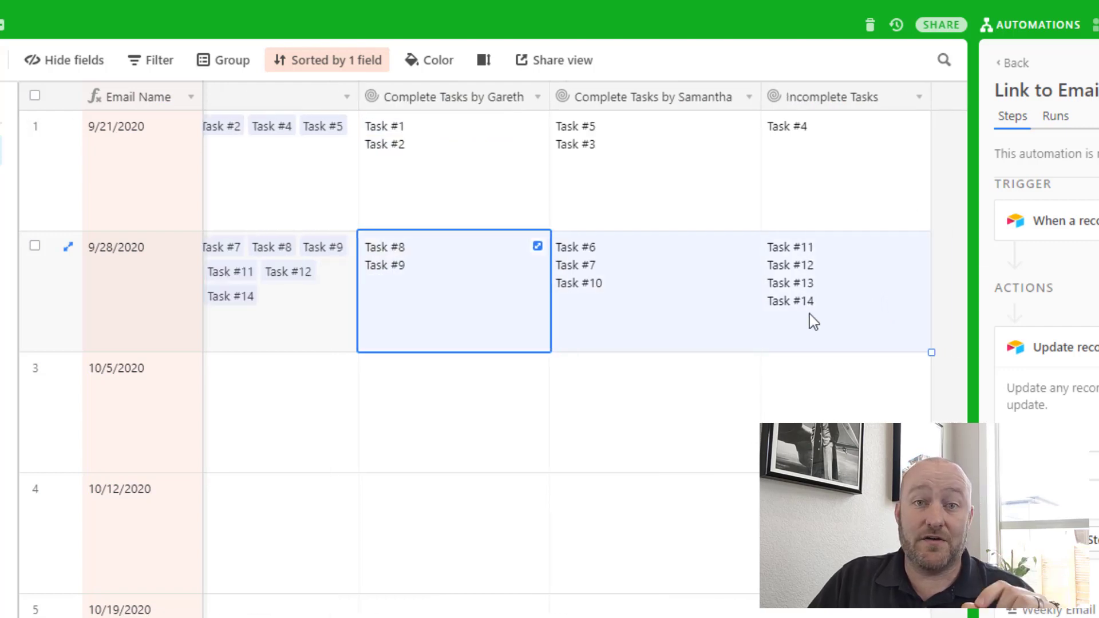
left_click(841, 291)
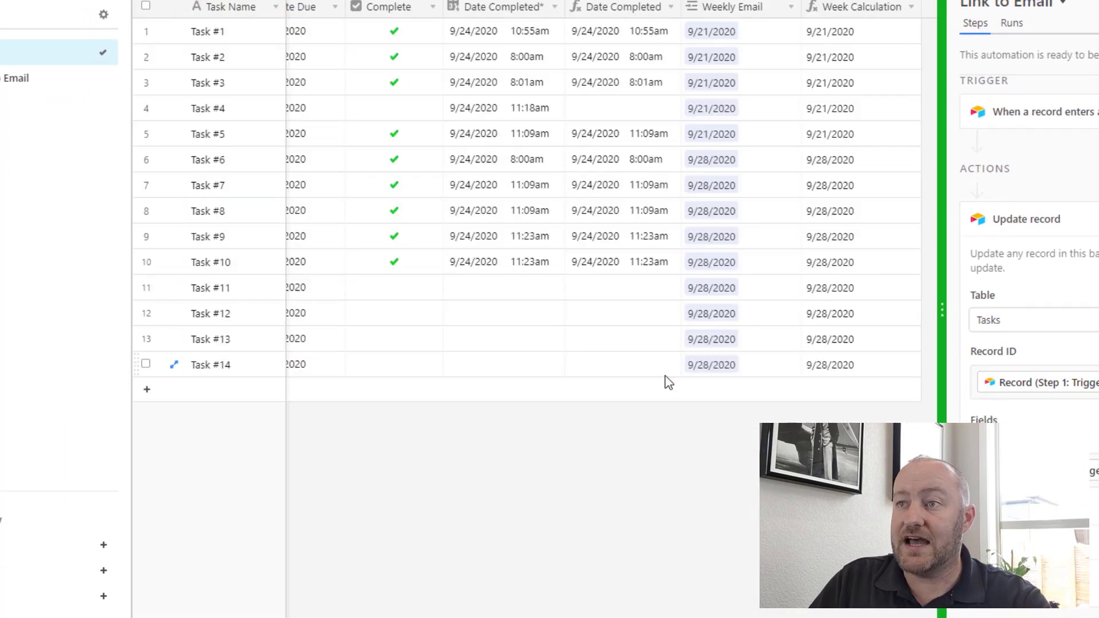
Mark Task #14 complete so it moves under the week's completed tasks.
left_click(394, 364)
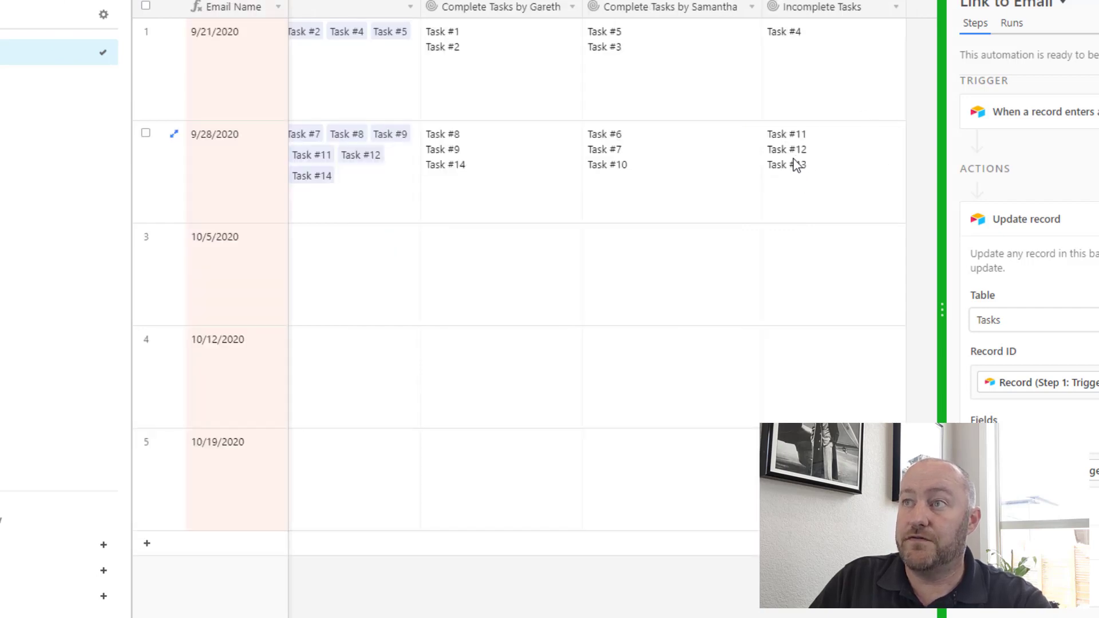
left_click(826, 149)
type("gar")
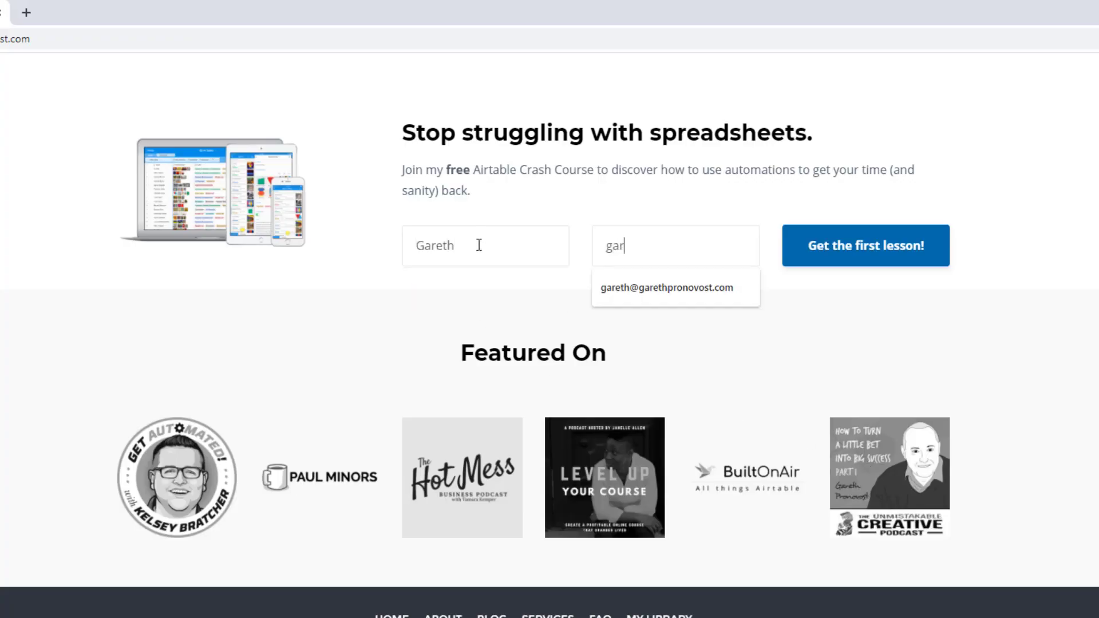
Fill the sign-up form with the autofill email, then view the Airtable consulting service cards.
left_click(672, 287)
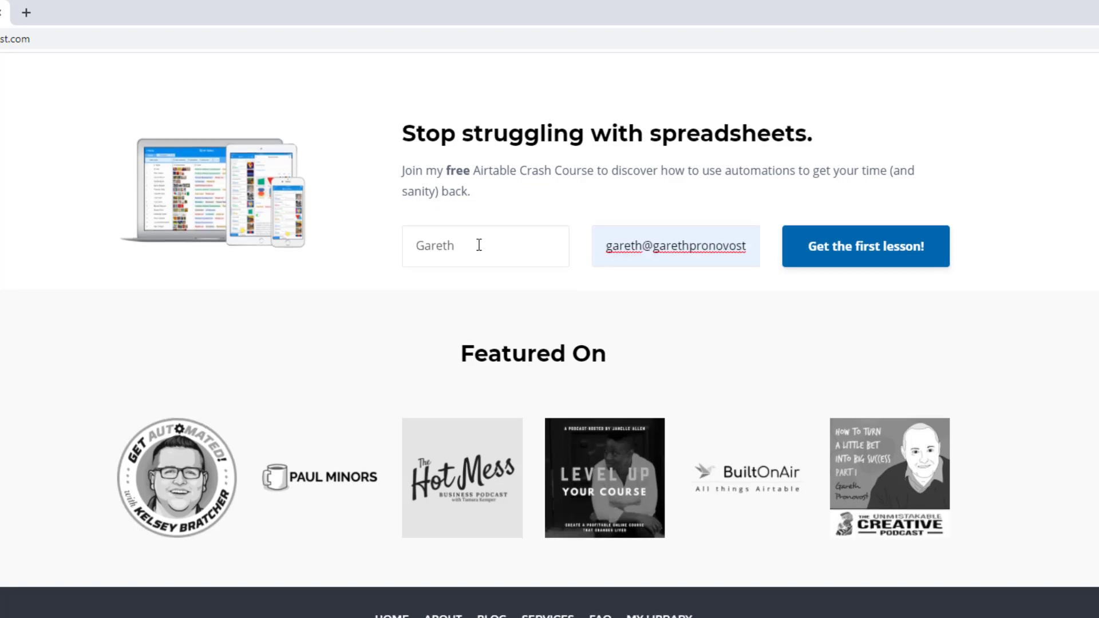
mouse_move(867, 264)
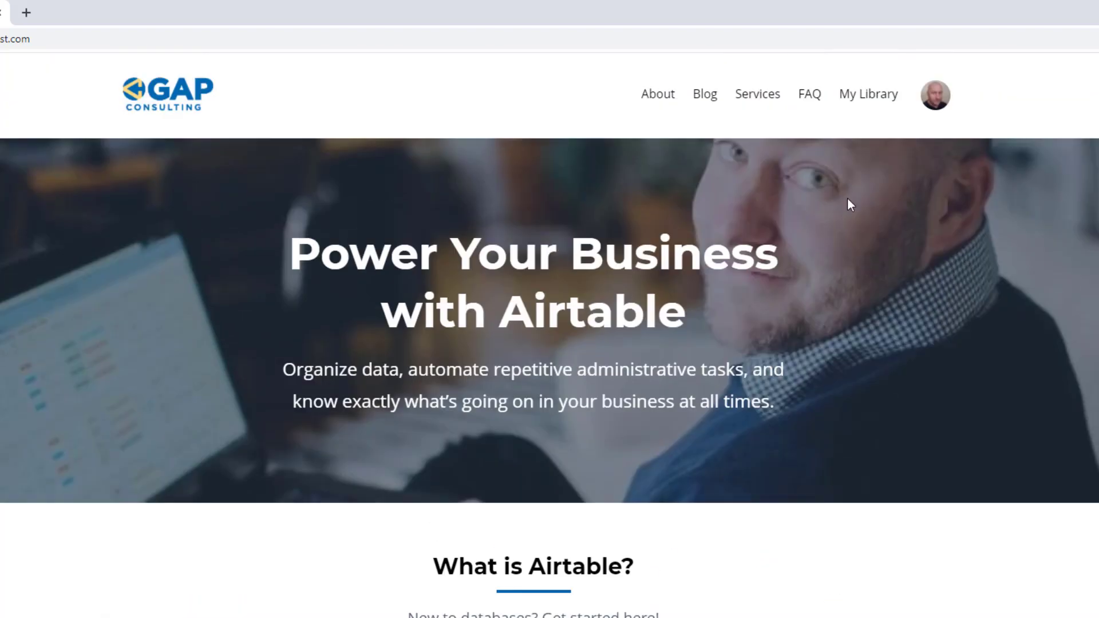
left_click(757, 93)
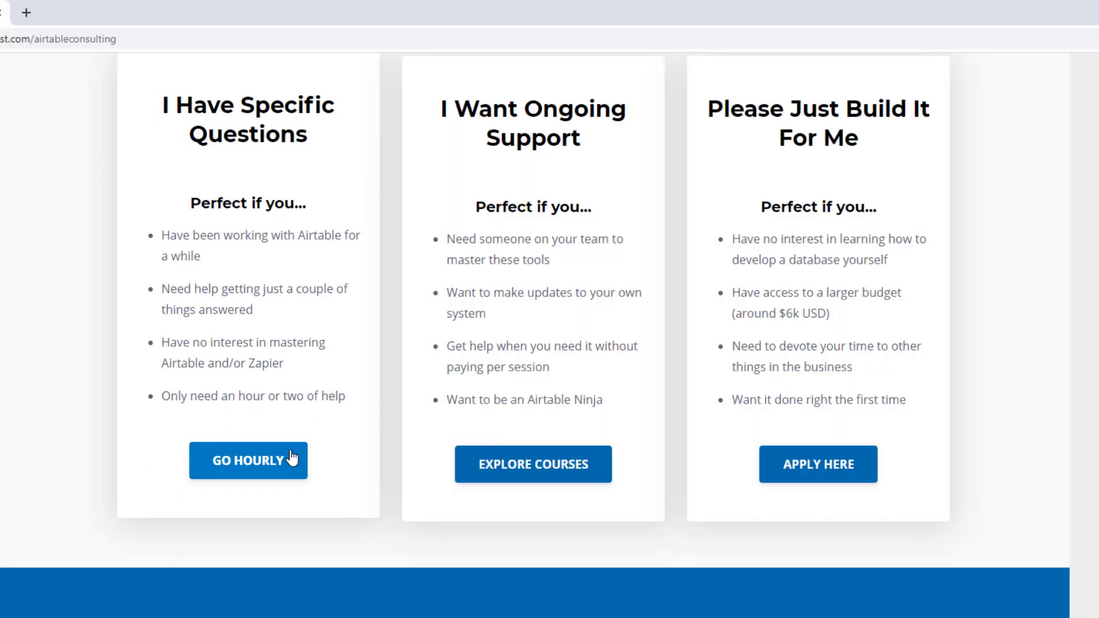
left_click(533, 464)
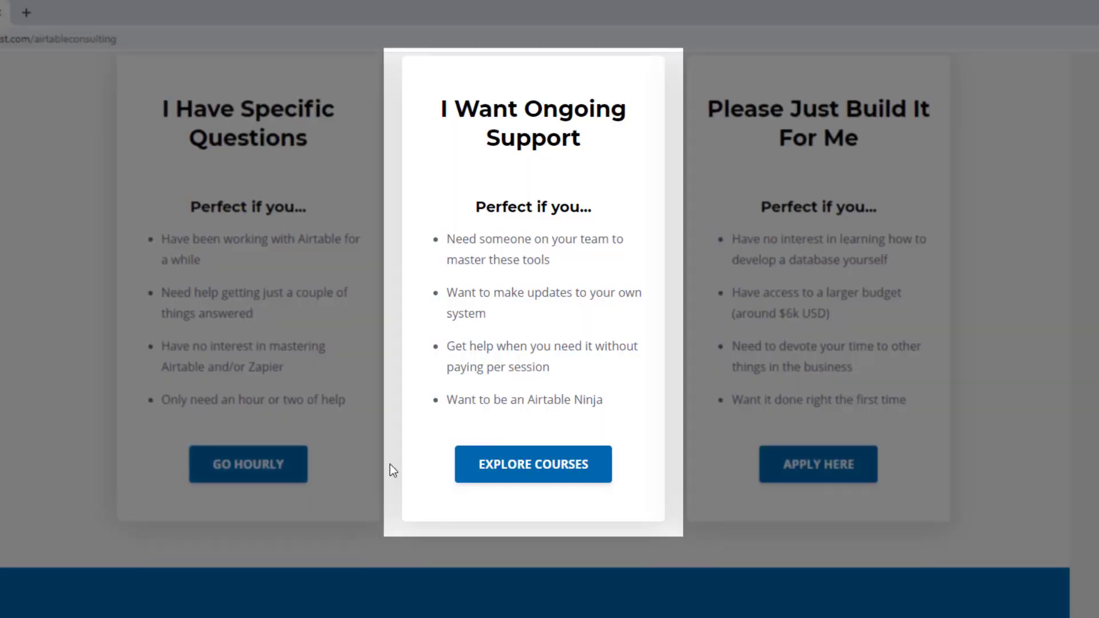